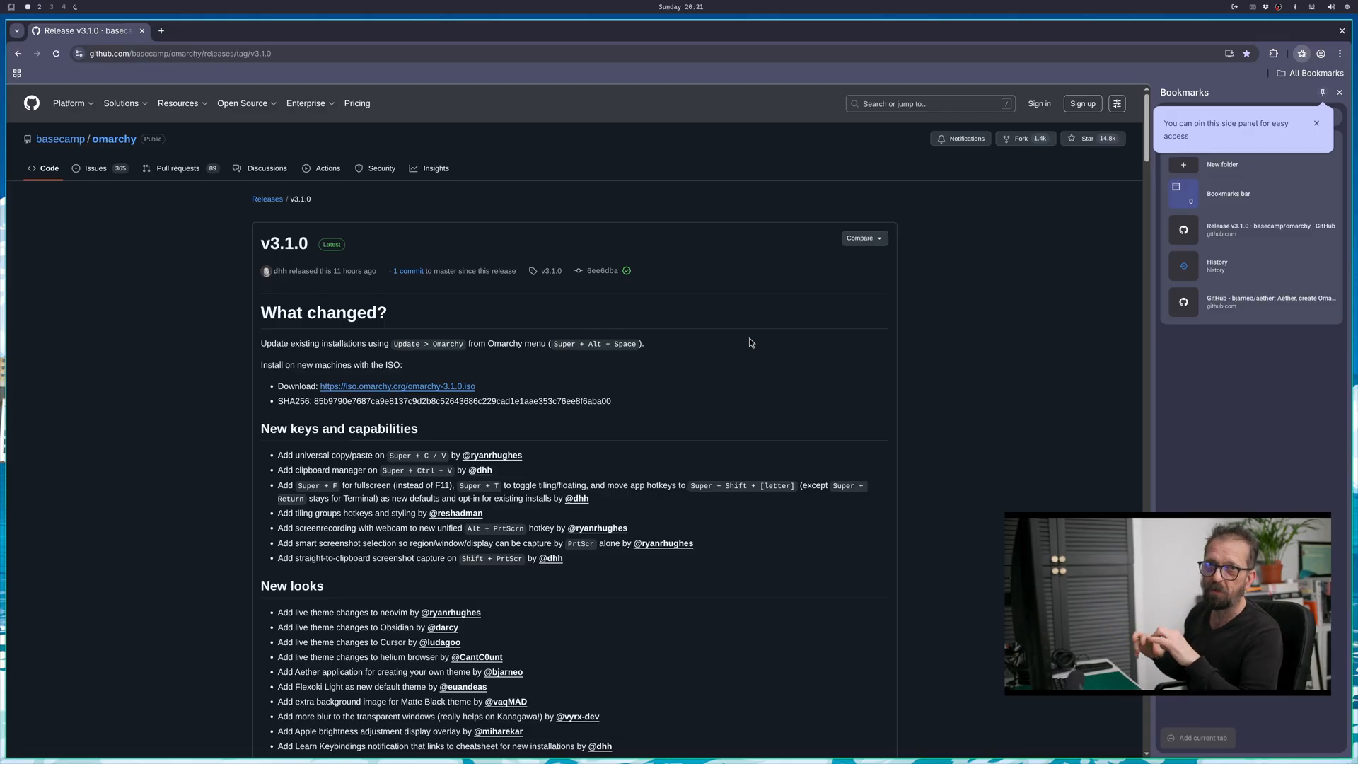
- Dismiss the bookmarks side-panel pin tip and scroll through the v3.1.0 release notes
{"action": "left_click", "coordinate": [1316, 123]}
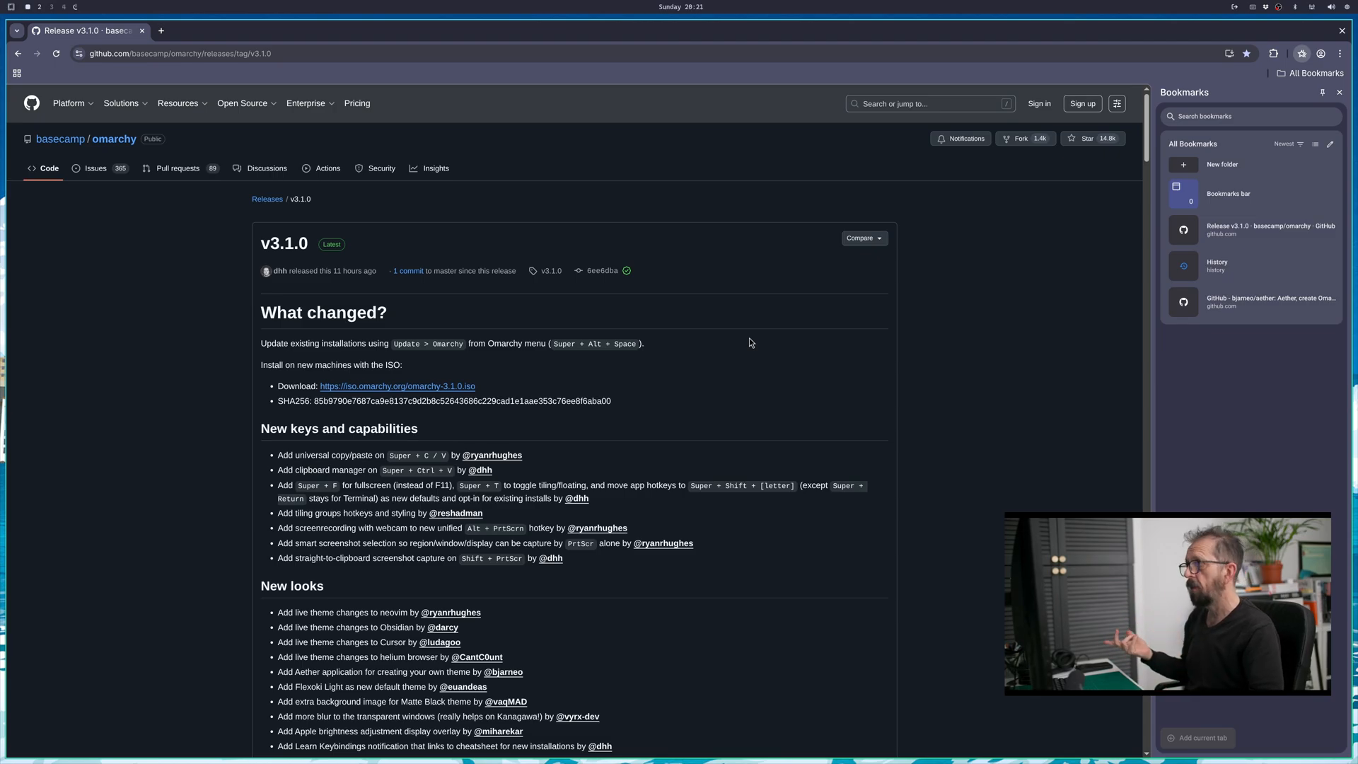
{"action": "mouse_move", "coordinate": [765, 443]}
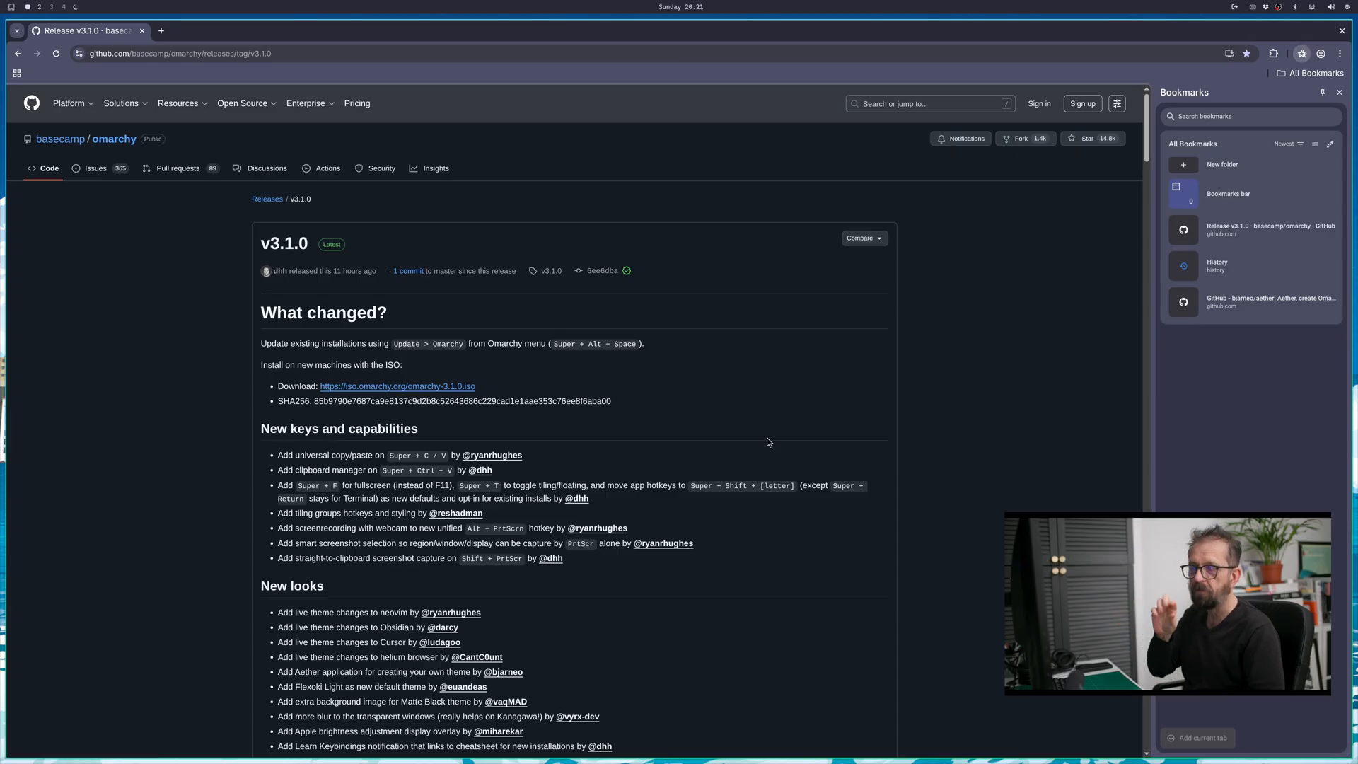
{"action": "mouse_move", "coordinate": [712, 464]}
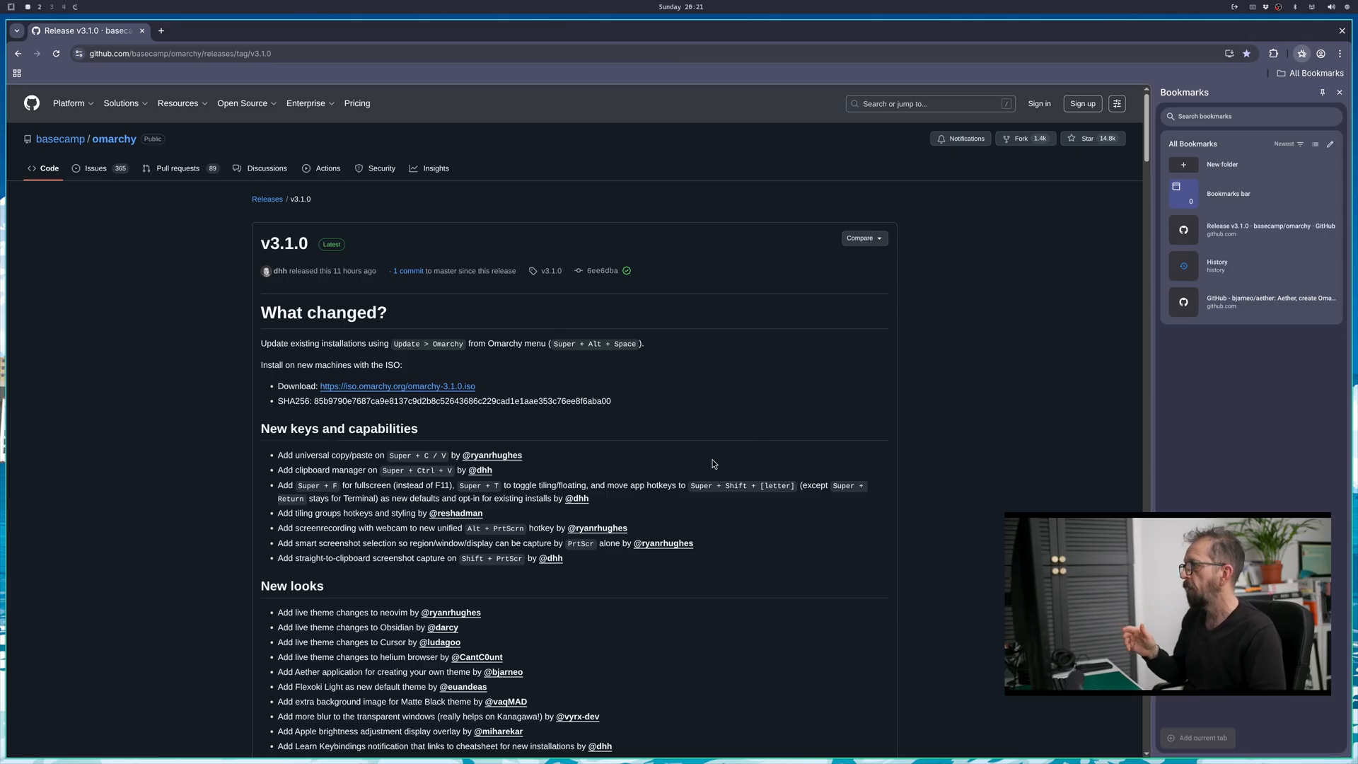
{"action": "scroll", "scroll_direction": "down", "scroll_amount": 3}
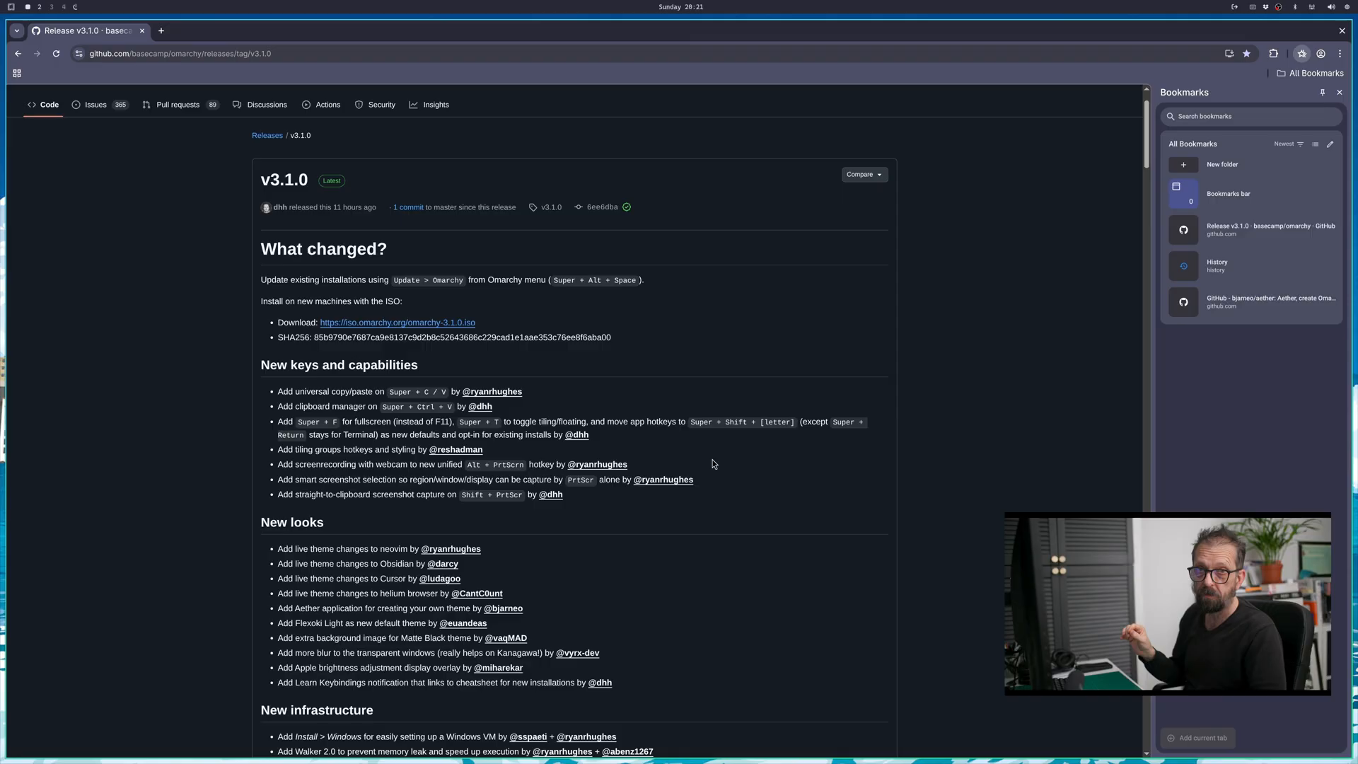
{"action": "scroll", "scroll_direction": "down", "scroll_amount": 3}
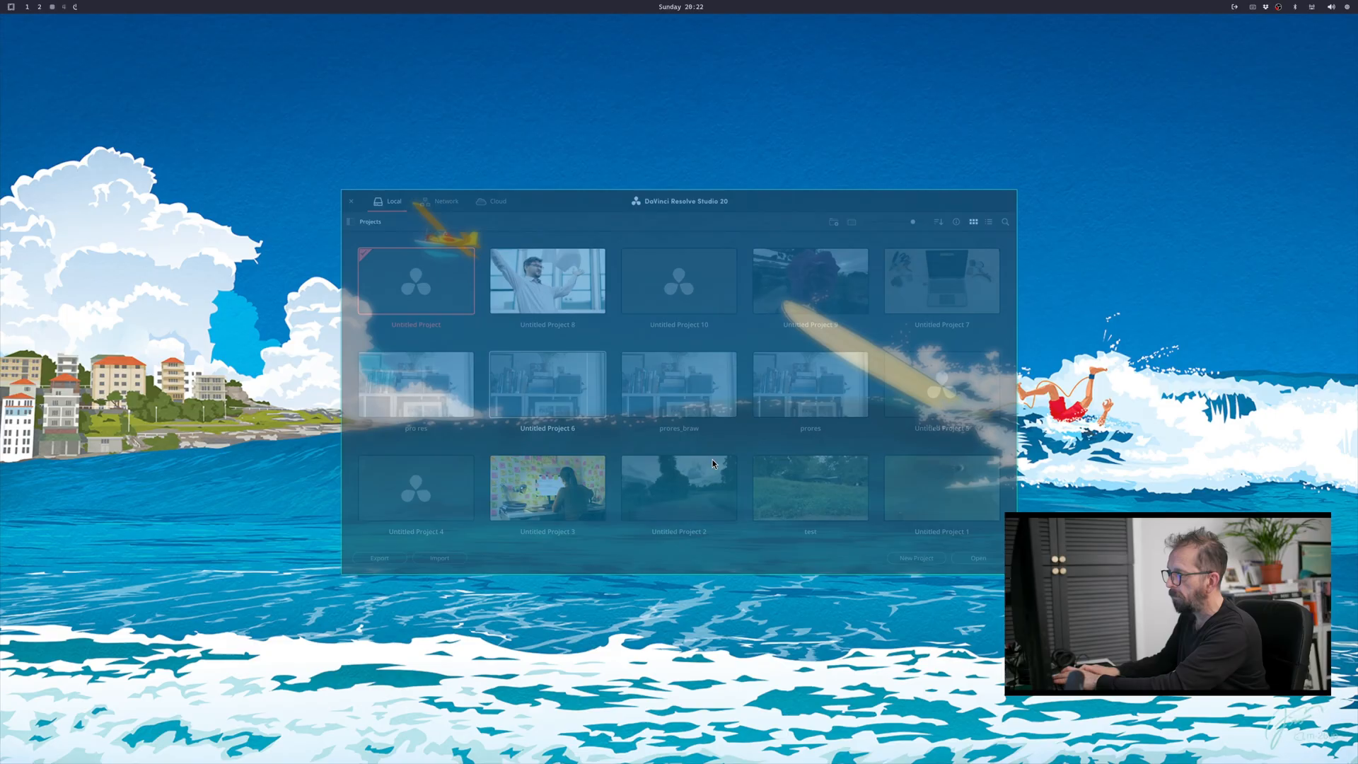
- Launch DaVinci Resolve so its Project Manager with local projects appears
{"action": "left_click", "coordinate": [351, 199]}
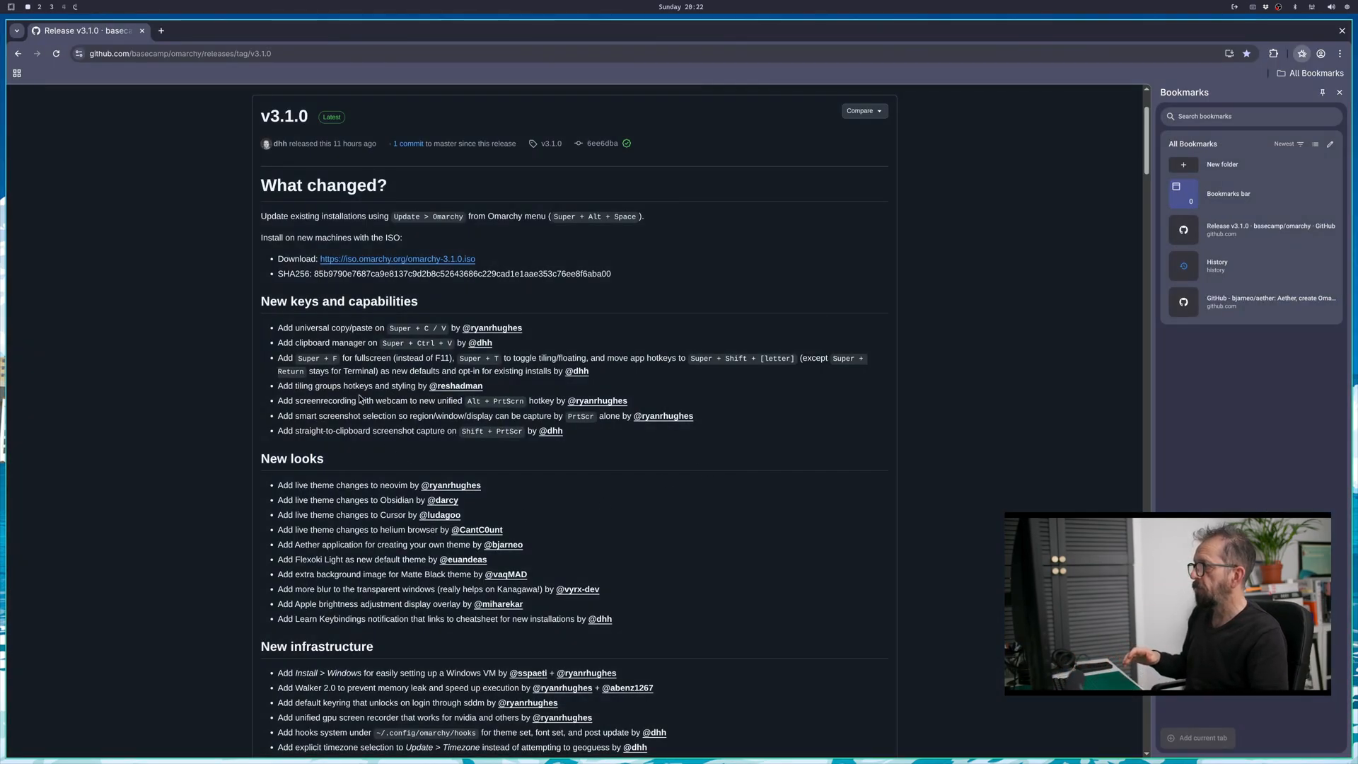
{"action": "mouse_move", "coordinate": [426, 368]}
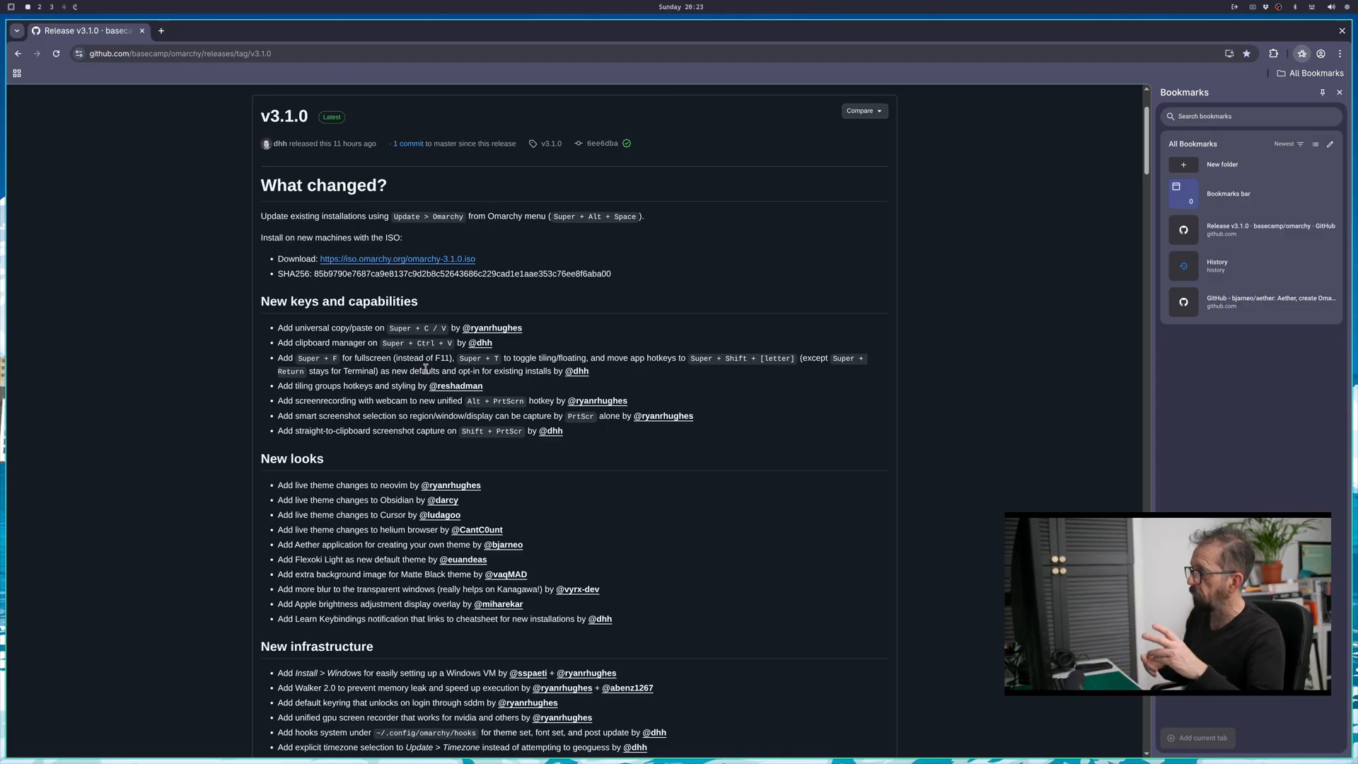
{"action": "mouse_move", "coordinate": [249, 360]}
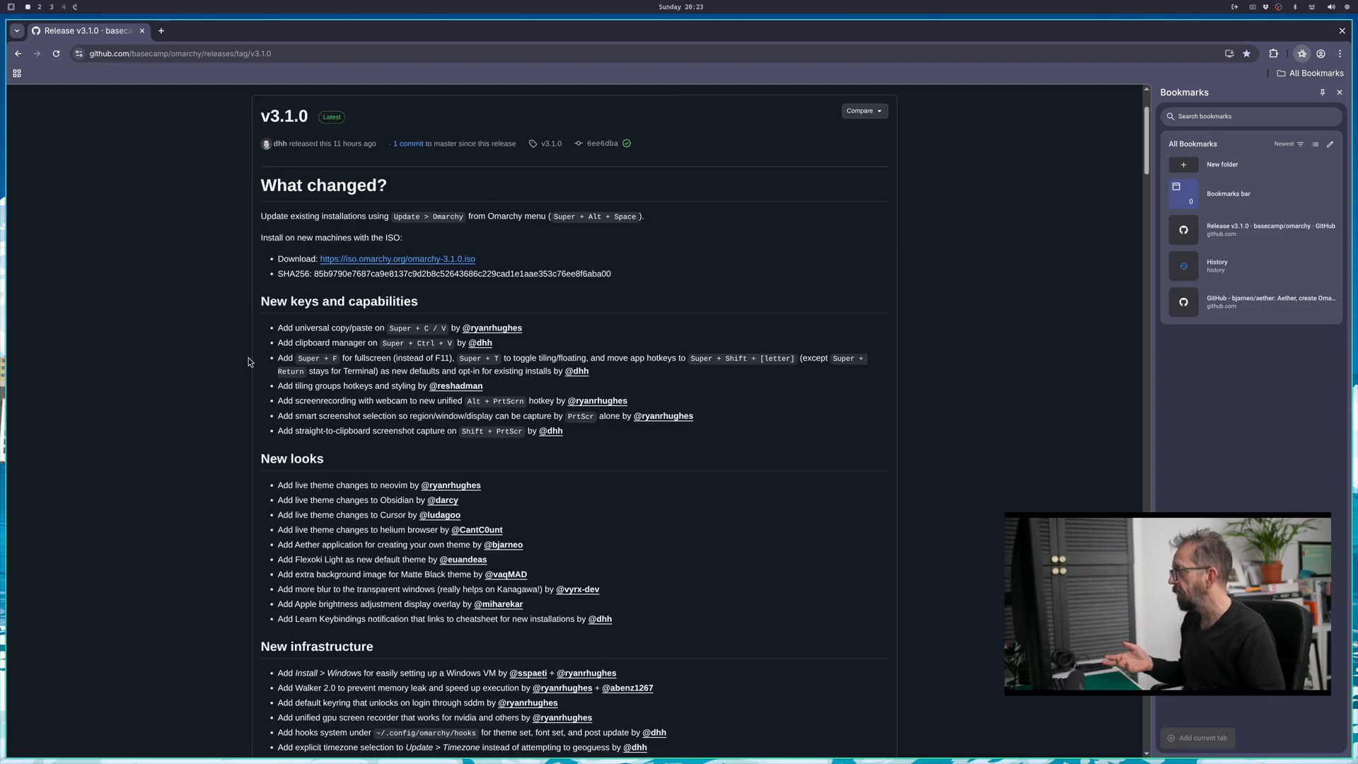
{"action": "mouse_move", "coordinate": [483, 369]}
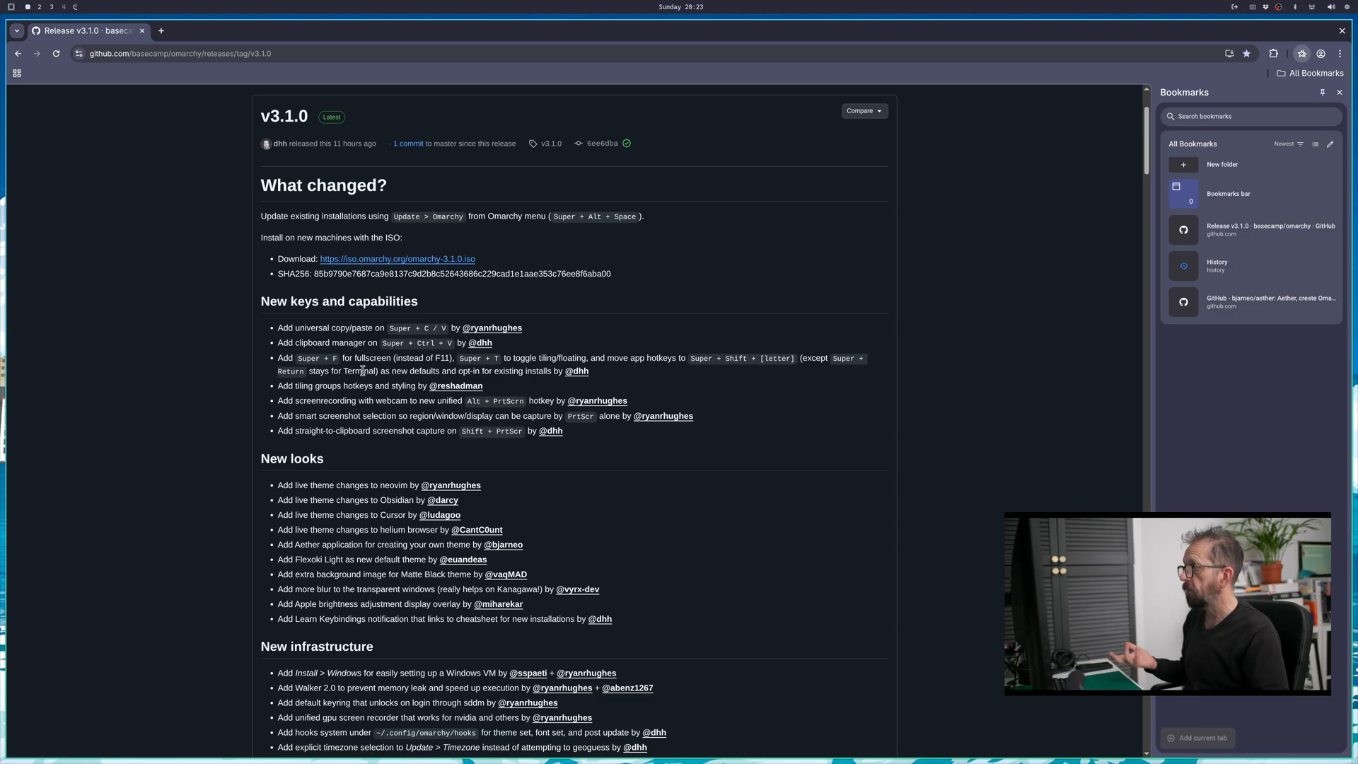
{"action": "mouse_move", "coordinate": [511, 415]}
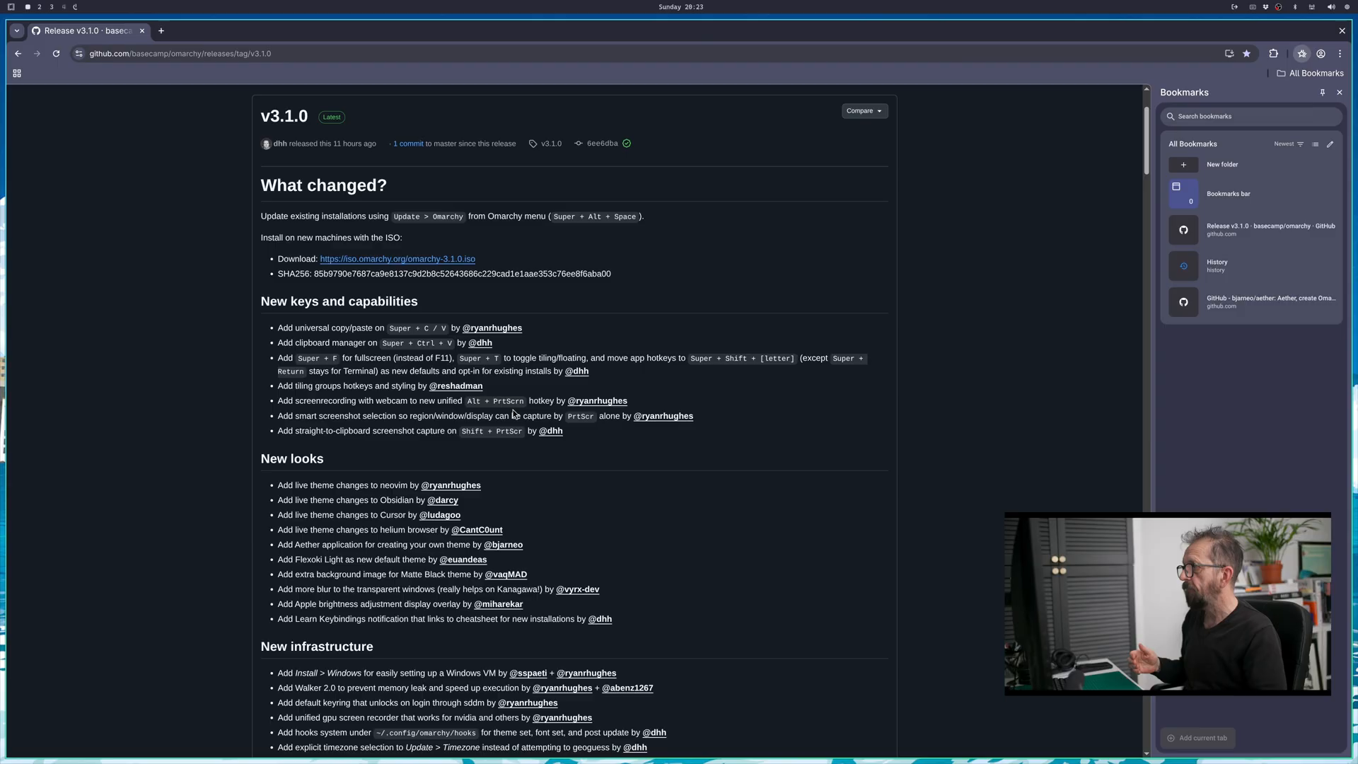
{"action": "scroll", "scroll_direction": "down", "scroll_amount": 3}
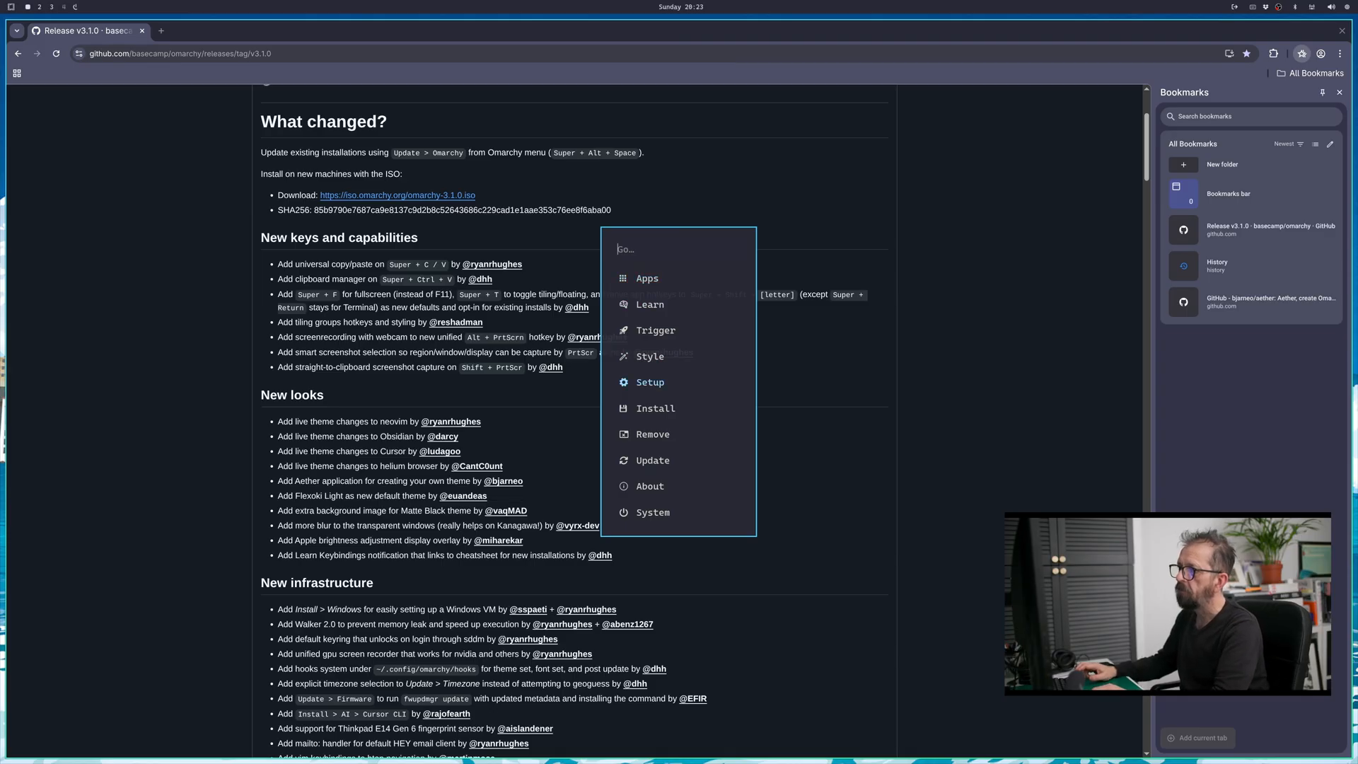
- Choose Setup in the Omarchy menu to reach the Hyprland keybindings config
{"action": "left_click", "coordinate": [649, 382]}
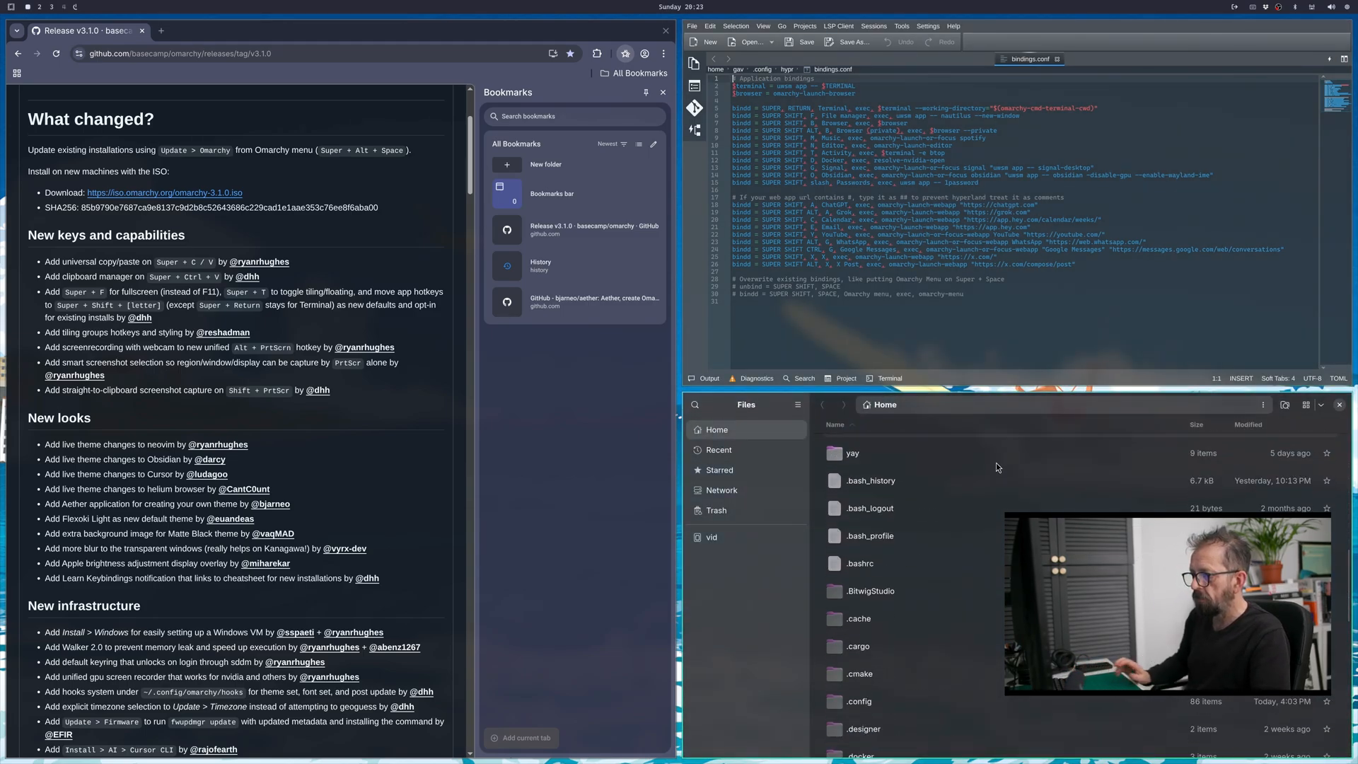
- Navigate into the hidden .config folder and then the hypr configuration folder
{"action": "scroll", "scroll_direction": "down", "scroll_amount": 3}
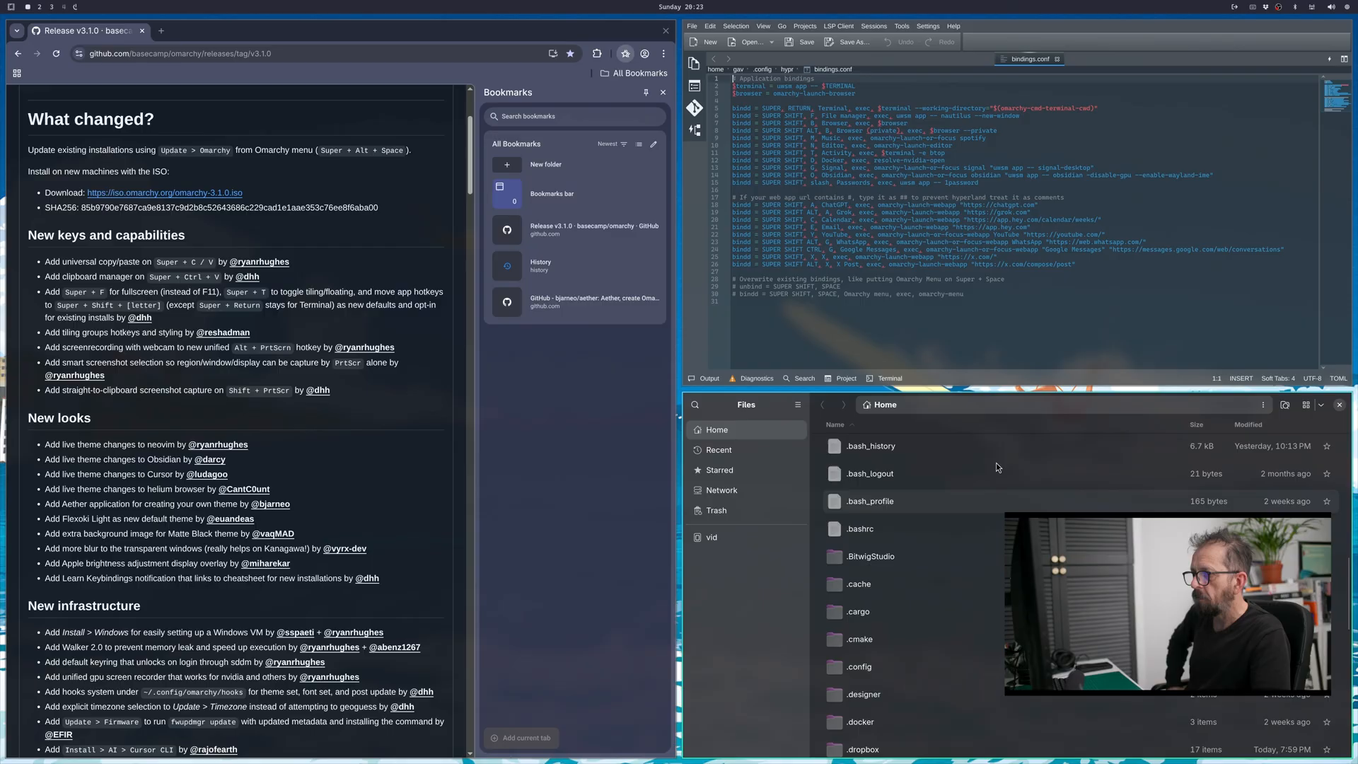
{"action": "scroll", "scroll_direction": "down", "scroll_amount": 3}
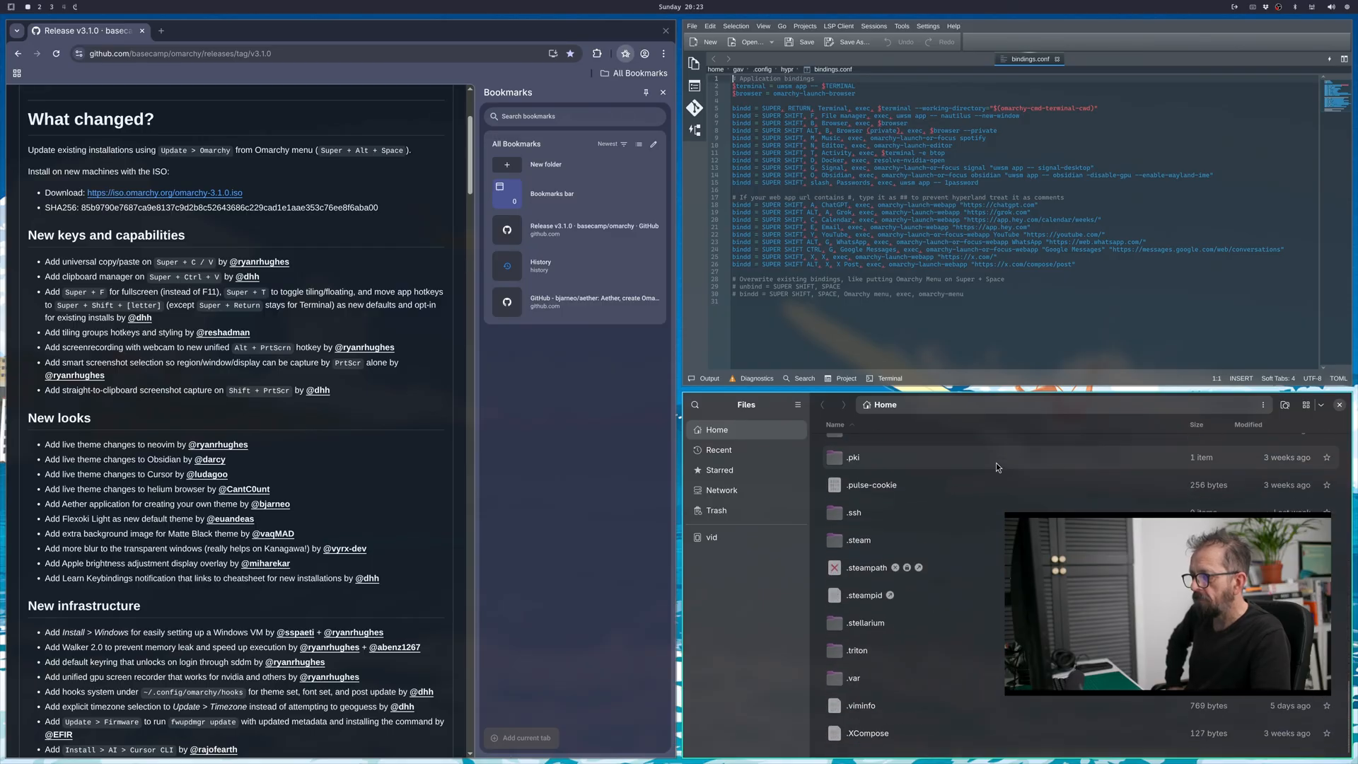
{"action": "scroll", "scroll_direction": "up", "scroll_amount": 3}
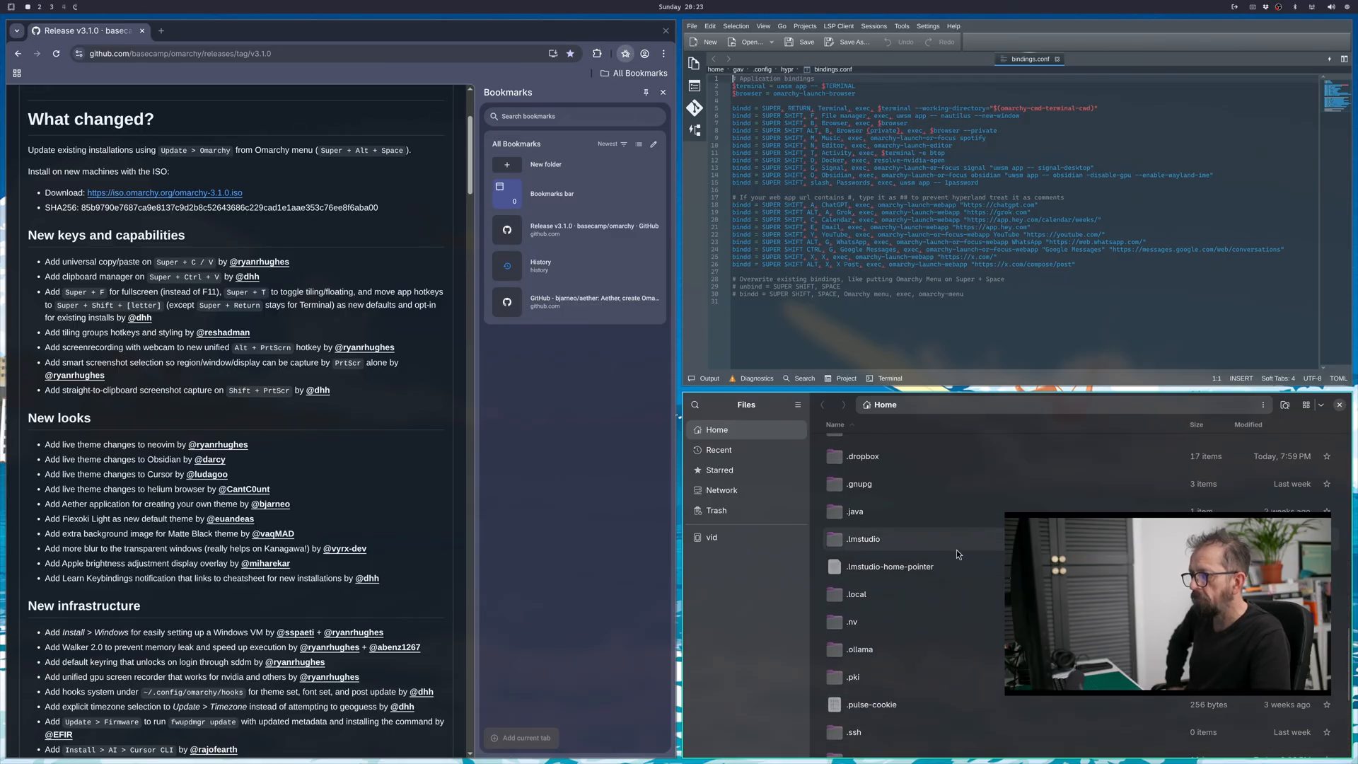
{"action": "double_click", "coordinate": [861, 539]}
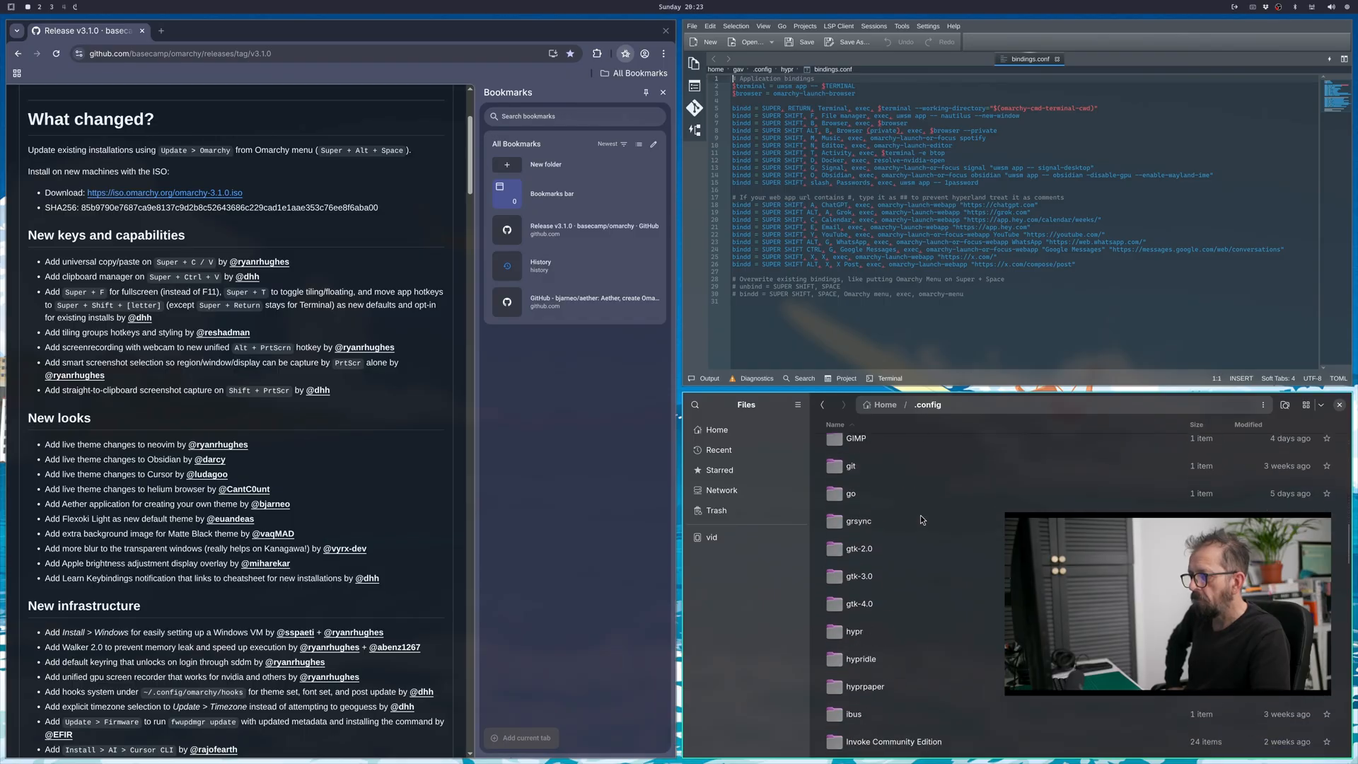
{"action": "scroll", "scroll_direction": "down", "scroll_amount": 3}
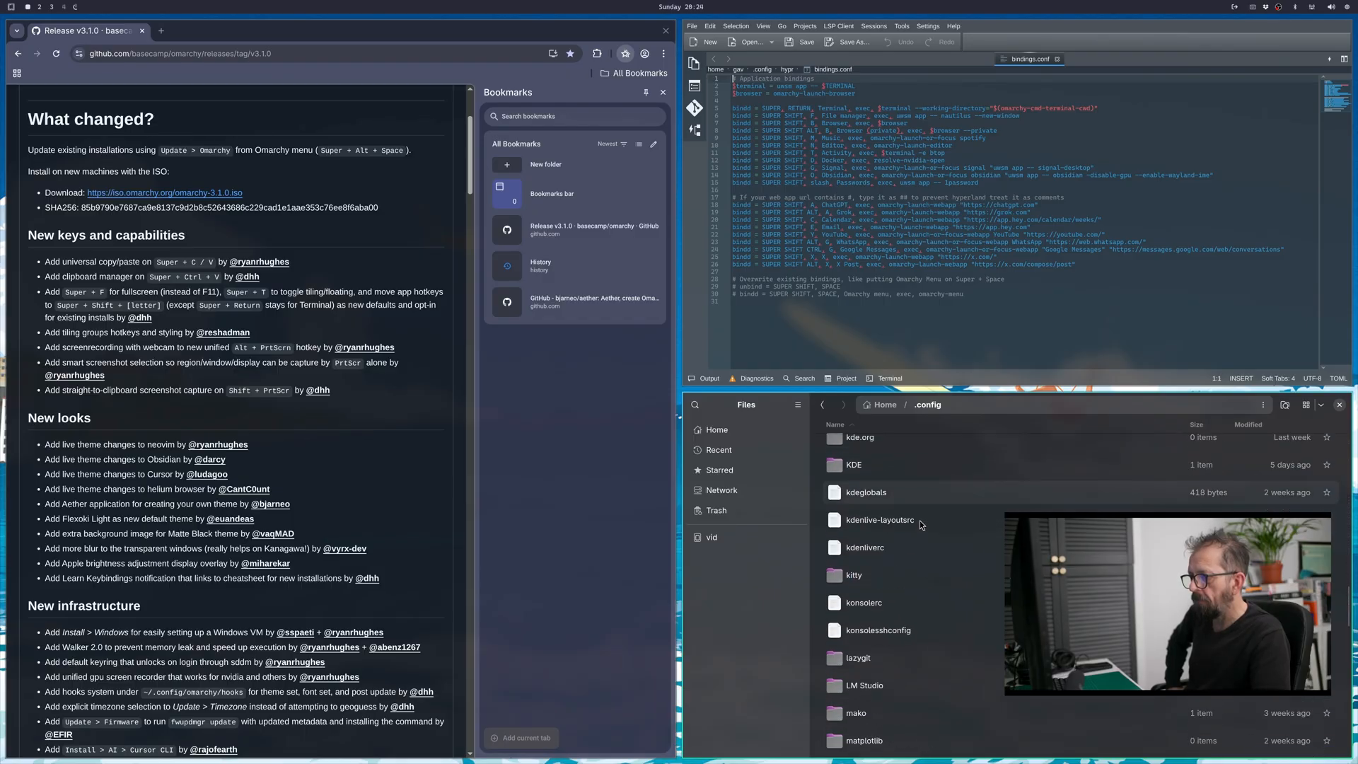
{"action": "scroll", "scroll_direction": "down", "scroll_amount": 3}
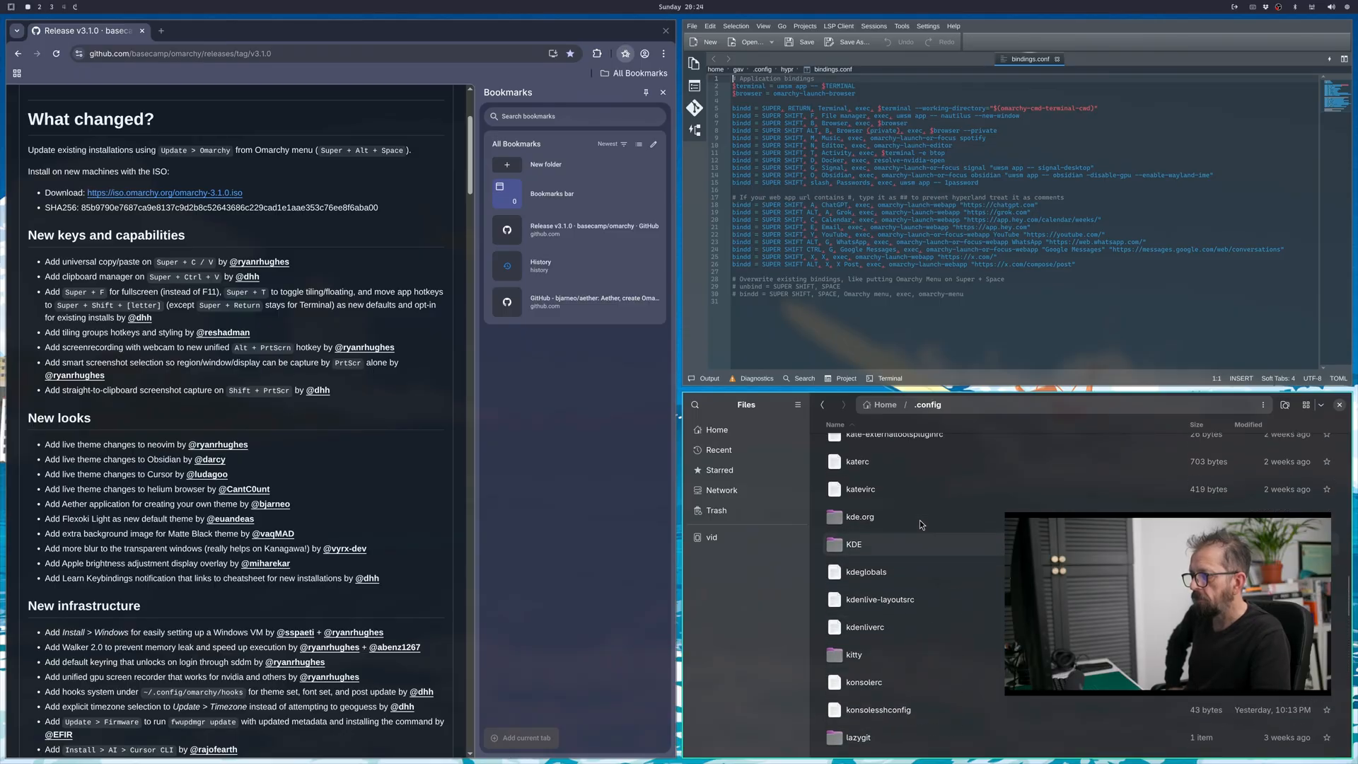
{"action": "scroll", "scroll_direction": "up", "scroll_amount": 3}
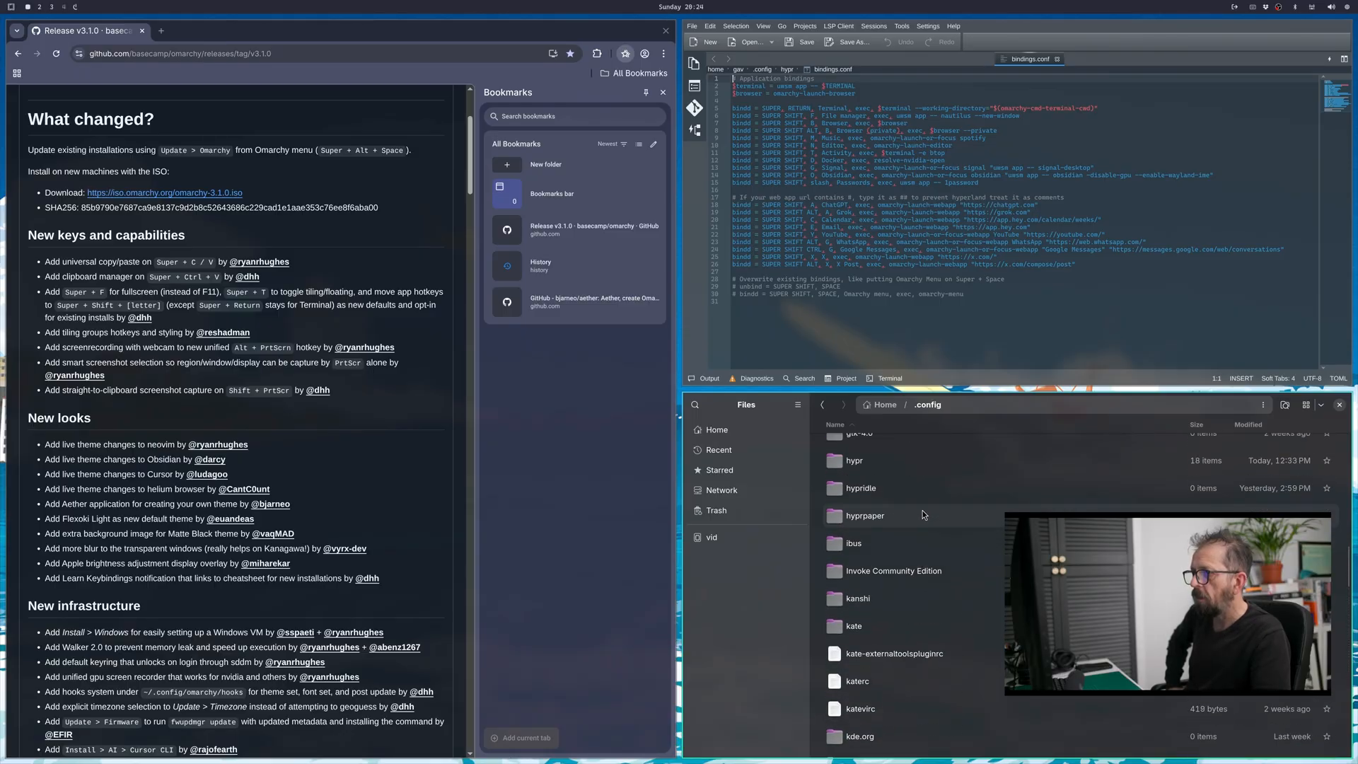
{"action": "double_click", "coordinate": [860, 460]}
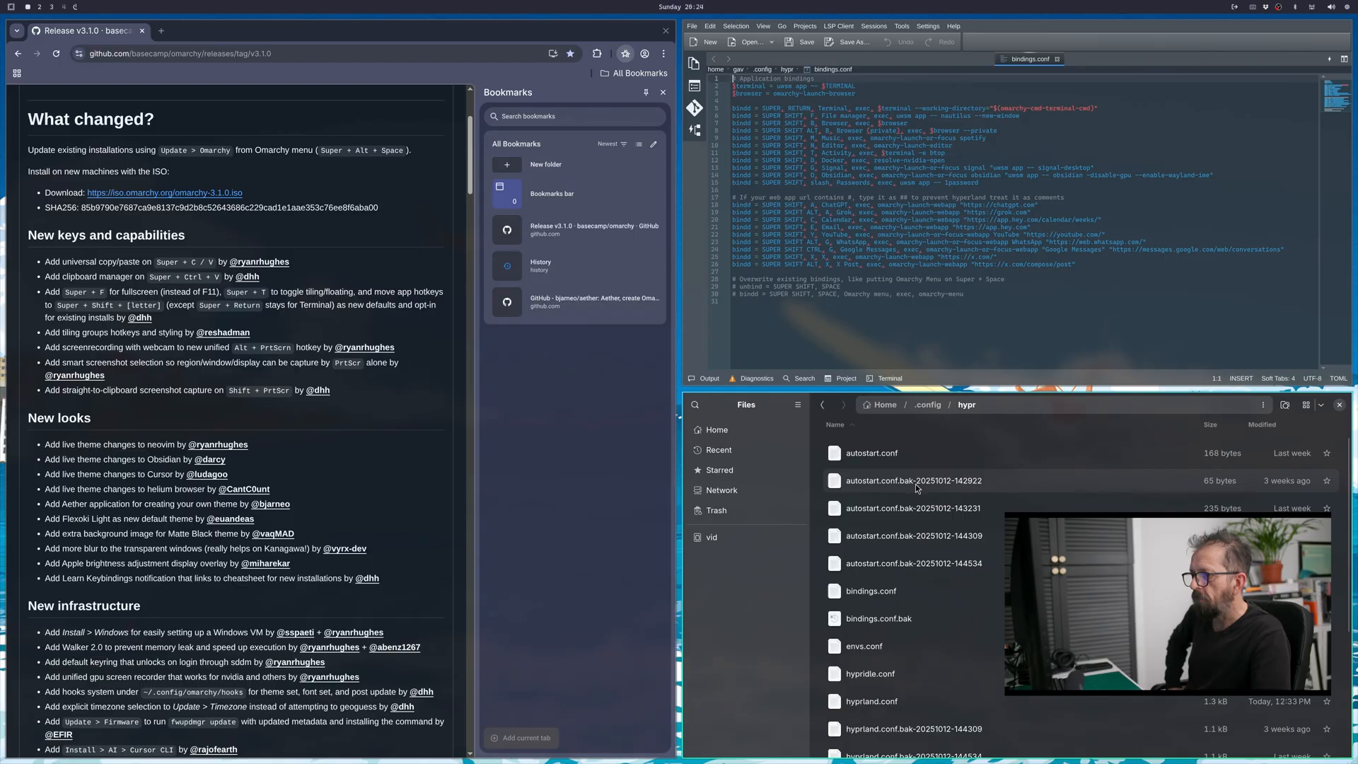
- Open bindings.conf.bak with Kate via Open With…
{"action": "scroll", "scroll_direction": "down", "scroll_amount": 3}
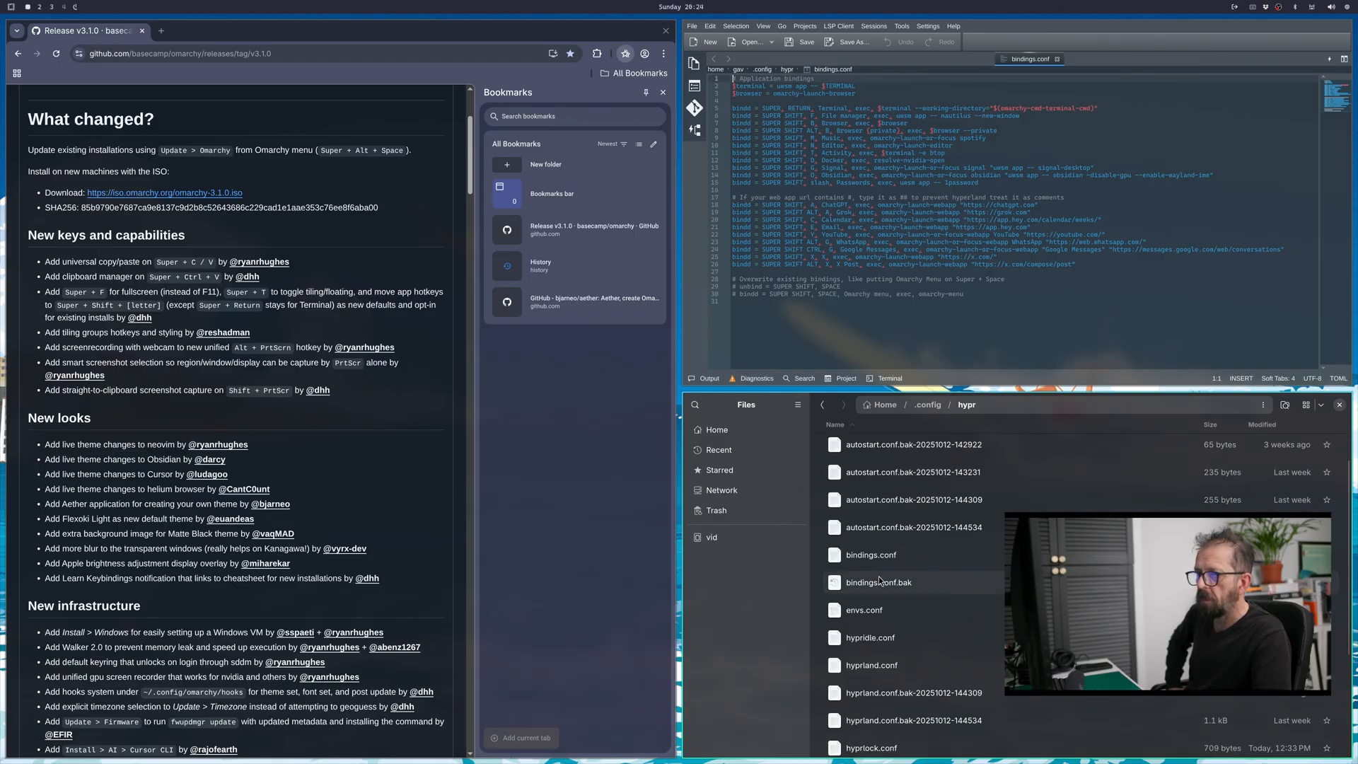
{"action": "right_click", "coordinate": [879, 582]}
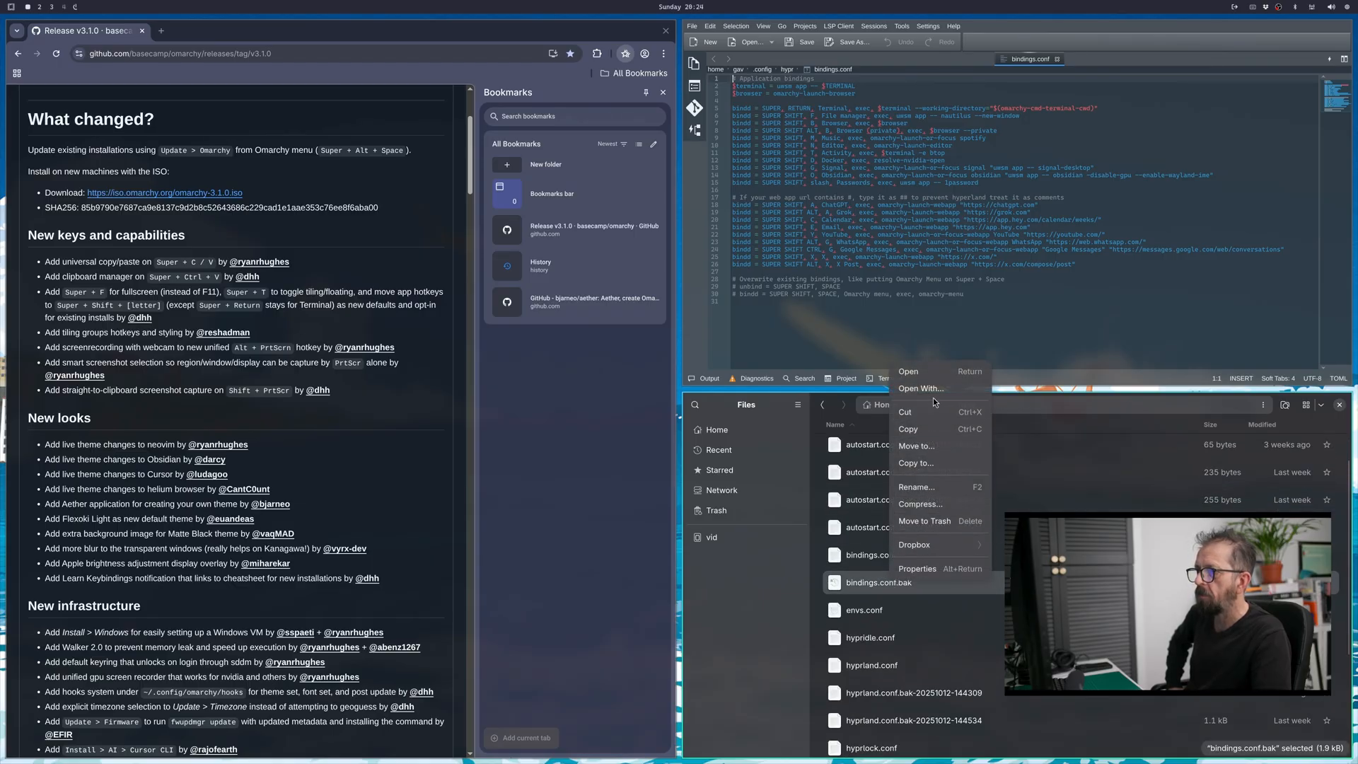
{"action": "left_click", "coordinate": [921, 388]}
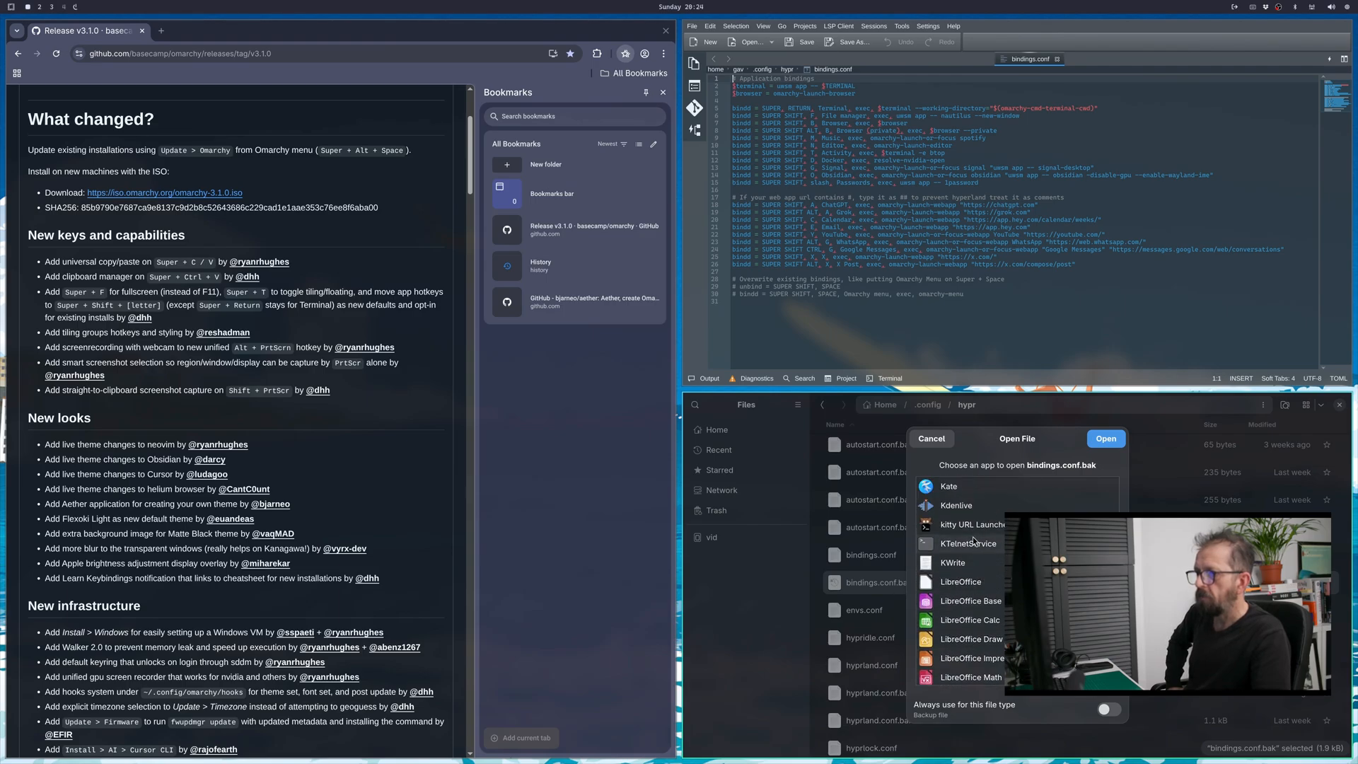
{"action": "left_click", "coordinate": [1104, 438]}
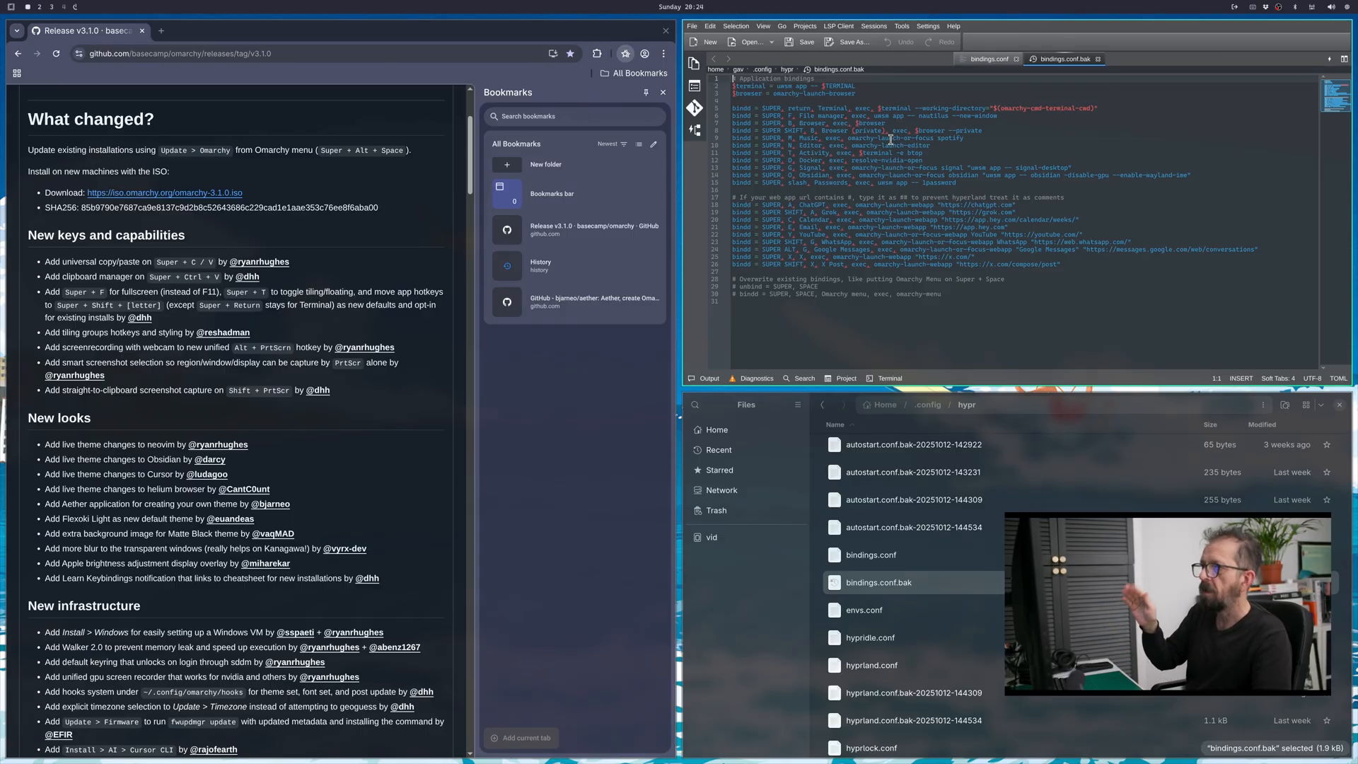
{"action": "left_click", "coordinate": [987, 58]}
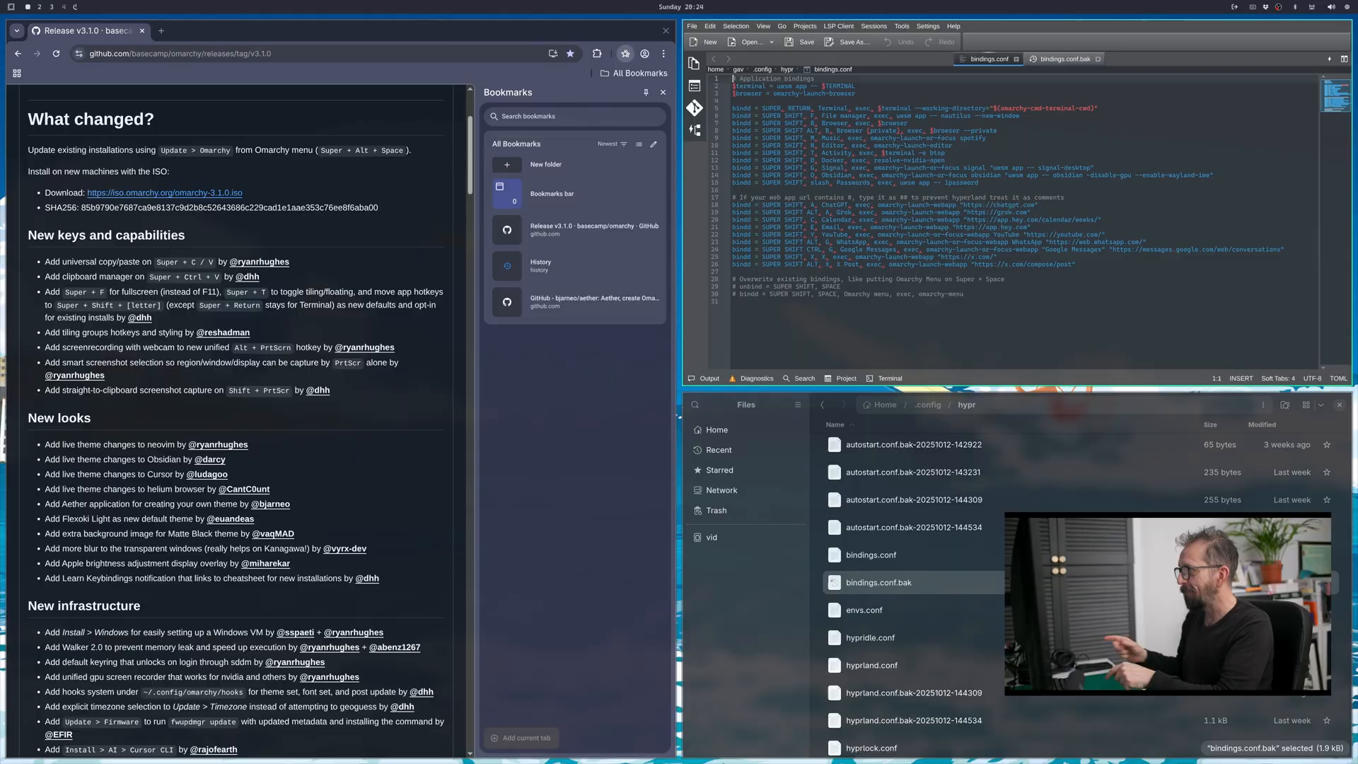
{"action": "scroll", "scroll_direction": "down", "scroll_amount": 3}
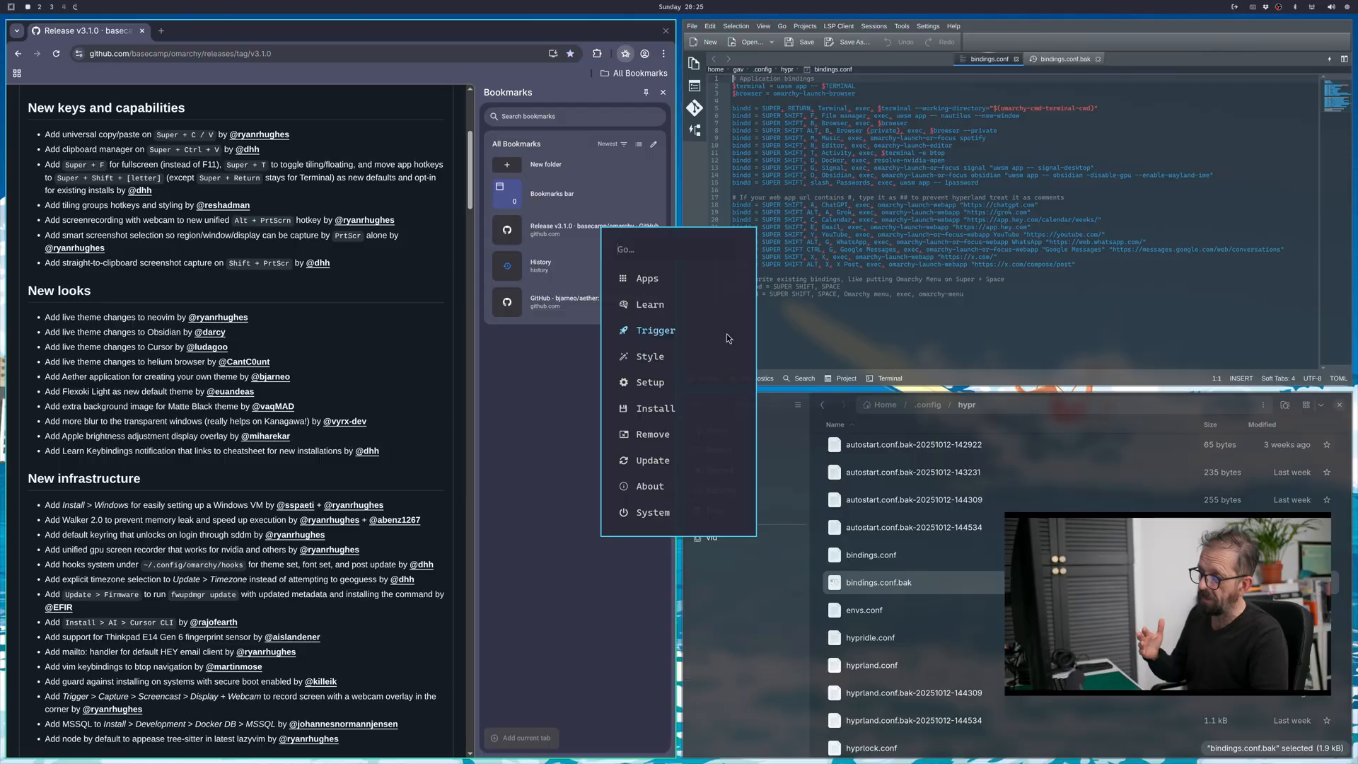
{"action": "mouse_move", "coordinate": [645, 347]}
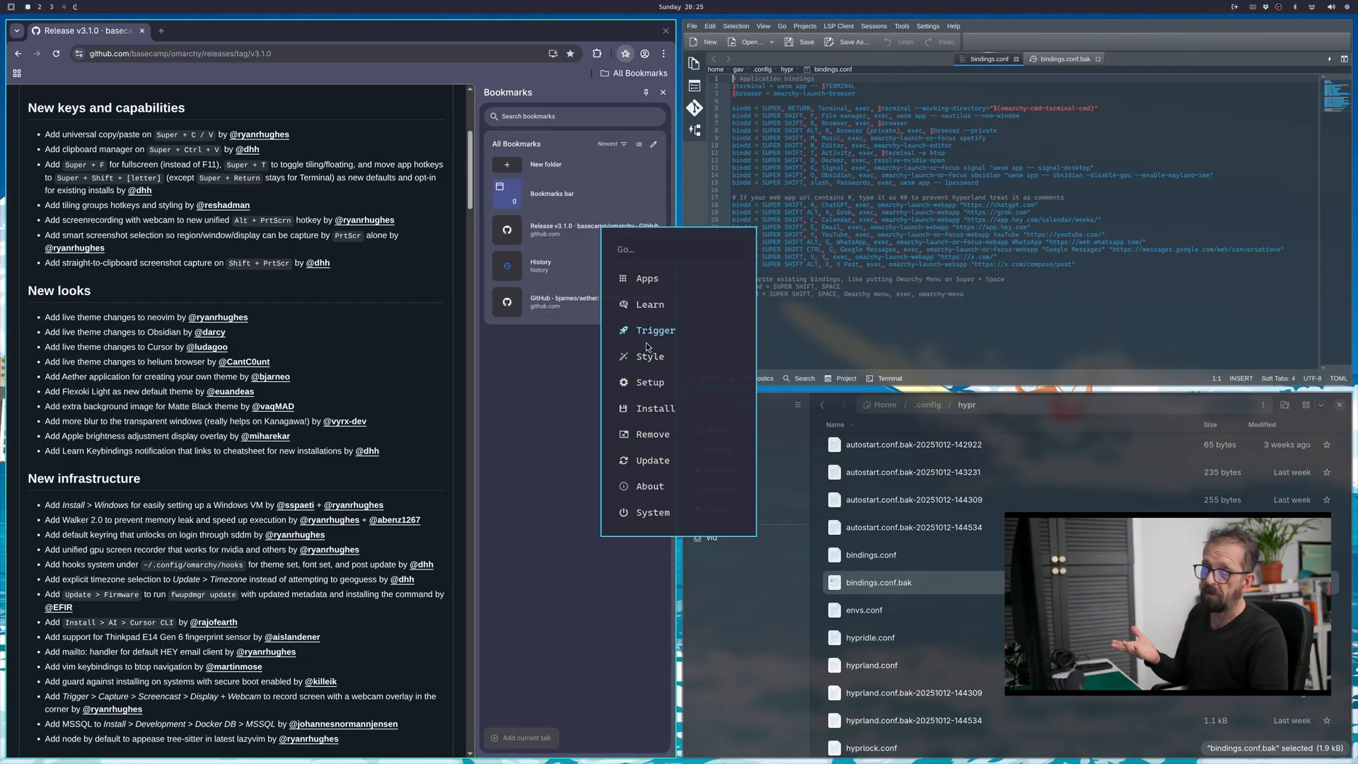
{"action": "left_click", "coordinate": [654, 512]}
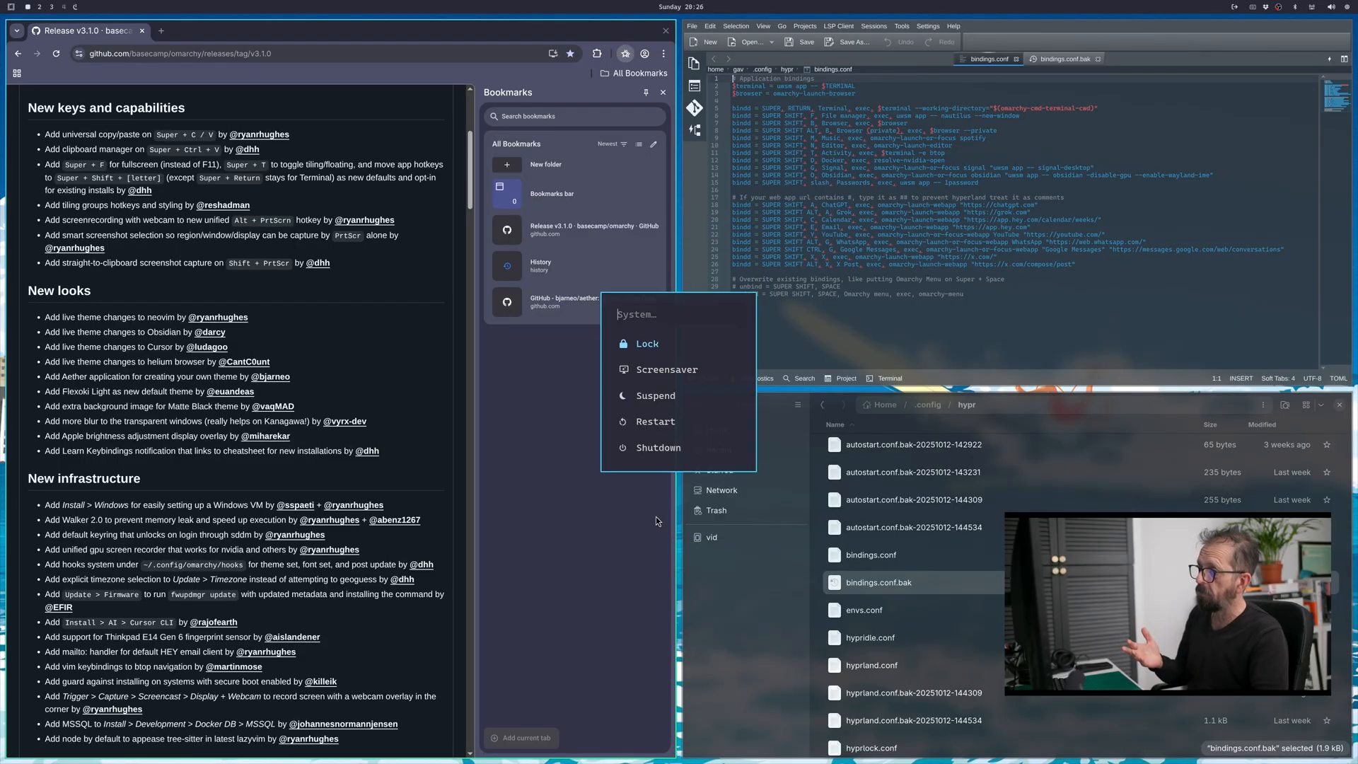
{"action": "mouse_move", "coordinate": [665, 449]}
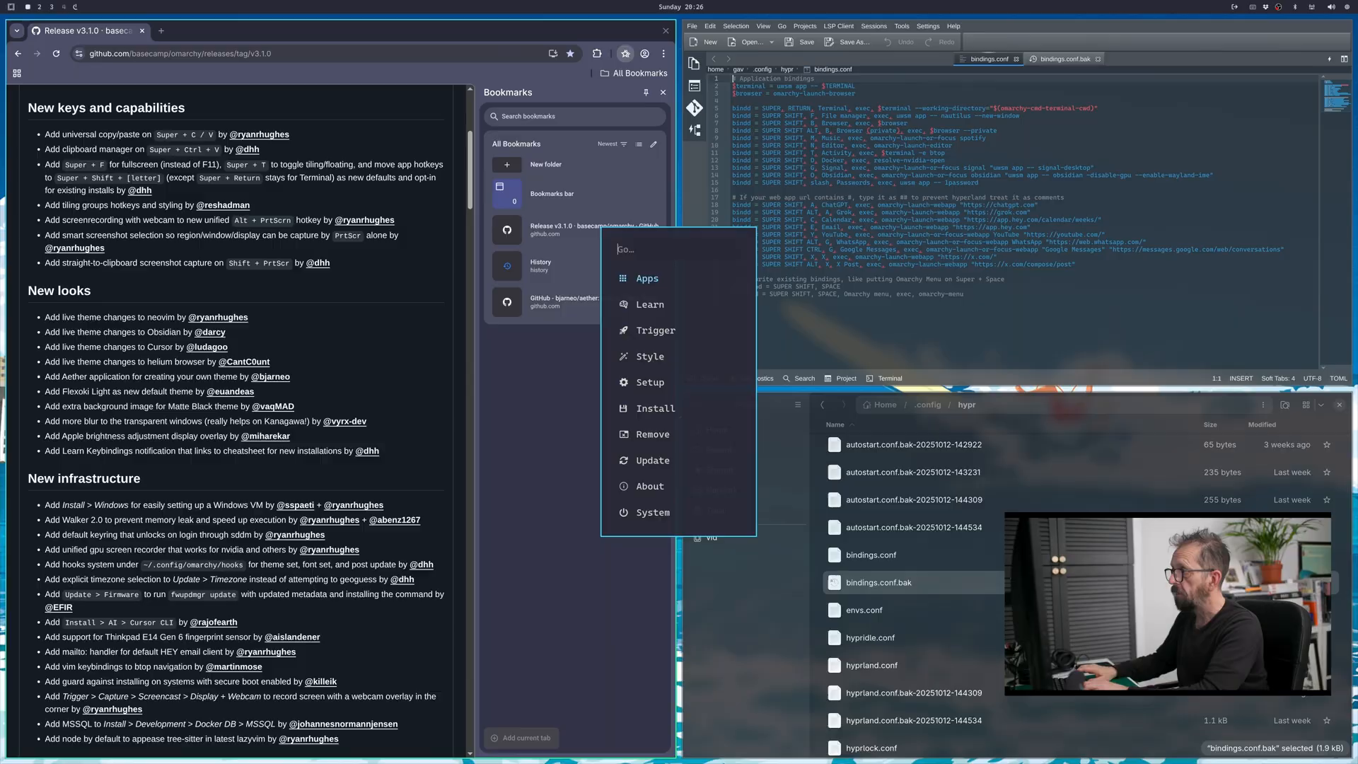
{"action": "type", "text": "re"}
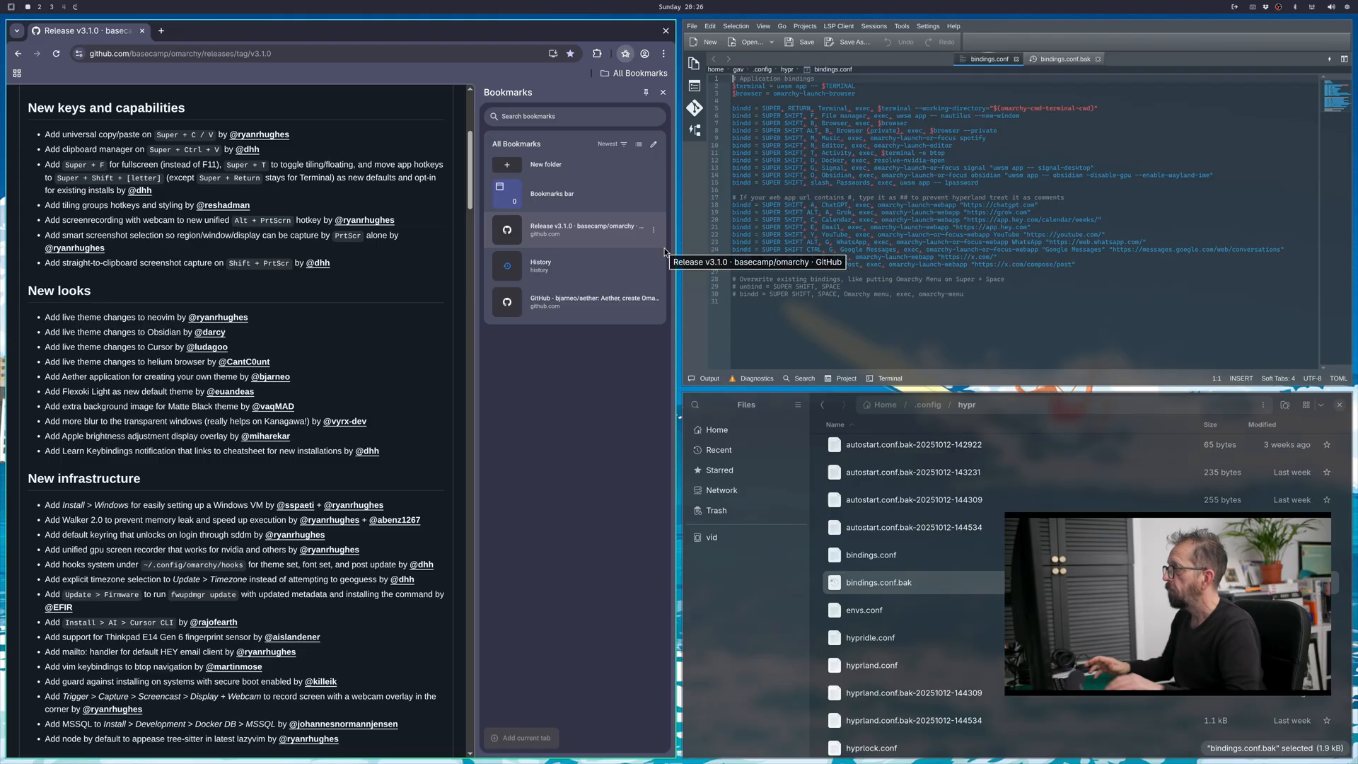
{"action": "scroll", "scroll_direction": "up", "scroll_amount": 3}
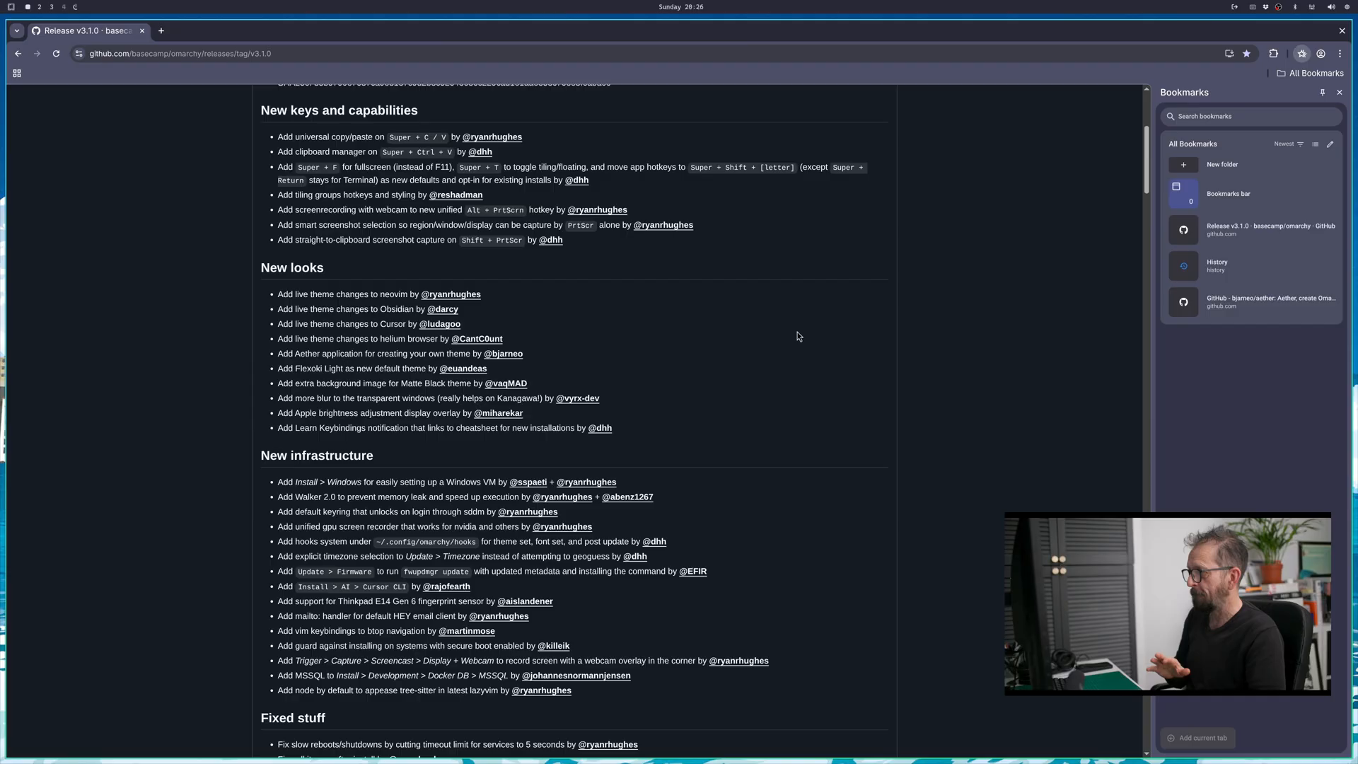
- Scroll the release notes down to the 'Live theme changes for Obsidian' section
{"action": "scroll", "scroll_direction": "down", "scroll_amount": 3}
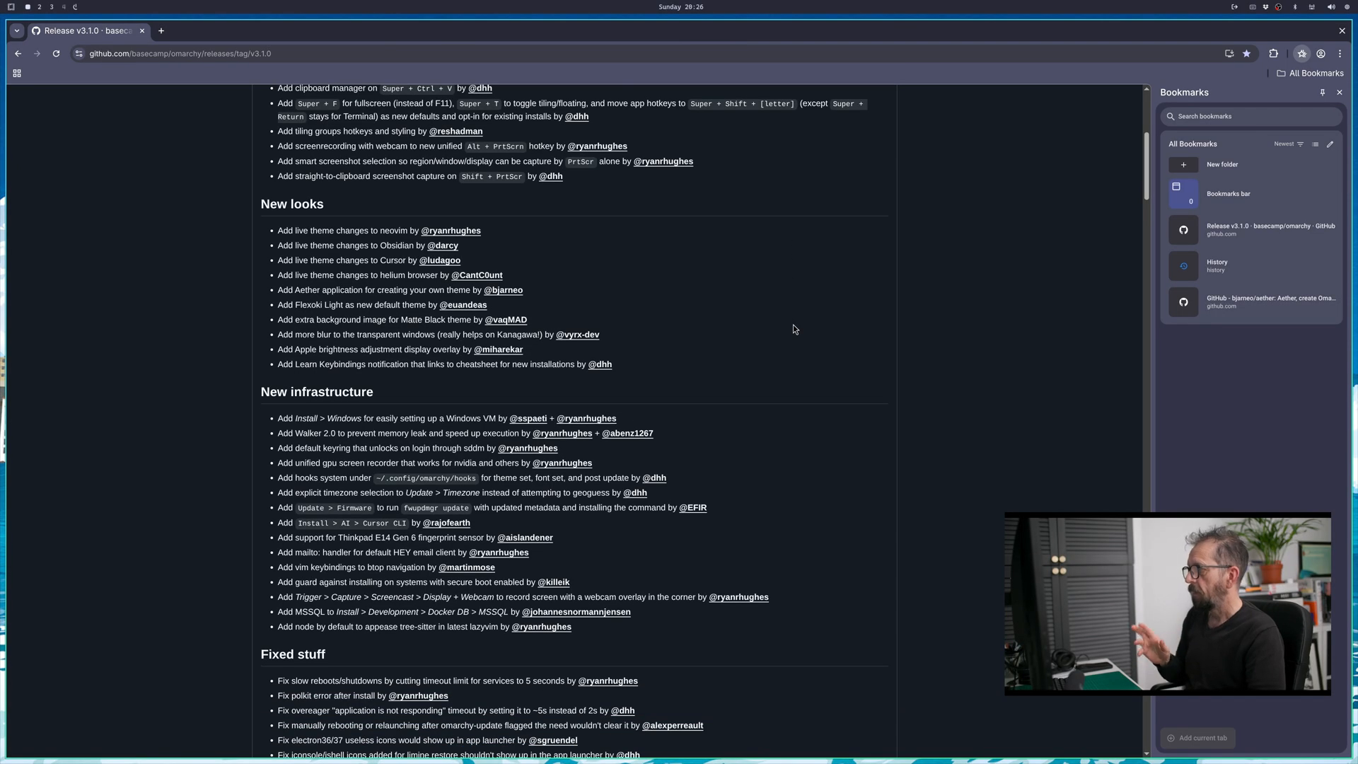
{"action": "scroll", "scroll_direction": "down", "scroll_amount": 3}
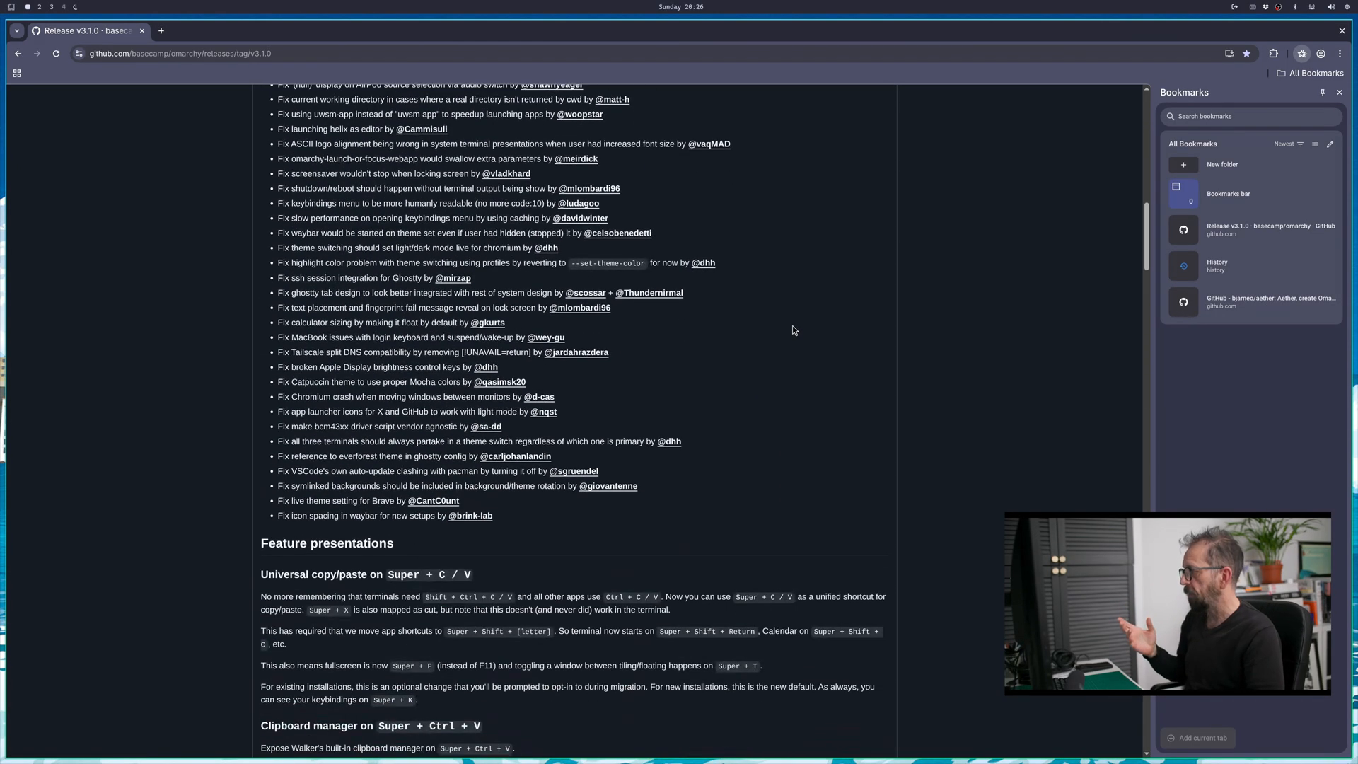
{"action": "scroll", "scroll_direction": "down", "scroll_amount": 3}
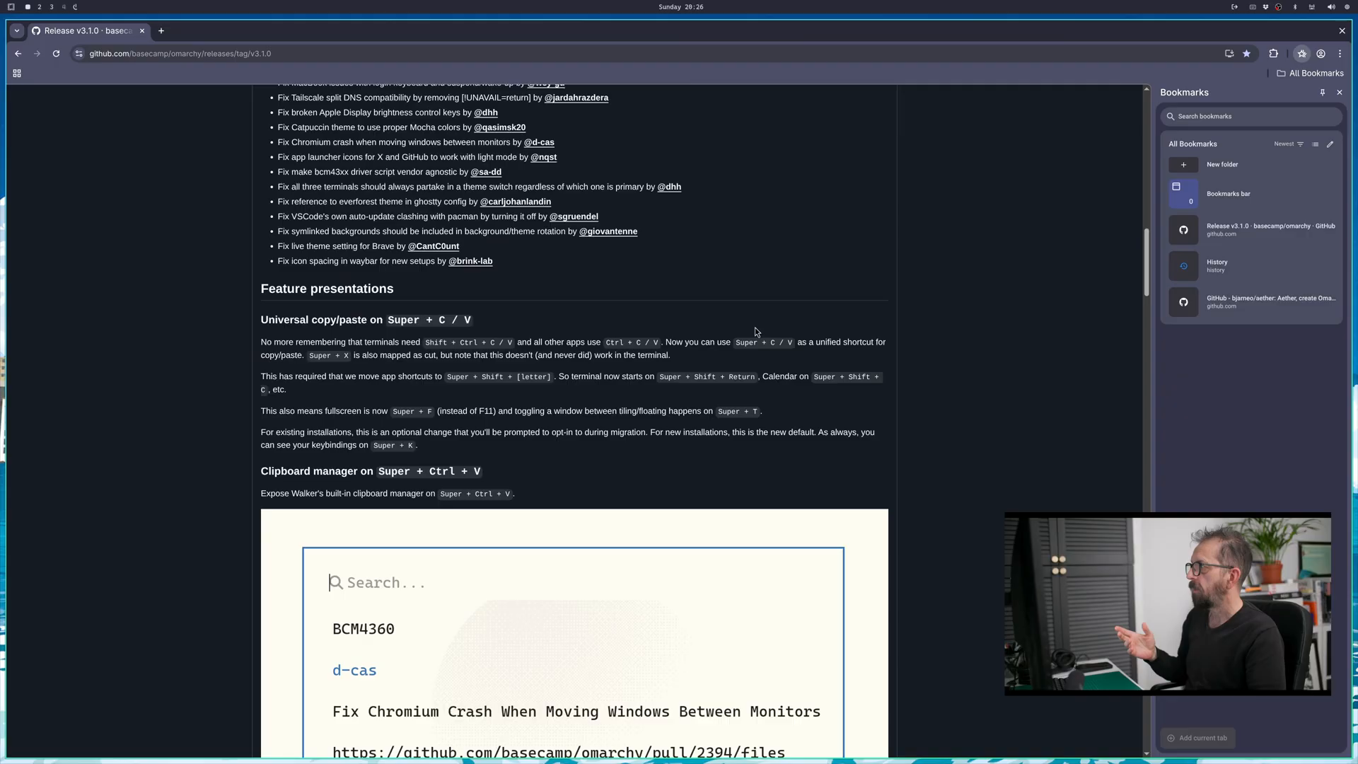
{"action": "scroll", "scroll_direction": "down", "scroll_amount": 3}
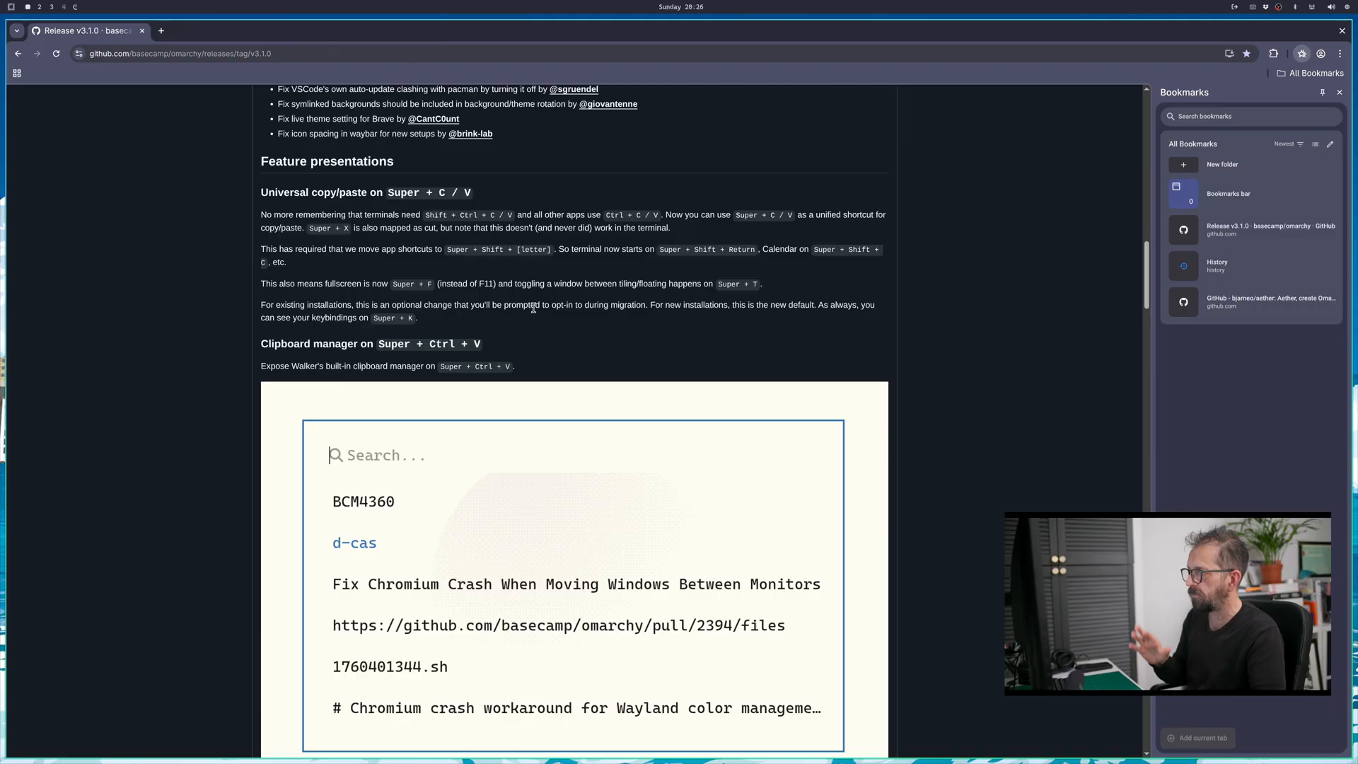
{"action": "scroll", "scroll_direction": "down", "scroll_amount": 3}
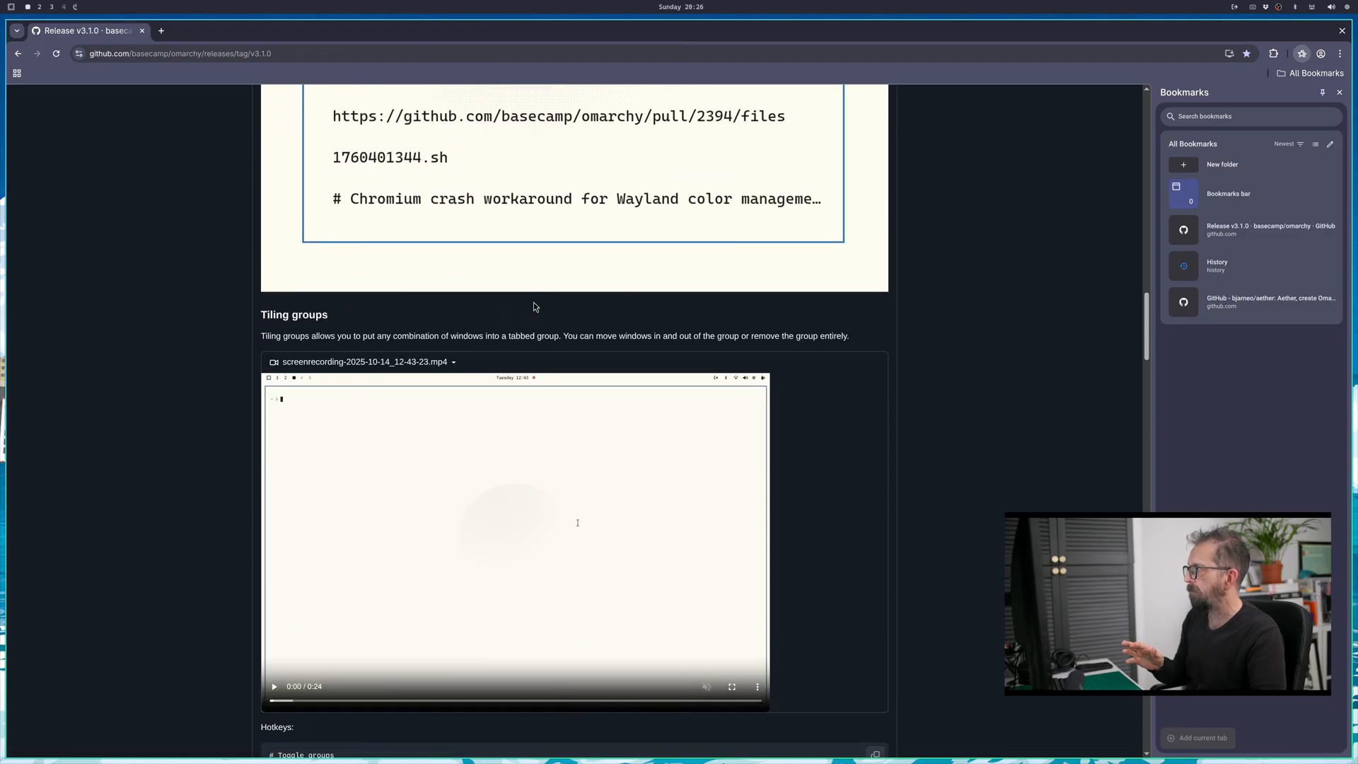
{"action": "scroll", "scroll_direction": "down", "scroll_amount": 3}
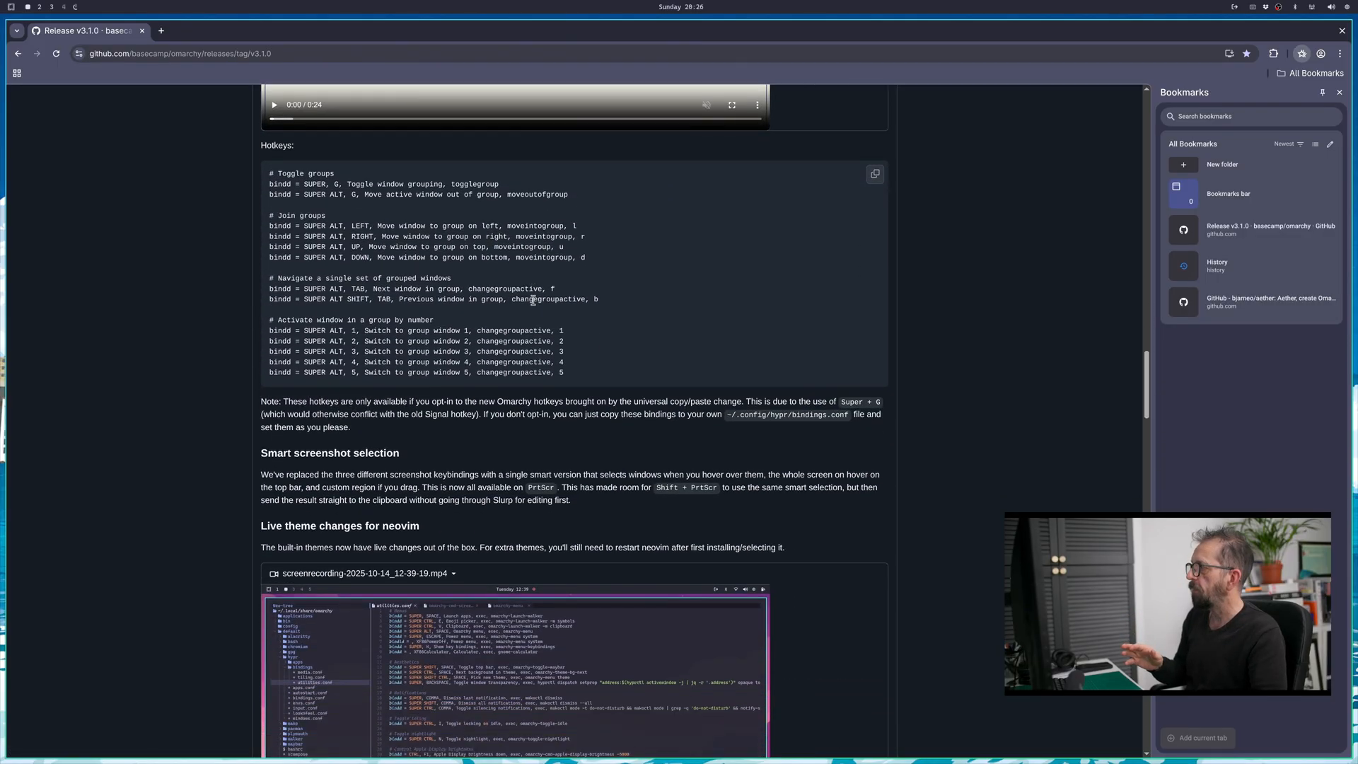
{"action": "scroll", "scroll_direction": "down", "scroll_amount": 3}
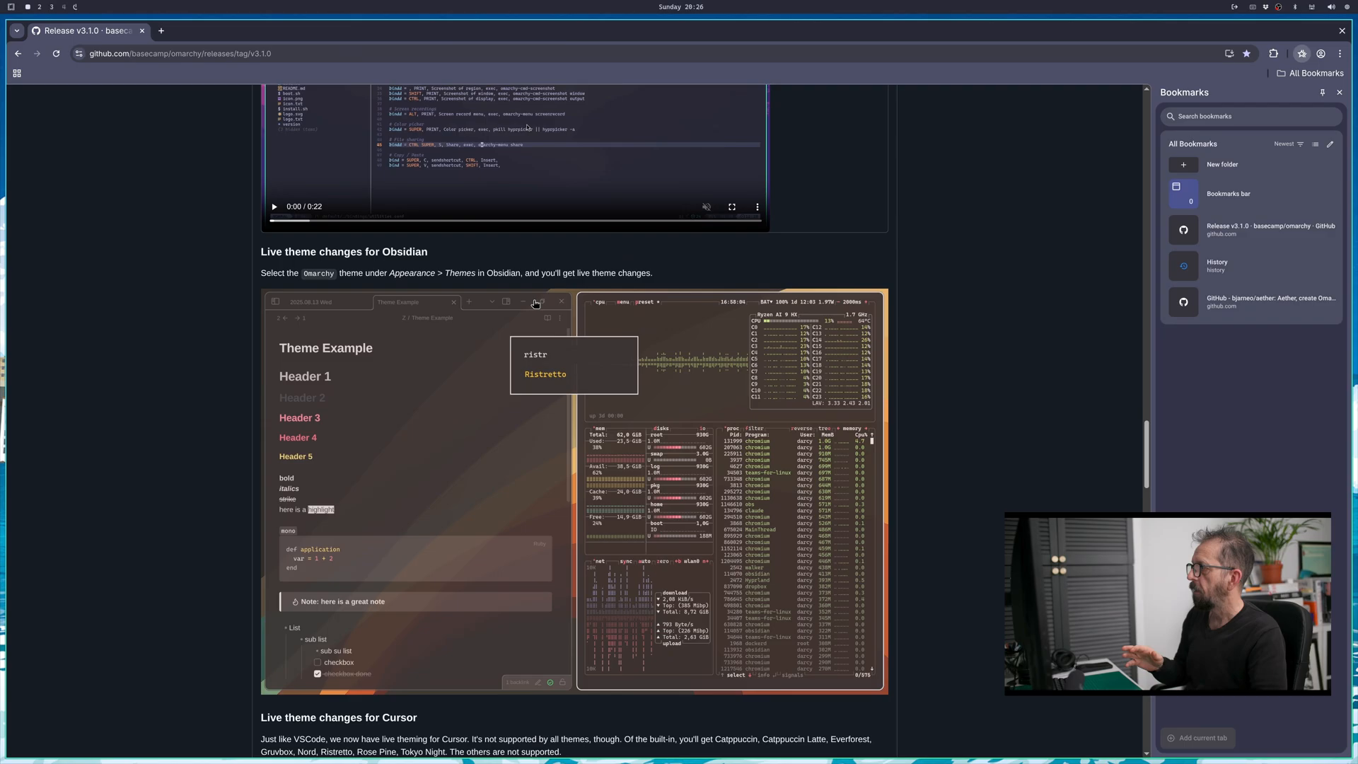
{"action": "mouse_move", "coordinate": [651, 474]}
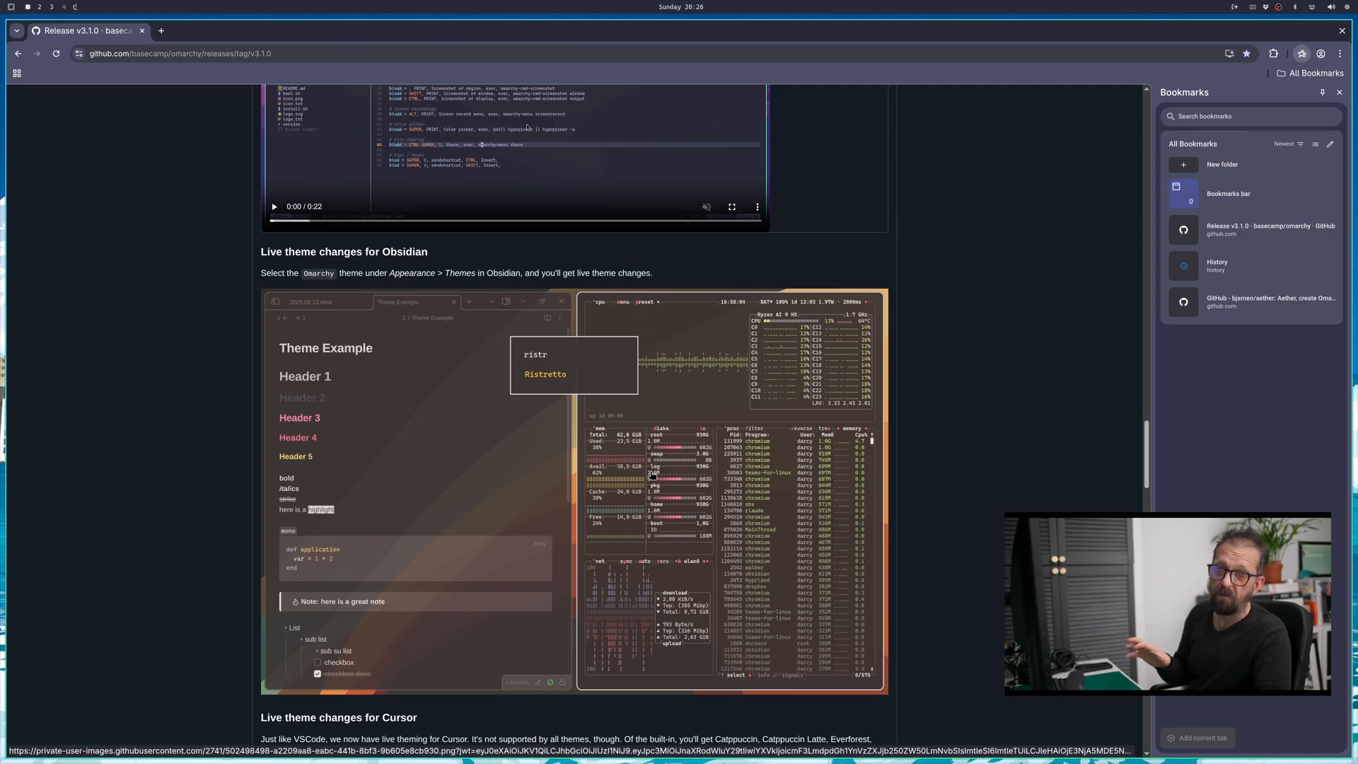
{"action": "scroll", "scroll_direction": "down", "scroll_amount": 3}
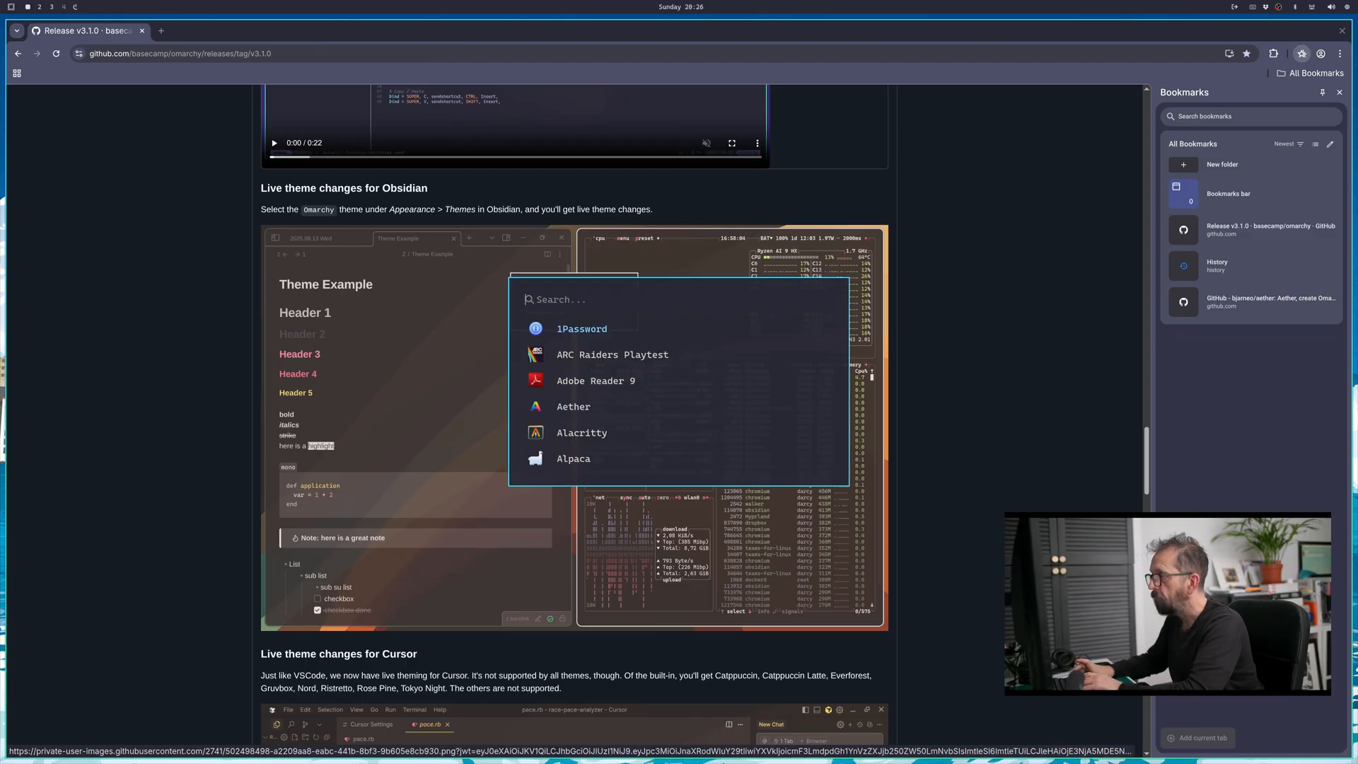
- Launch Obsidian from the app launcher so it tiles beside the browser
{"action": "type", "text": "ob"}
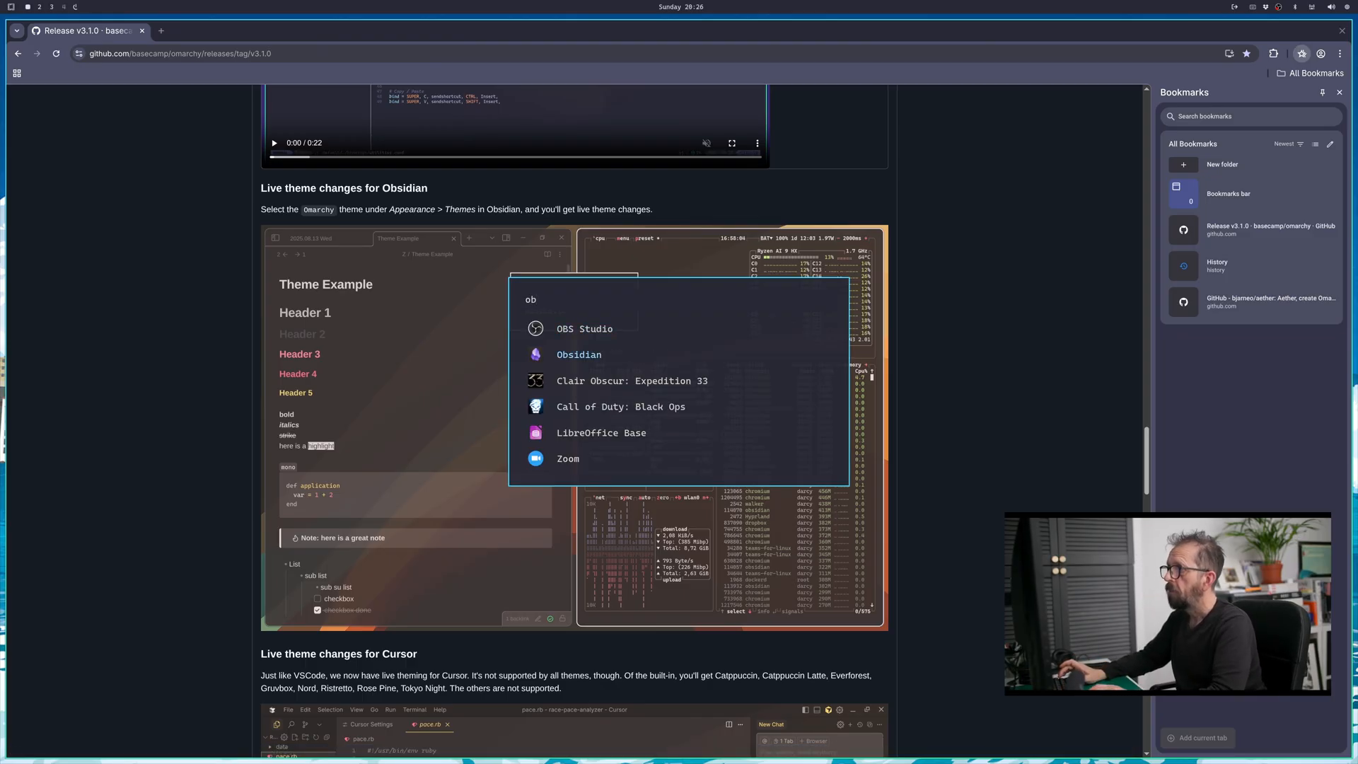
{"action": "type", "text": "ristr"}
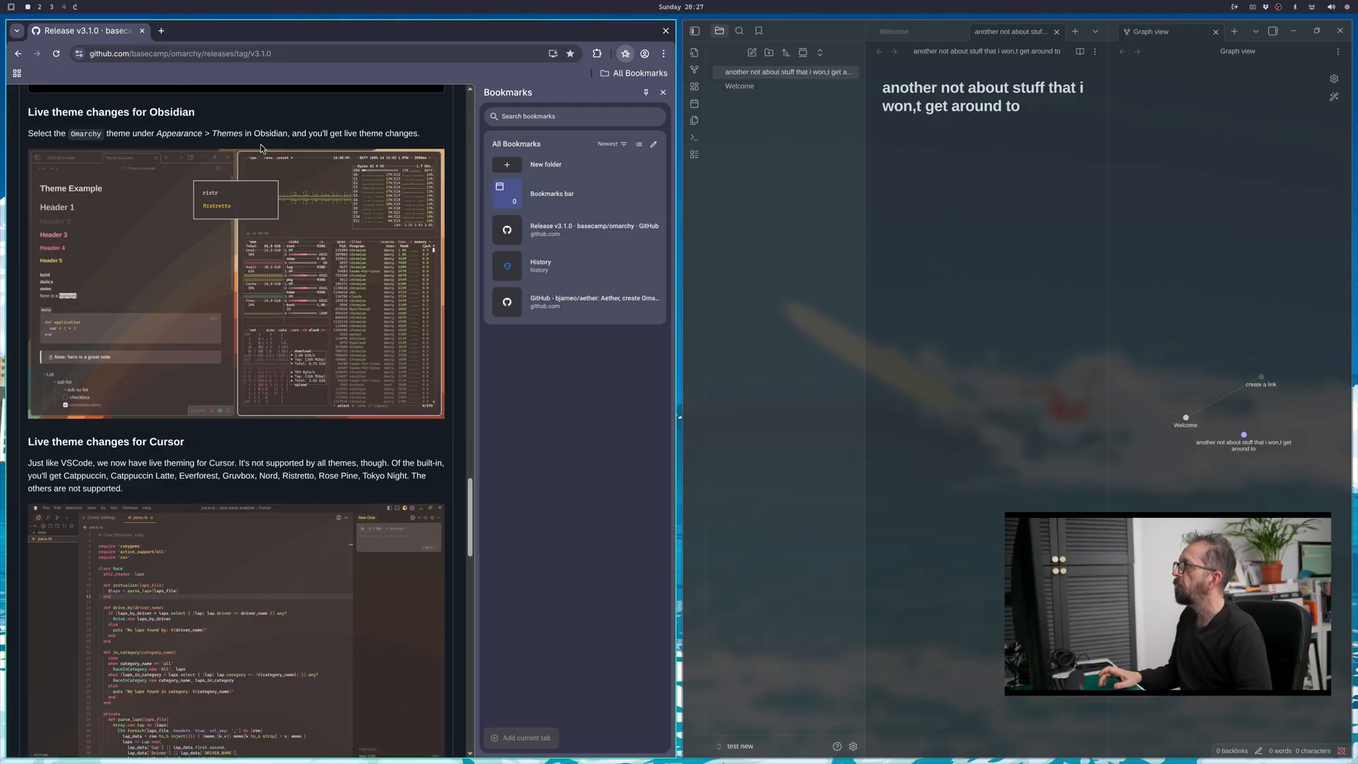
{"action": "mouse_move", "coordinate": [334, 162]}
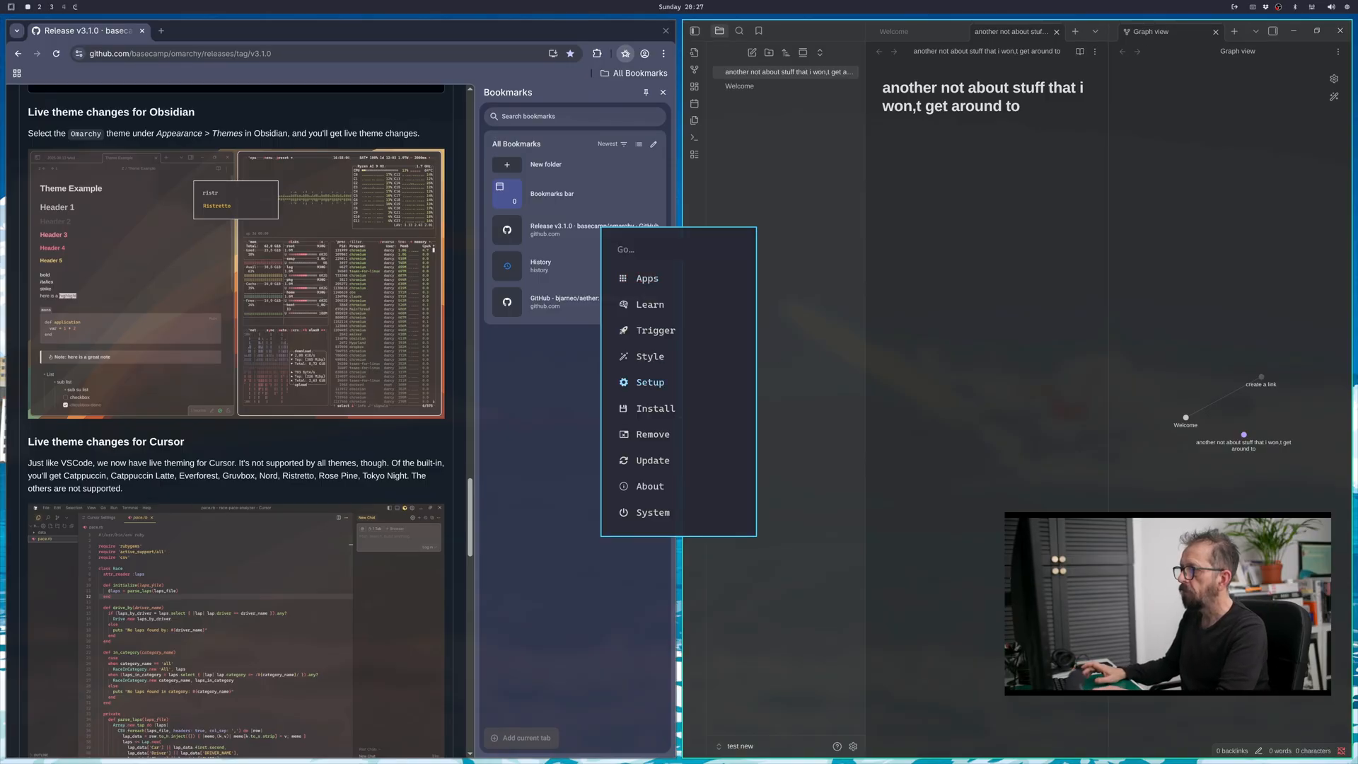
- Switch the system theme via Style > Theme, with Obsidian recolouring live
{"action": "left_click", "coordinate": [647, 356]}
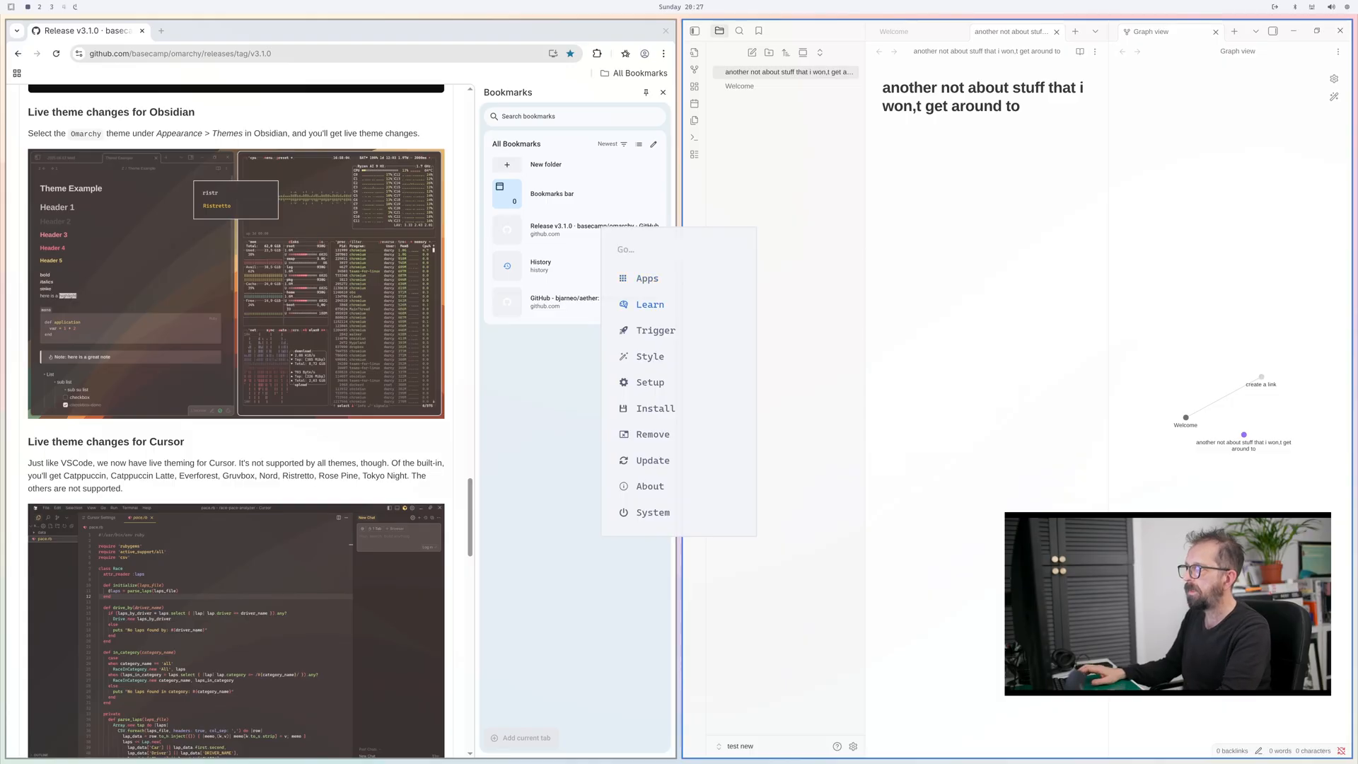
{"action": "left_click", "coordinate": [650, 357]}
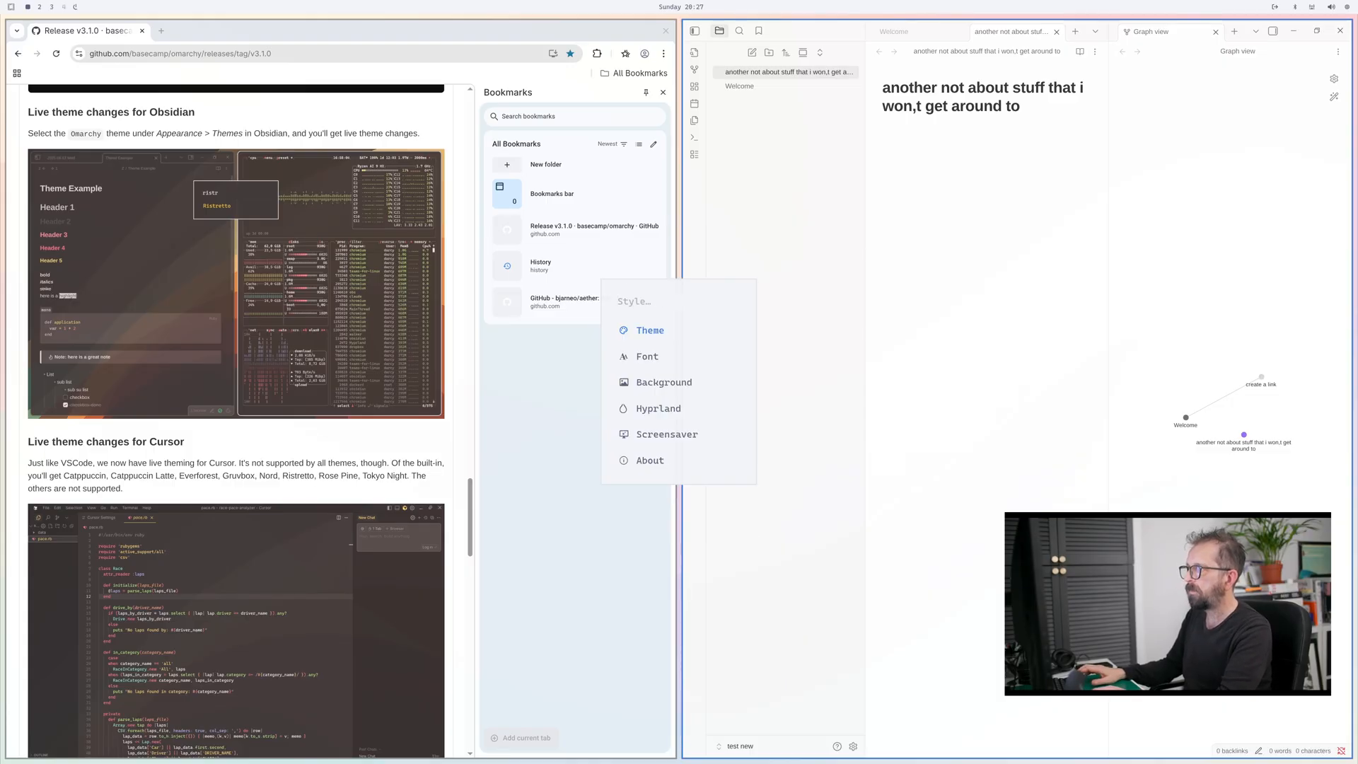
{"action": "left_click", "coordinate": [649, 330]}
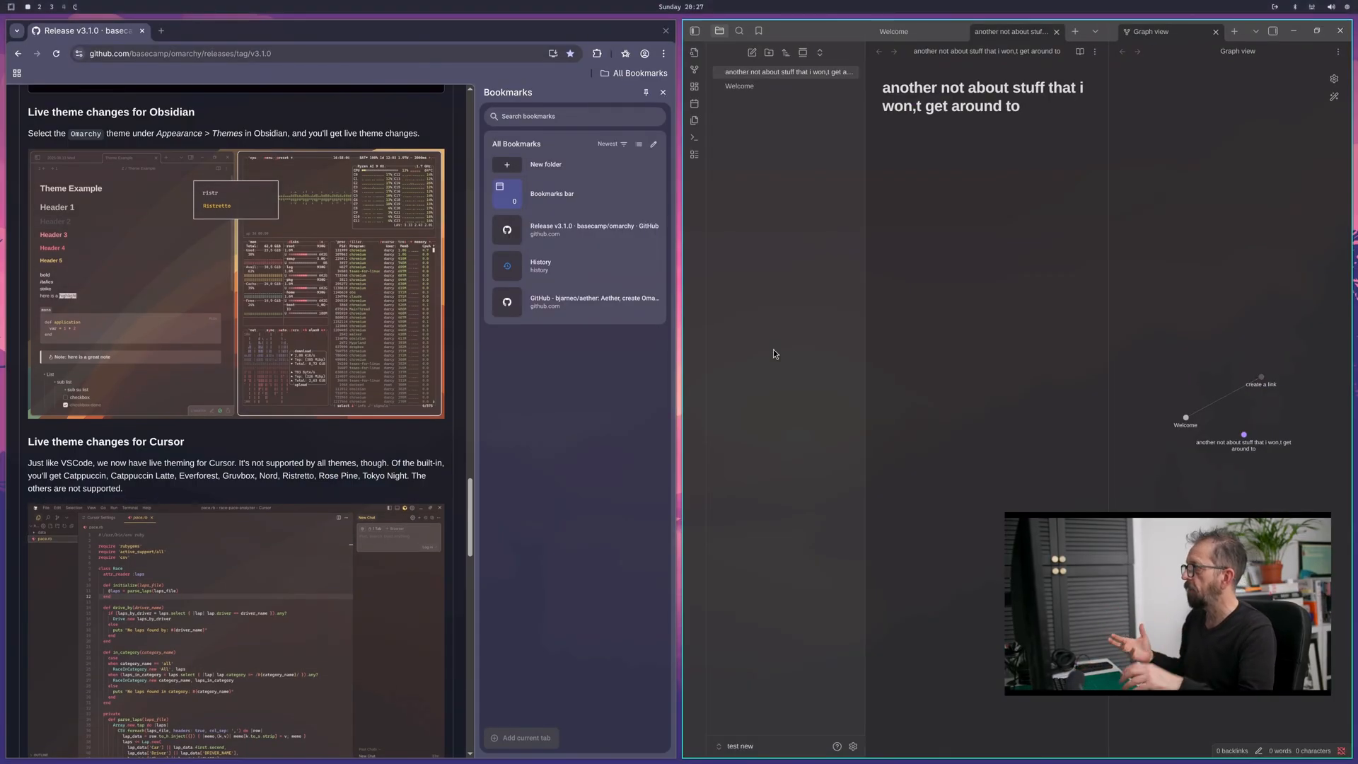
- Scroll the release page to the Cursor theming and Aether theme editor notes
{"action": "scroll", "scroll_direction": "down", "scroll_amount": 3}
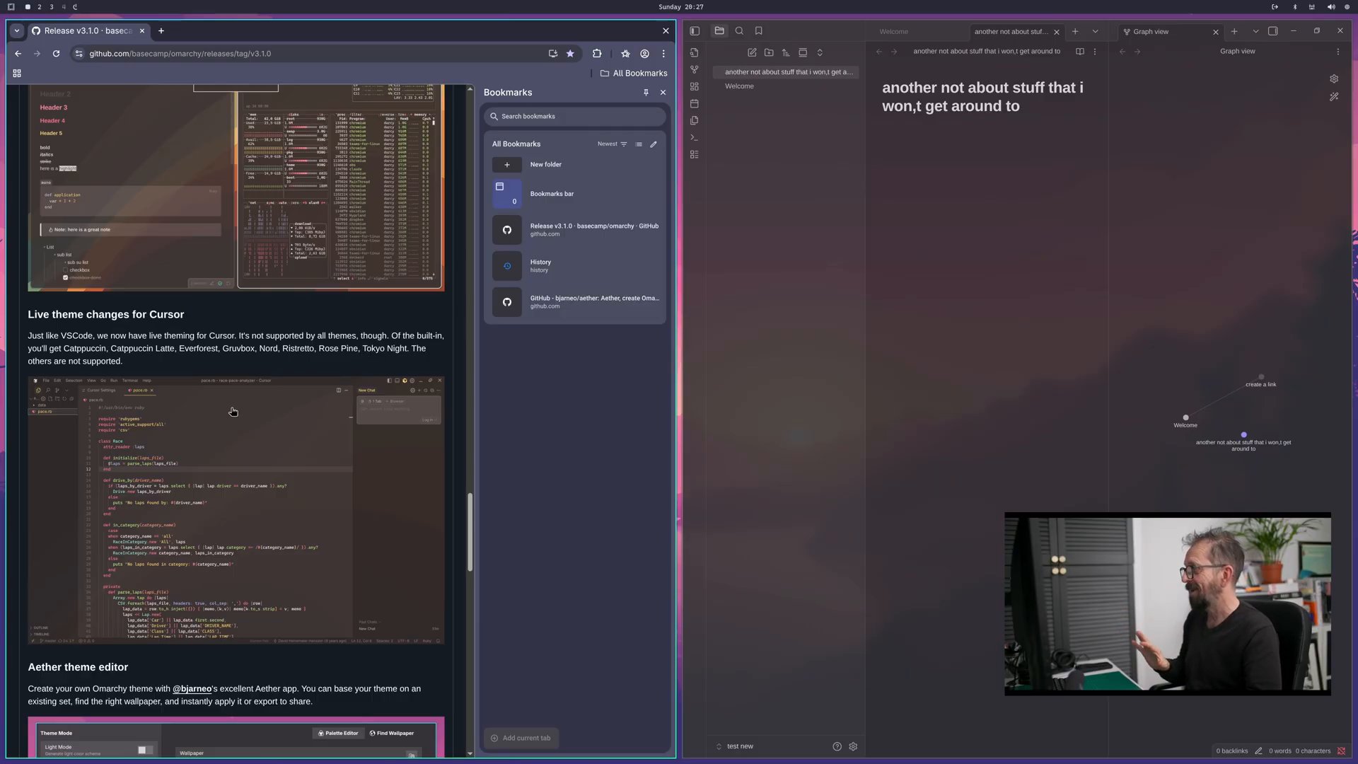
{"action": "mouse_move", "coordinate": [354, 438]}
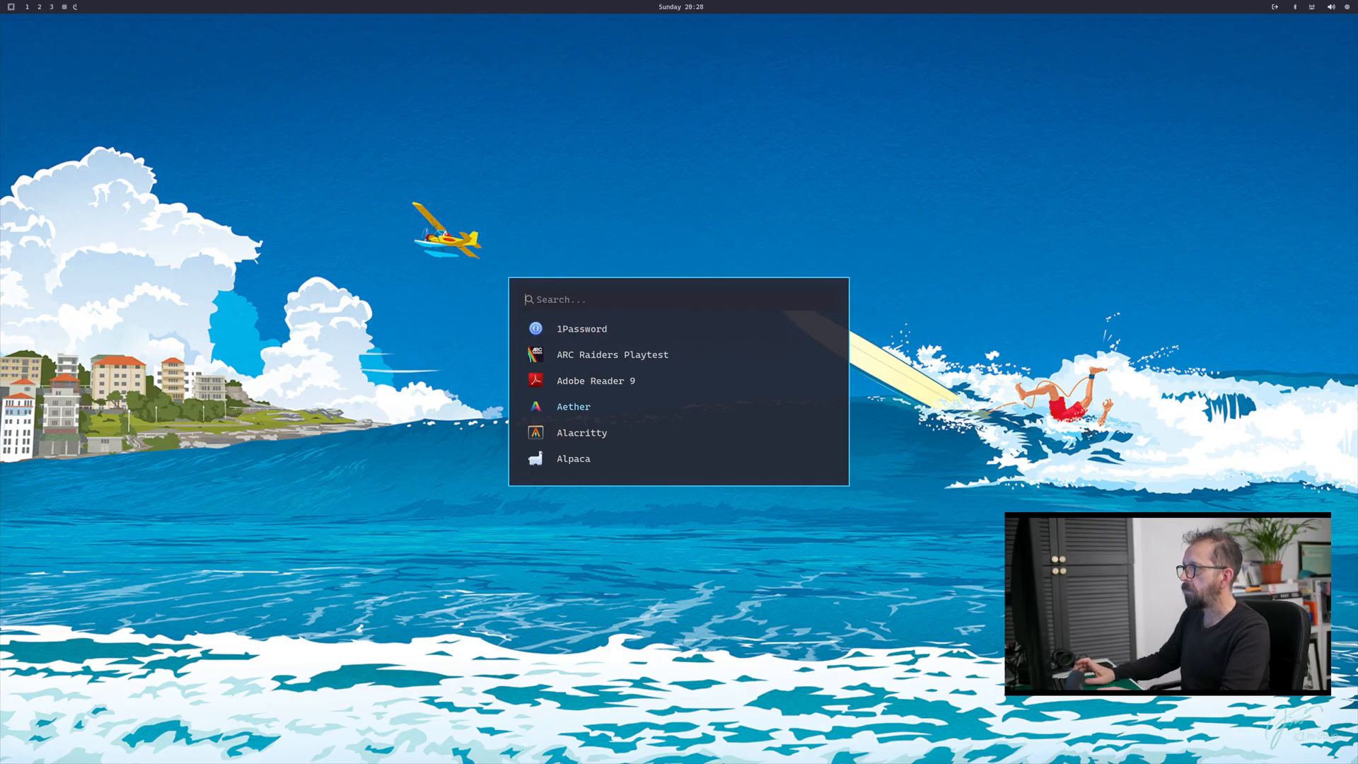
- Launch Aether and load a_couple_of_planes_flying_over_a_wave.jpg as the wallpaper
{"action": "left_click", "coordinate": [573, 406]}
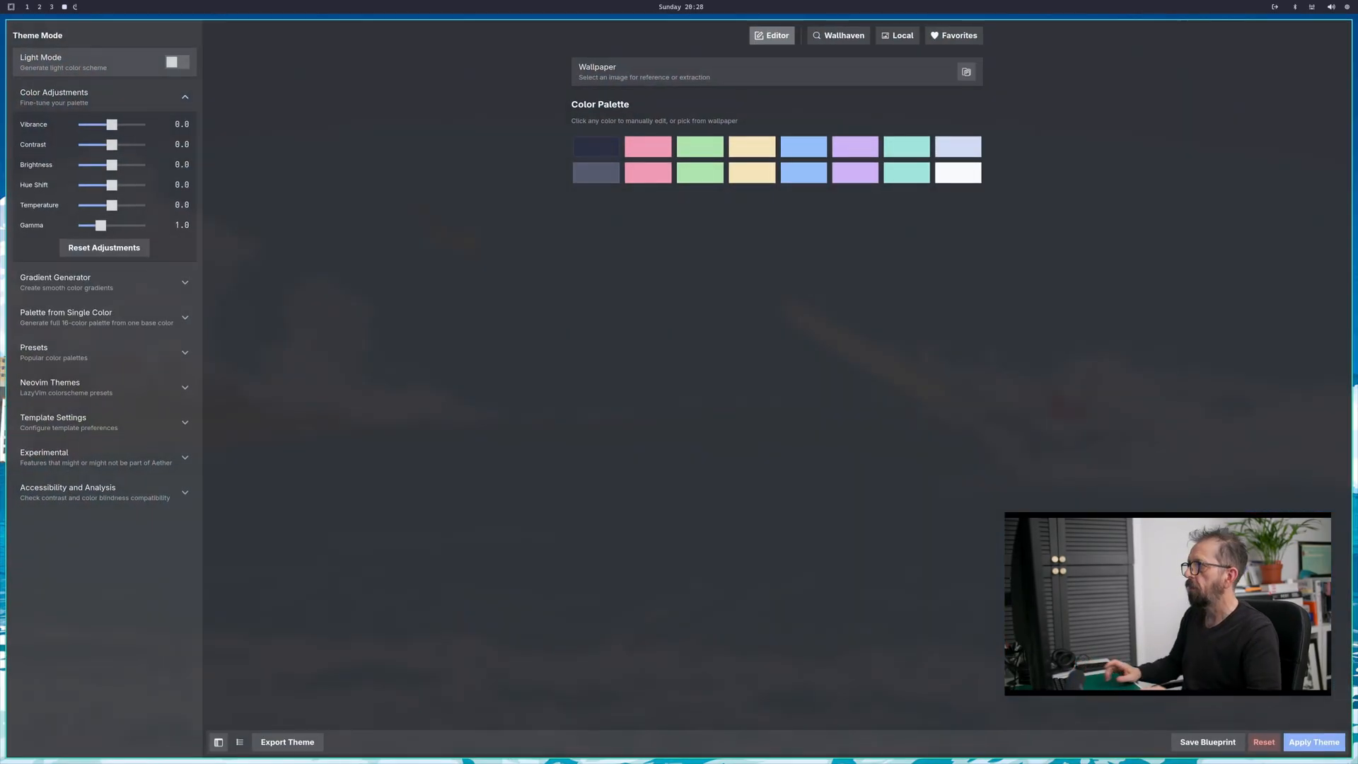
{"action": "mouse_move", "coordinate": [997, 453]}
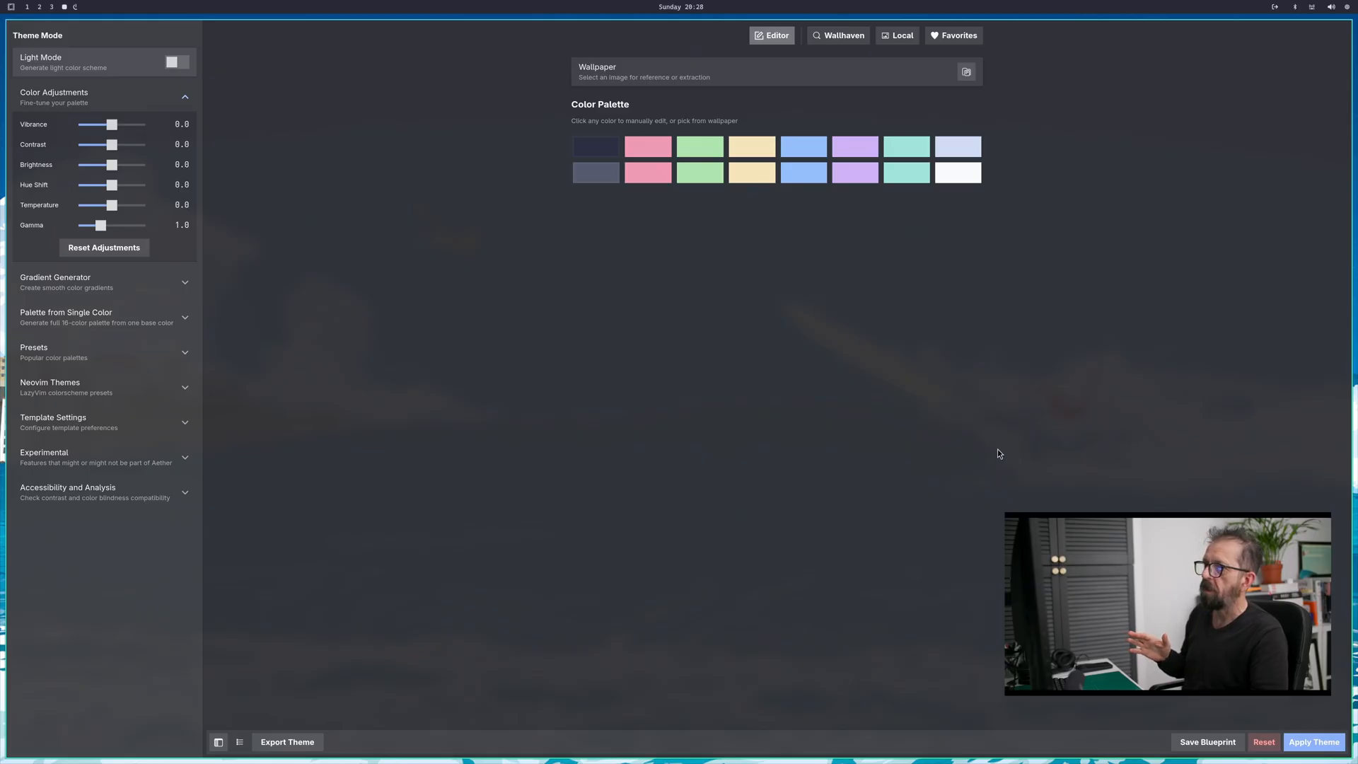
{"action": "mouse_move", "coordinate": [874, 126]}
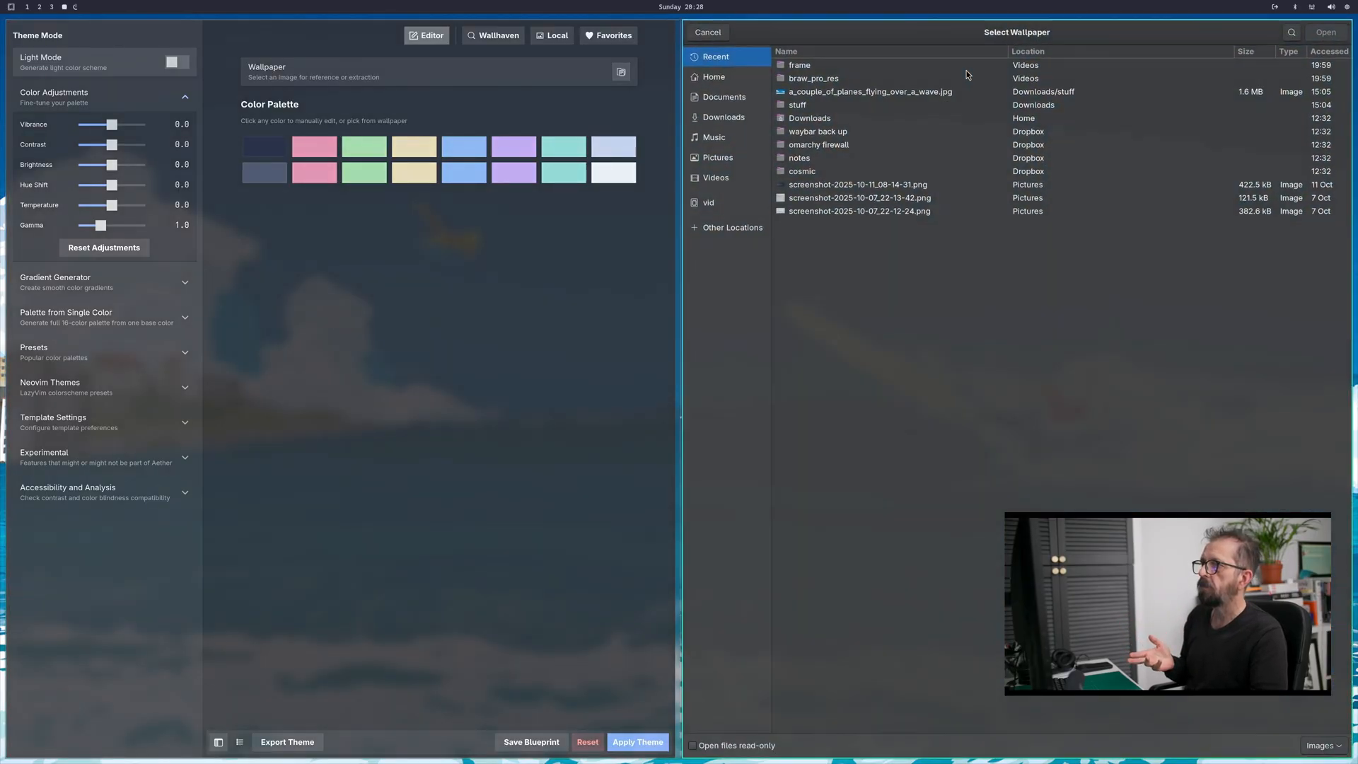
{"action": "left_click", "coordinate": [869, 92]}
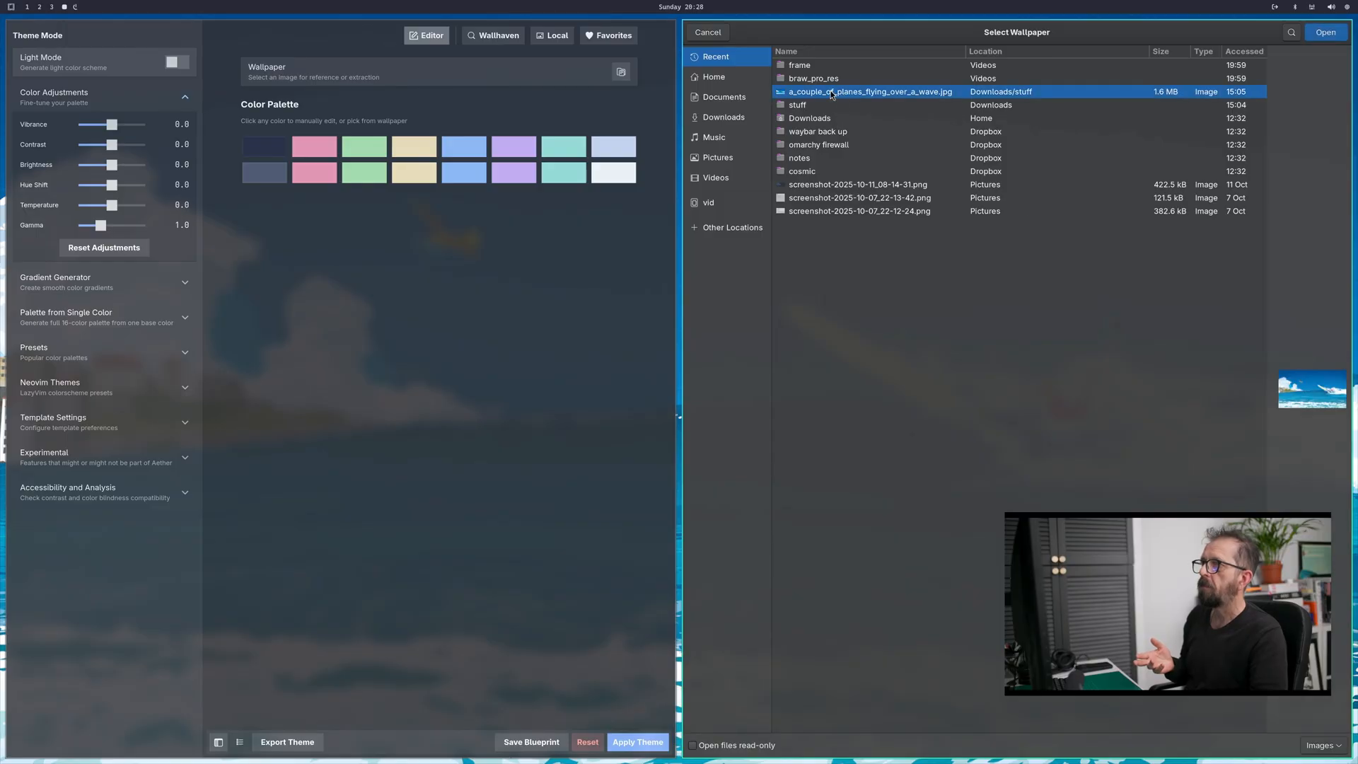
{"action": "mouse_move", "coordinate": [1297, 61]}
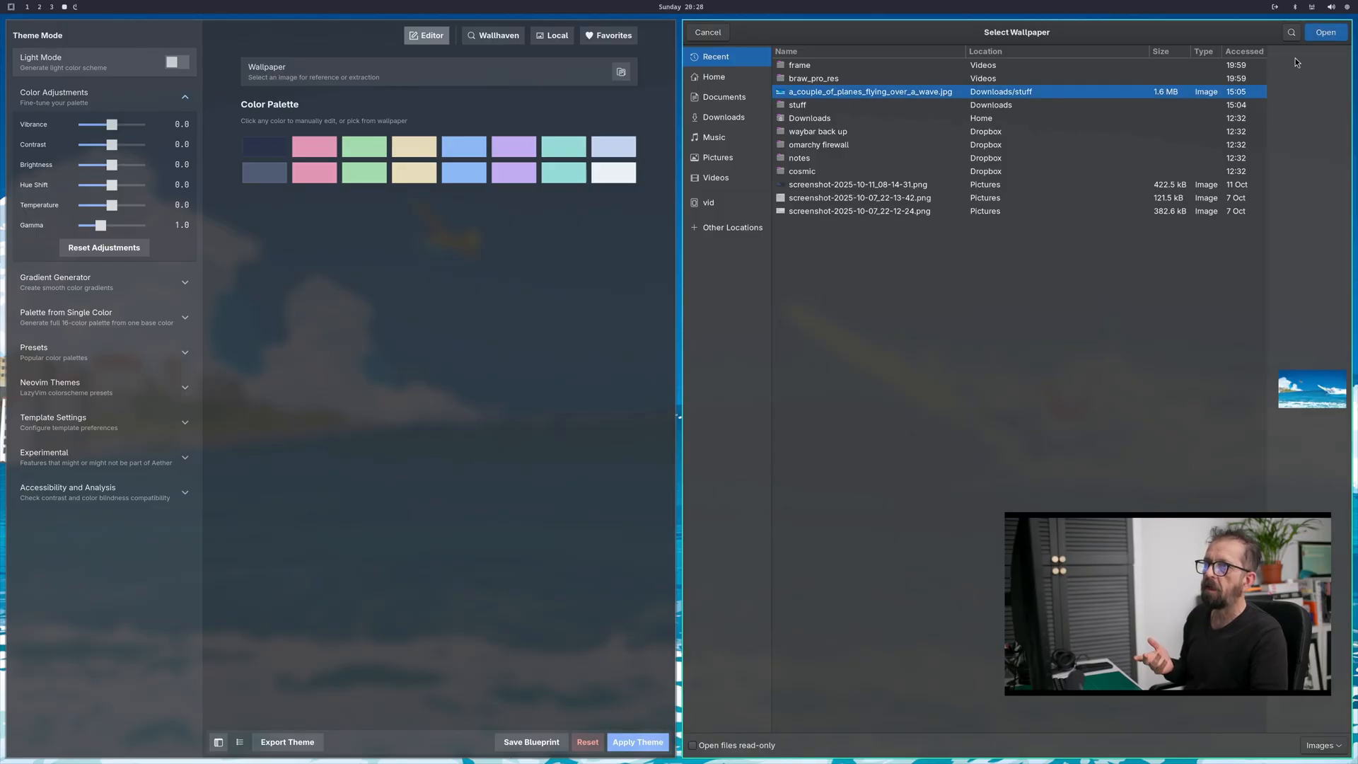
{"action": "left_click", "coordinate": [1324, 32]}
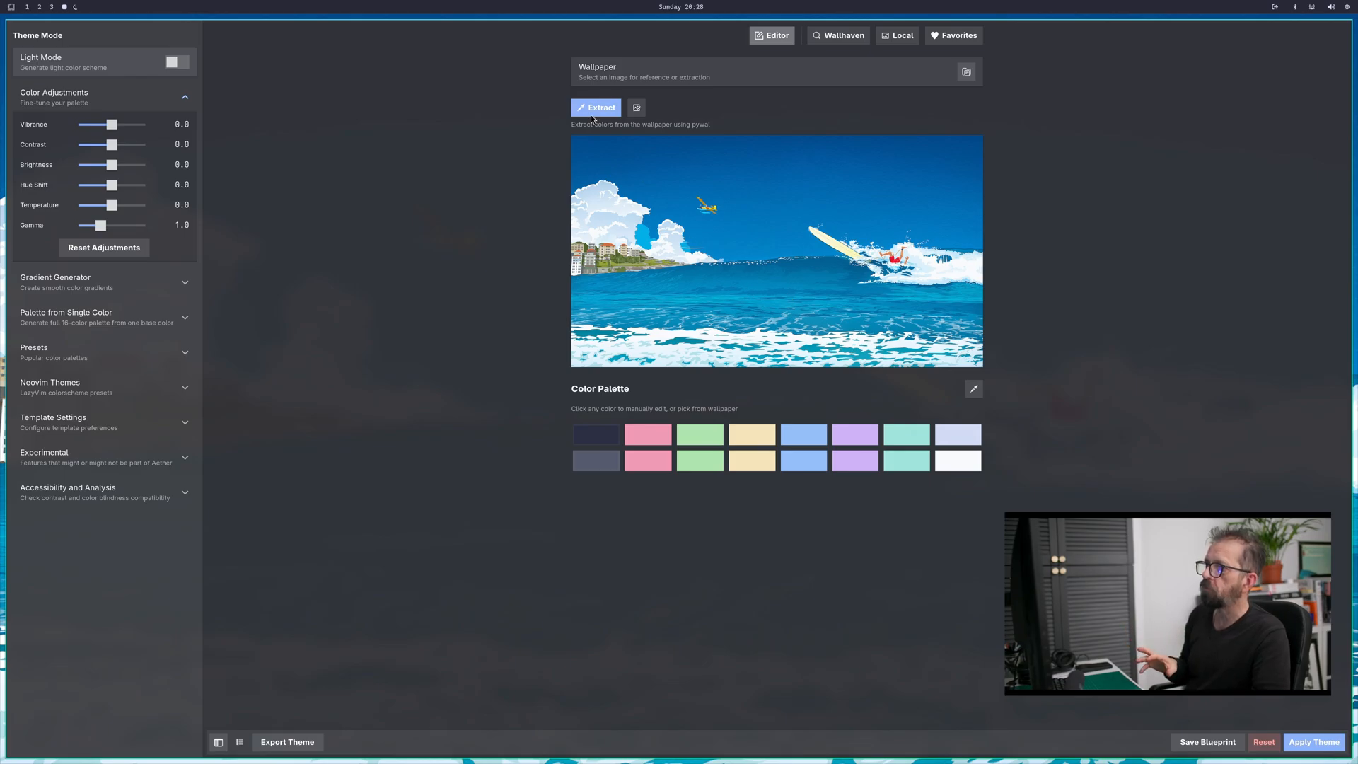
- Extract a blue palette from the wallpaper and apply it as the system theme
{"action": "left_click", "coordinate": [595, 108]}
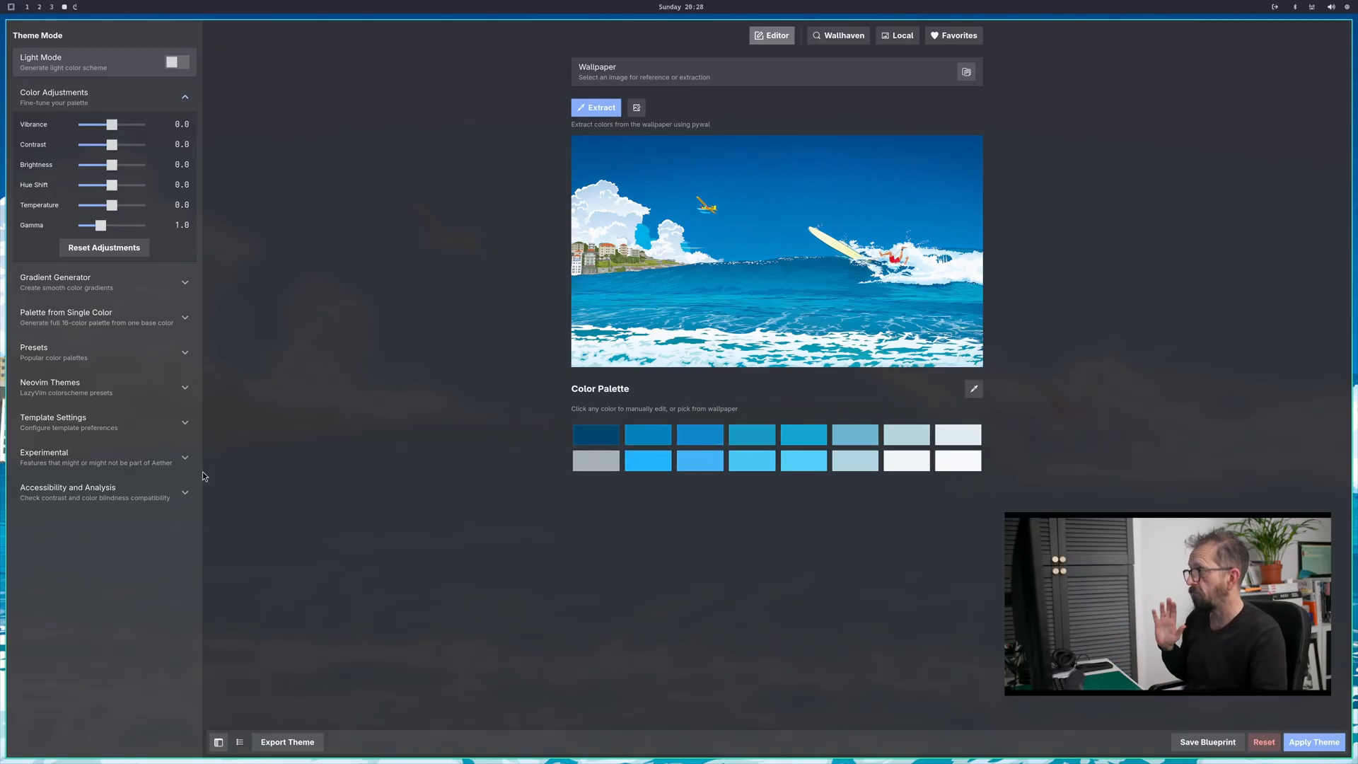
{"action": "mouse_move", "coordinate": [1140, 704]}
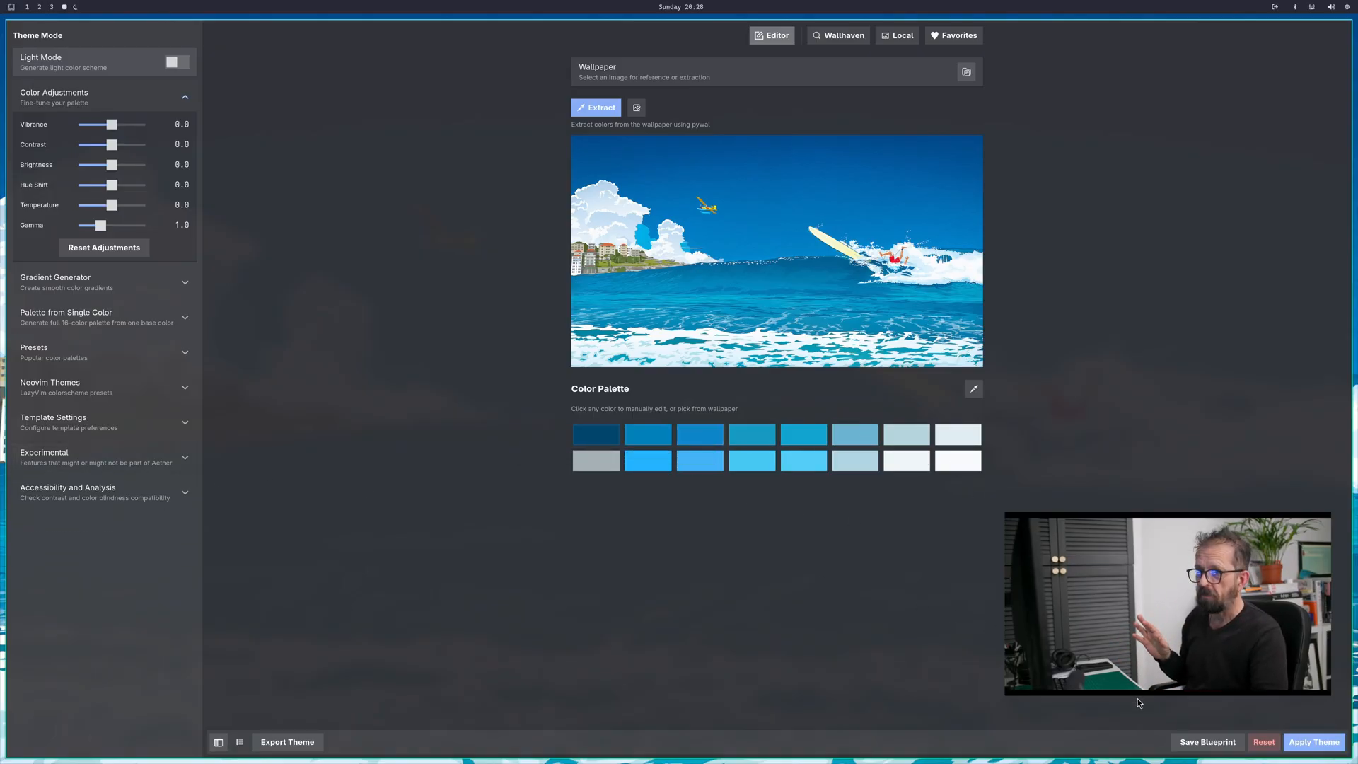
{"action": "left_click", "coordinate": [1313, 741]}
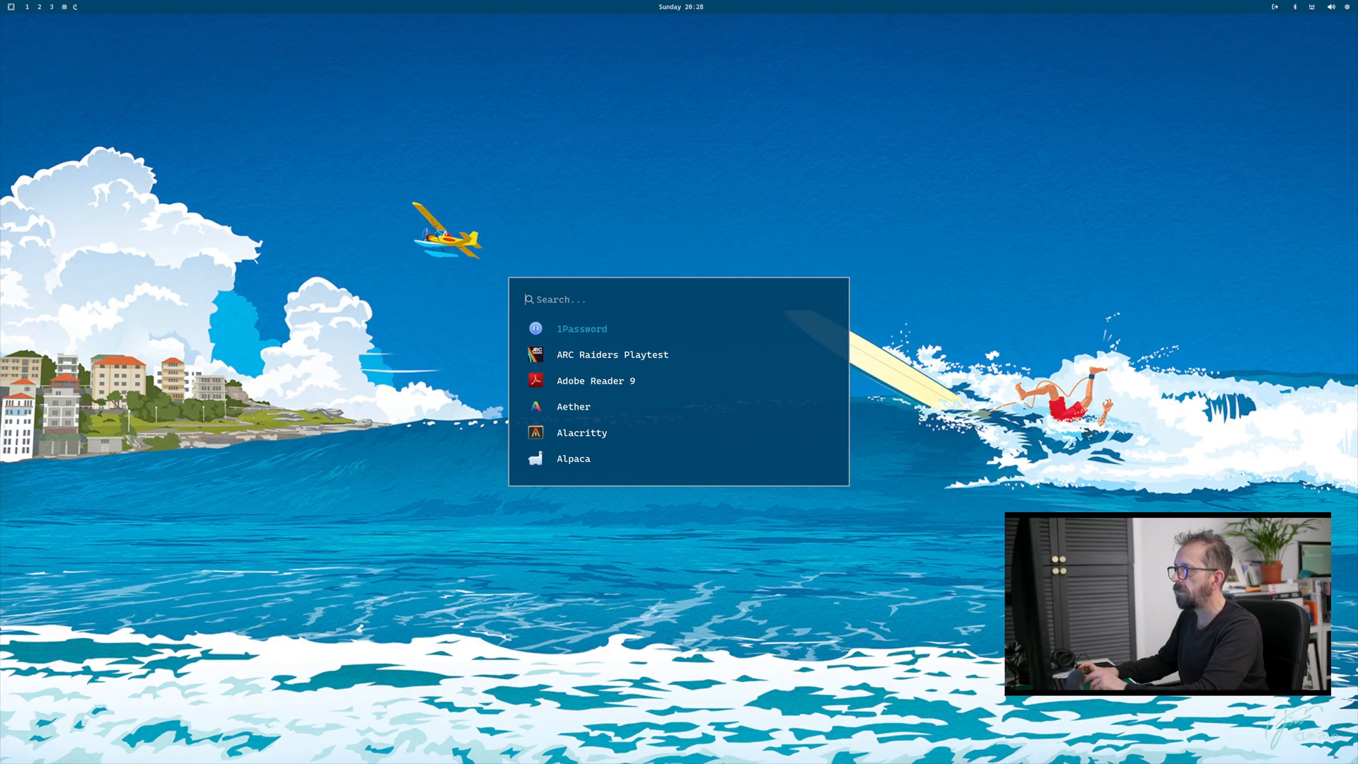
- Launch Obsidian from the launcher so it appears in the new blue theme
{"action": "type", "text": "ob"}
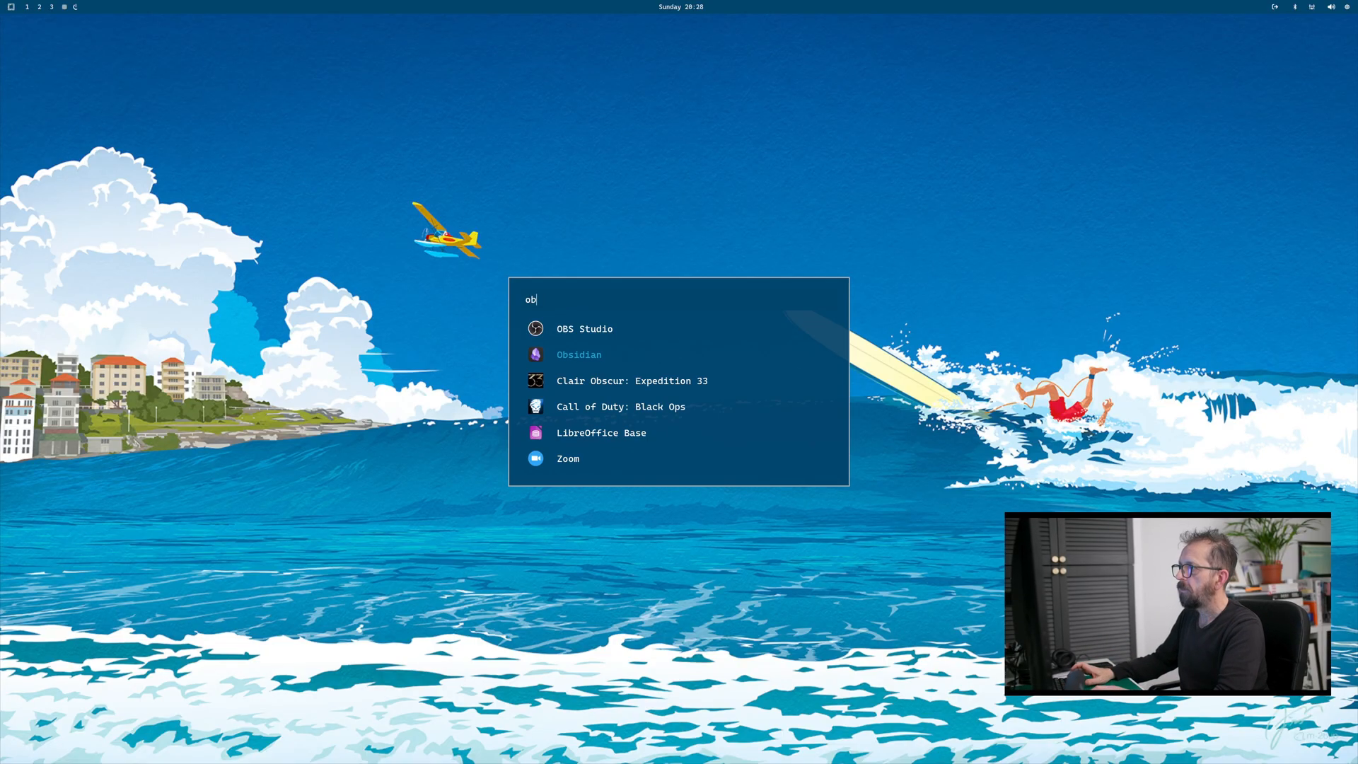
{"action": "key", "text": "Escape"}
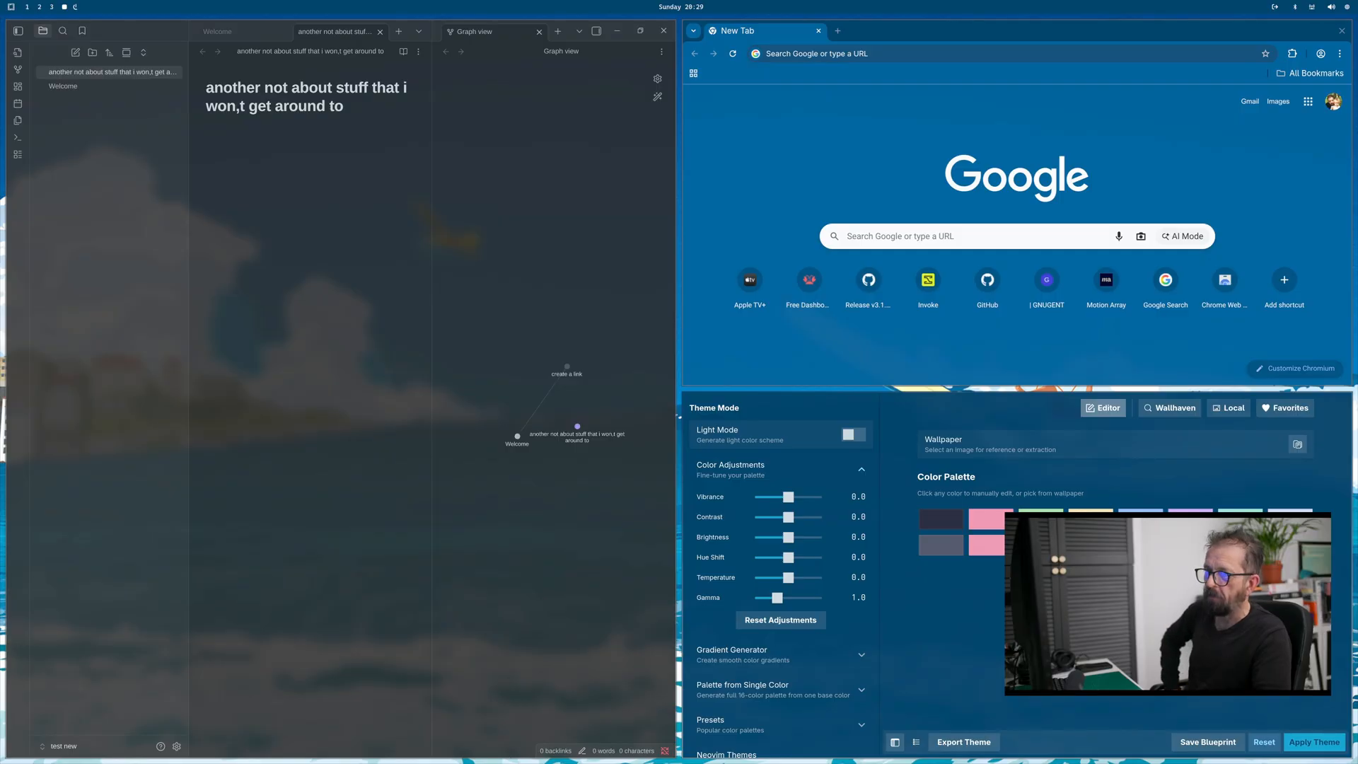
- Show GNOME Calculator in the blue theme, then close it so Chromium fills the screen
{"action": "left_click", "coordinate": [952, 53]}
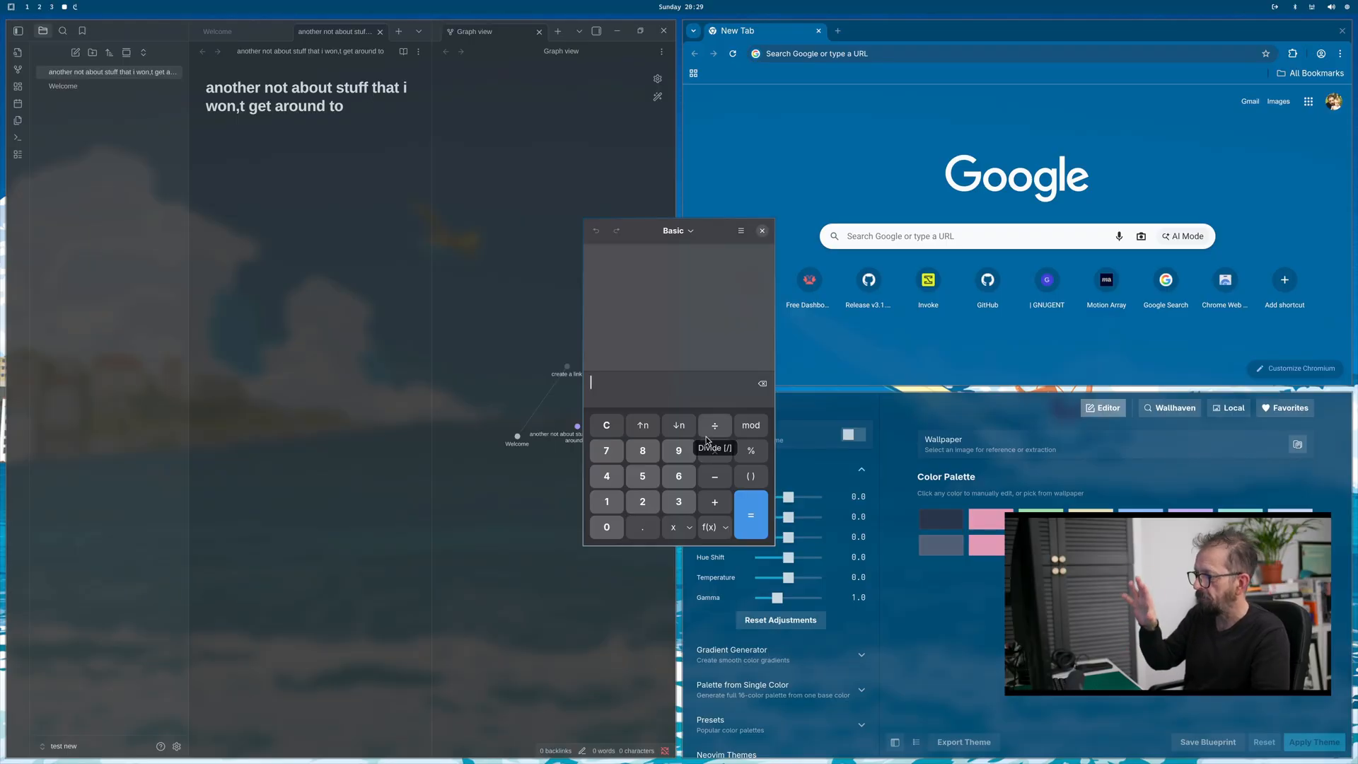
{"action": "left_click", "coordinate": [761, 231]}
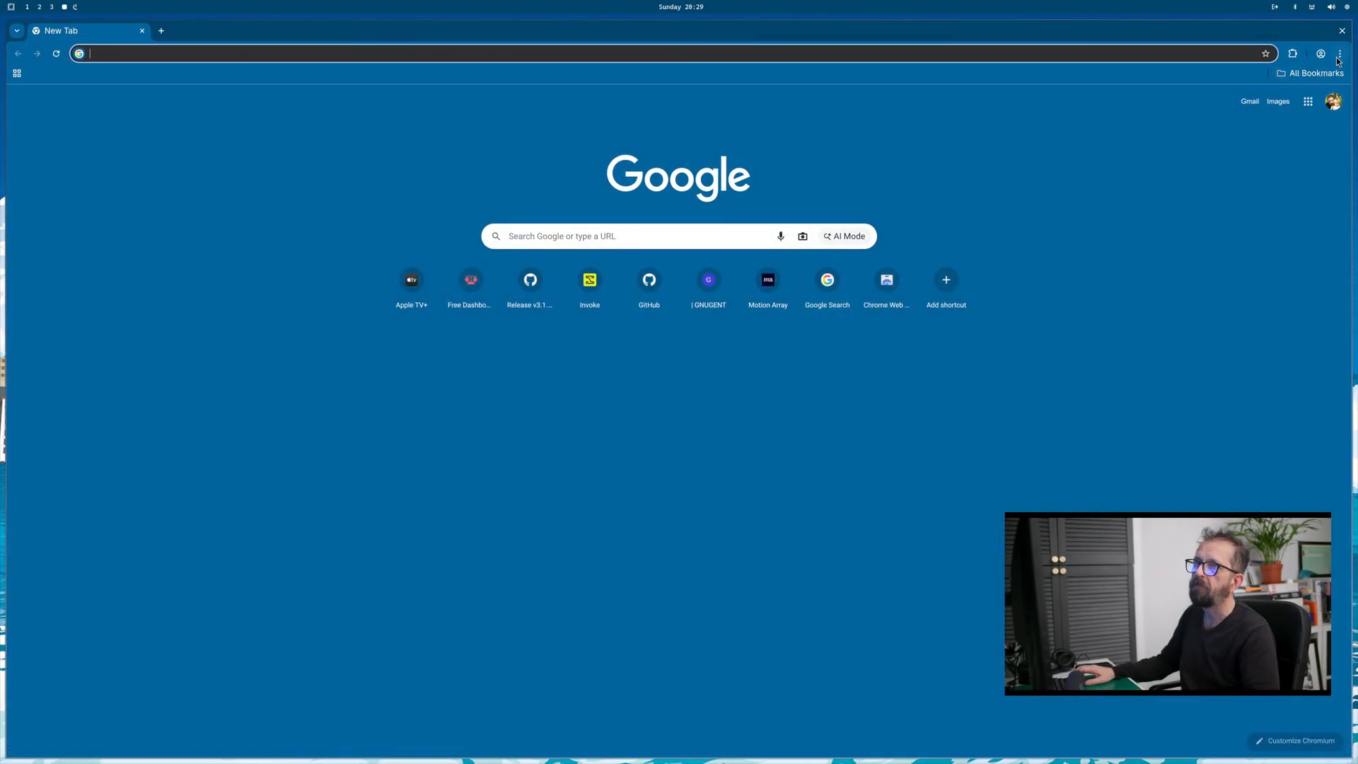
- Keep all bookmarks in a side panel and load the Release v3.1.0 bookmark
{"action": "left_click", "coordinate": [1314, 72]}
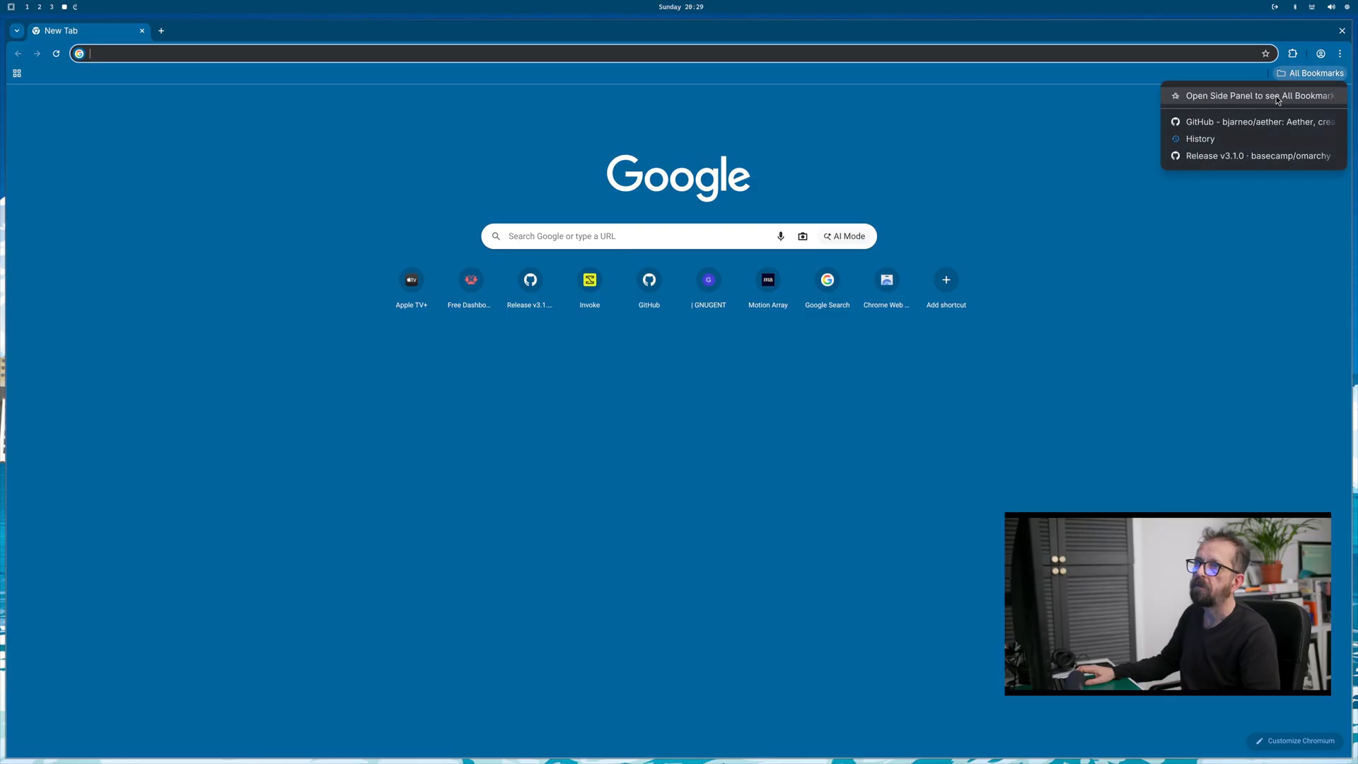
{"action": "left_click", "coordinate": [1232, 95]}
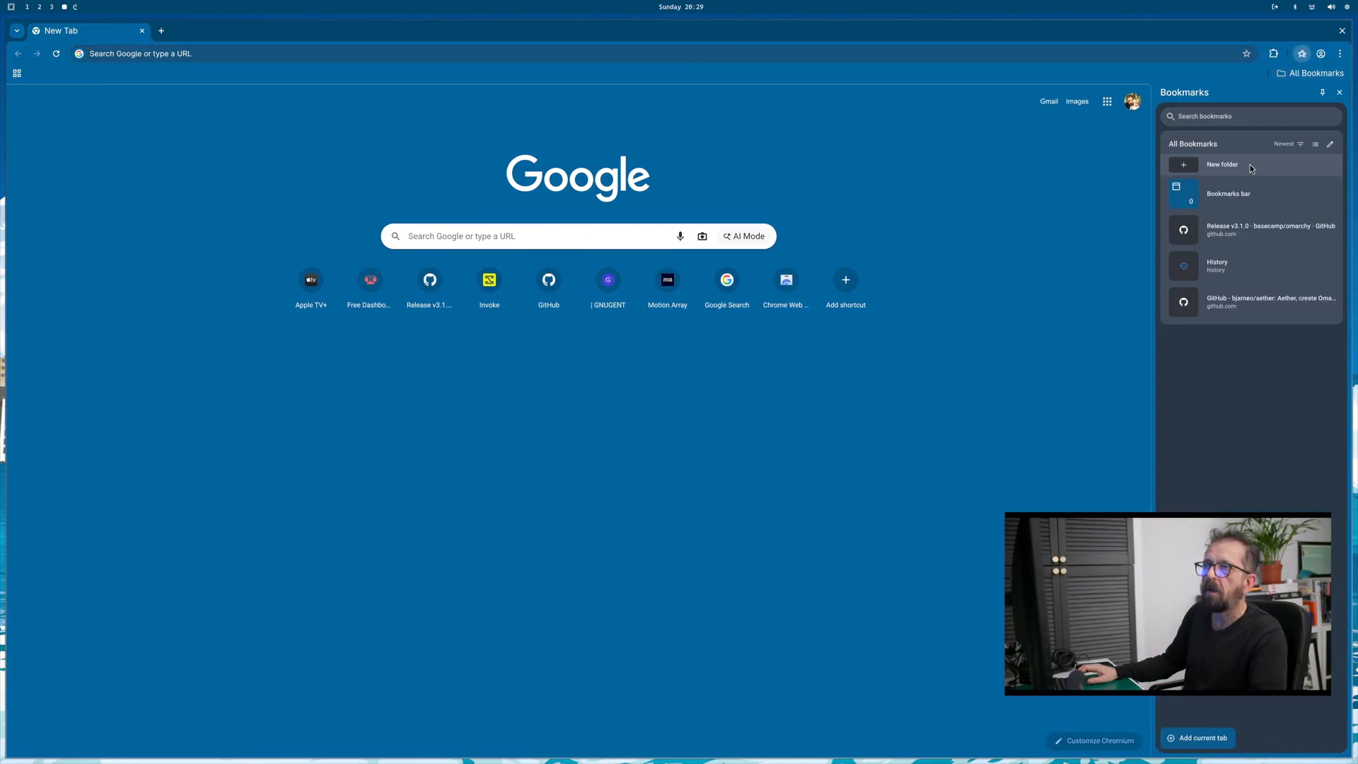
{"action": "left_click", "coordinate": [1270, 229]}
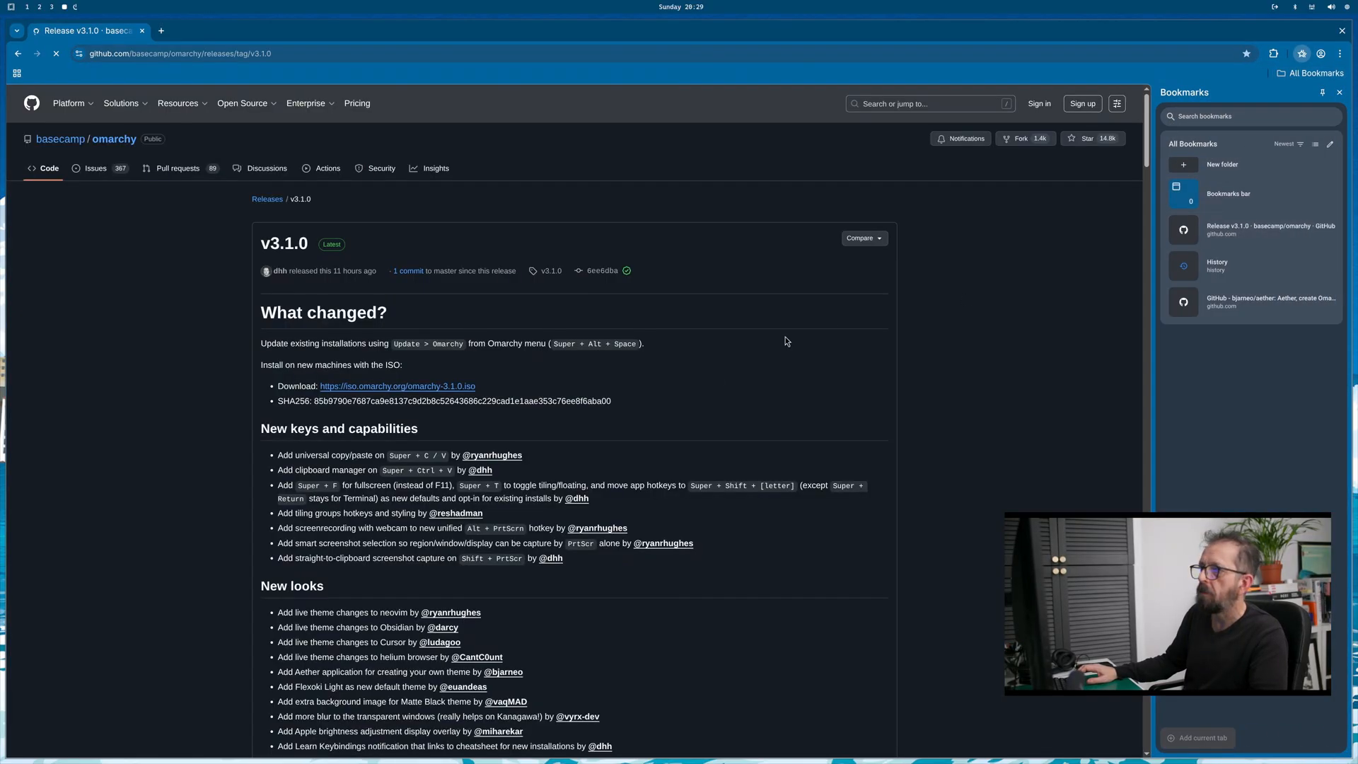
- Scroll down through the Omarchy v3.1.0 release notes
{"action": "scroll", "scroll_direction": "down", "scroll_amount": 3}
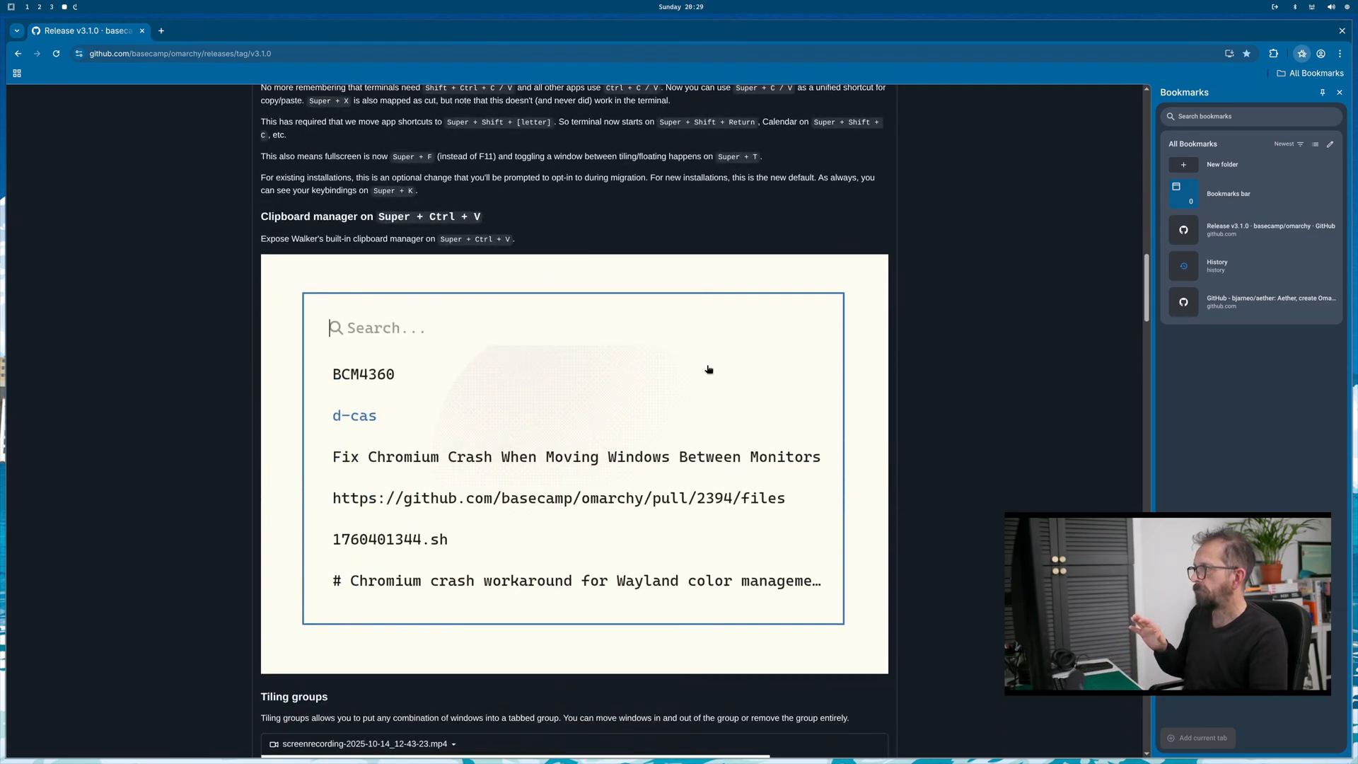
{"action": "scroll", "scroll_direction": "down", "scroll_amount": 3}
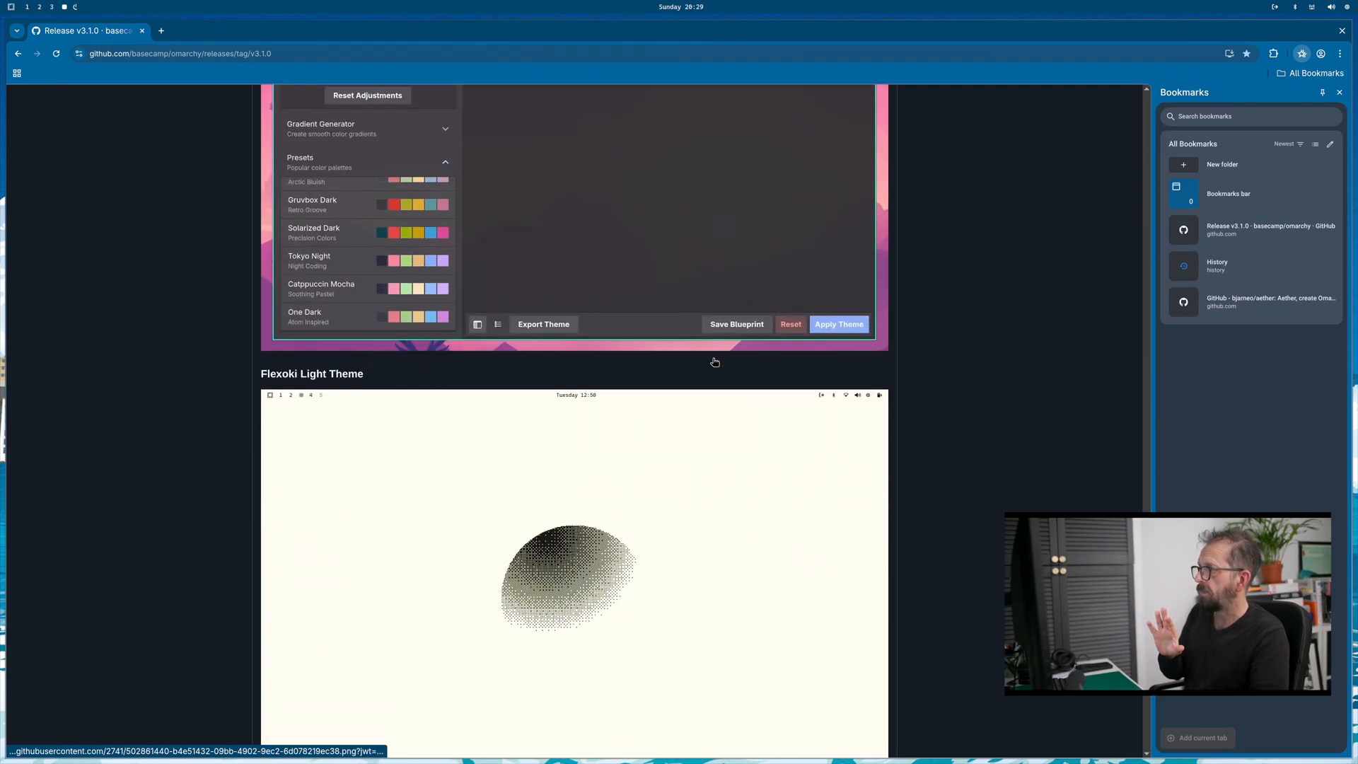
{"action": "scroll", "scroll_direction": "down", "scroll_amount": 3}
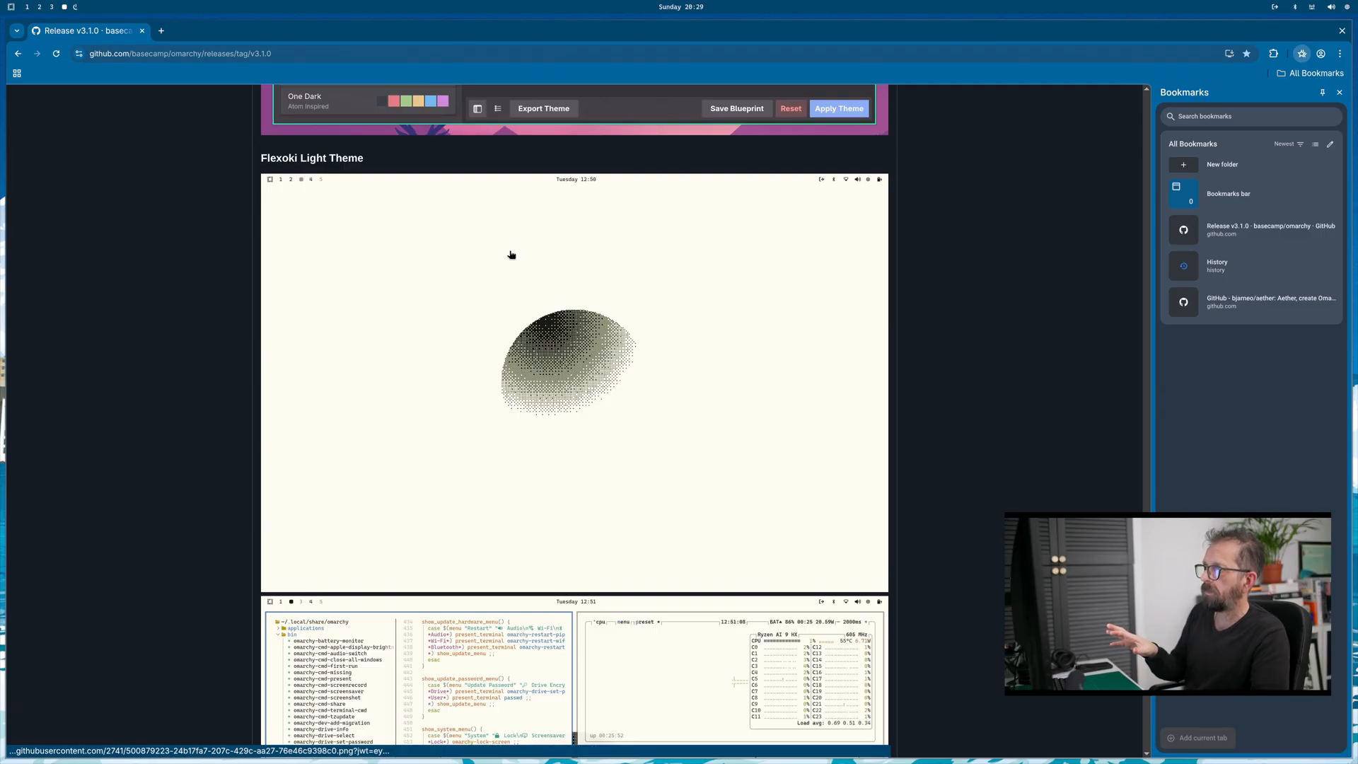
{"action": "scroll", "scroll_direction": "down", "scroll_amount": 3}
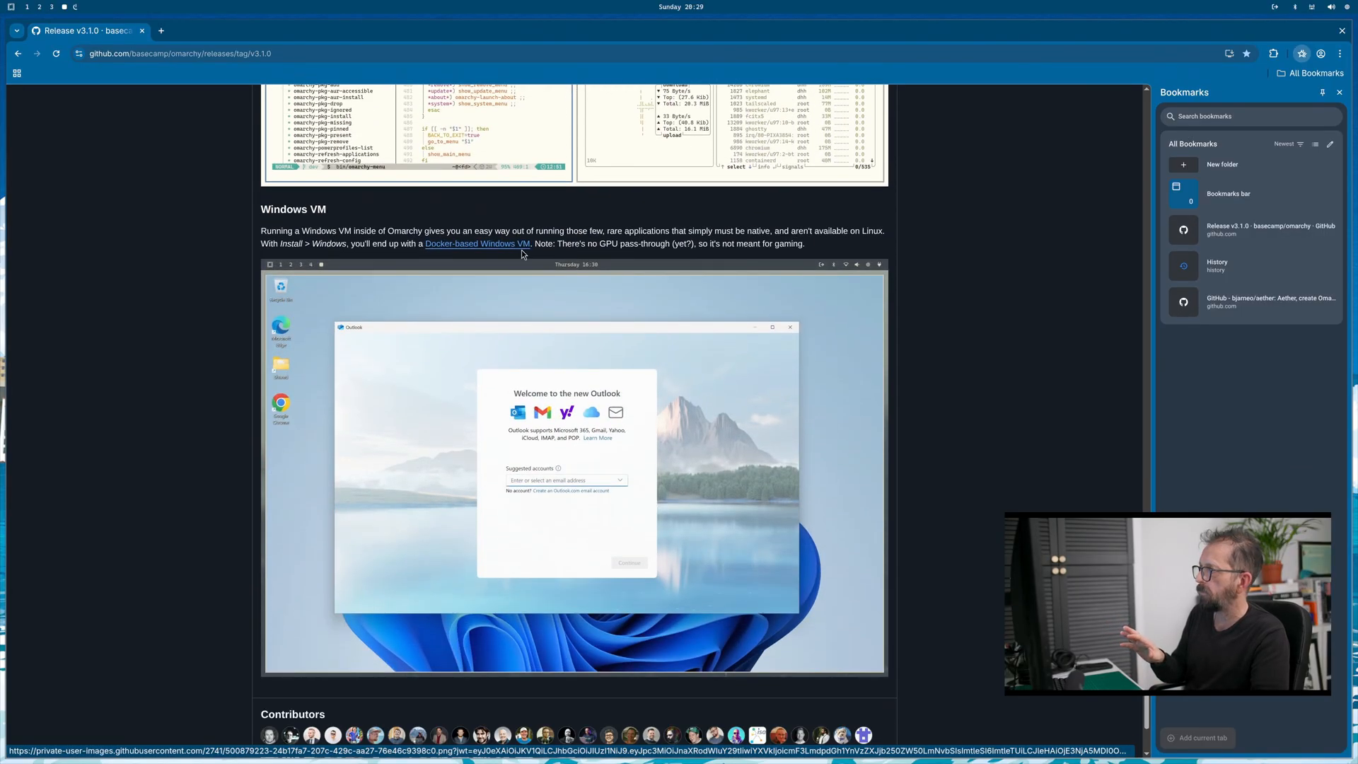
{"action": "scroll", "scroll_direction": "down", "scroll_amount": 3}
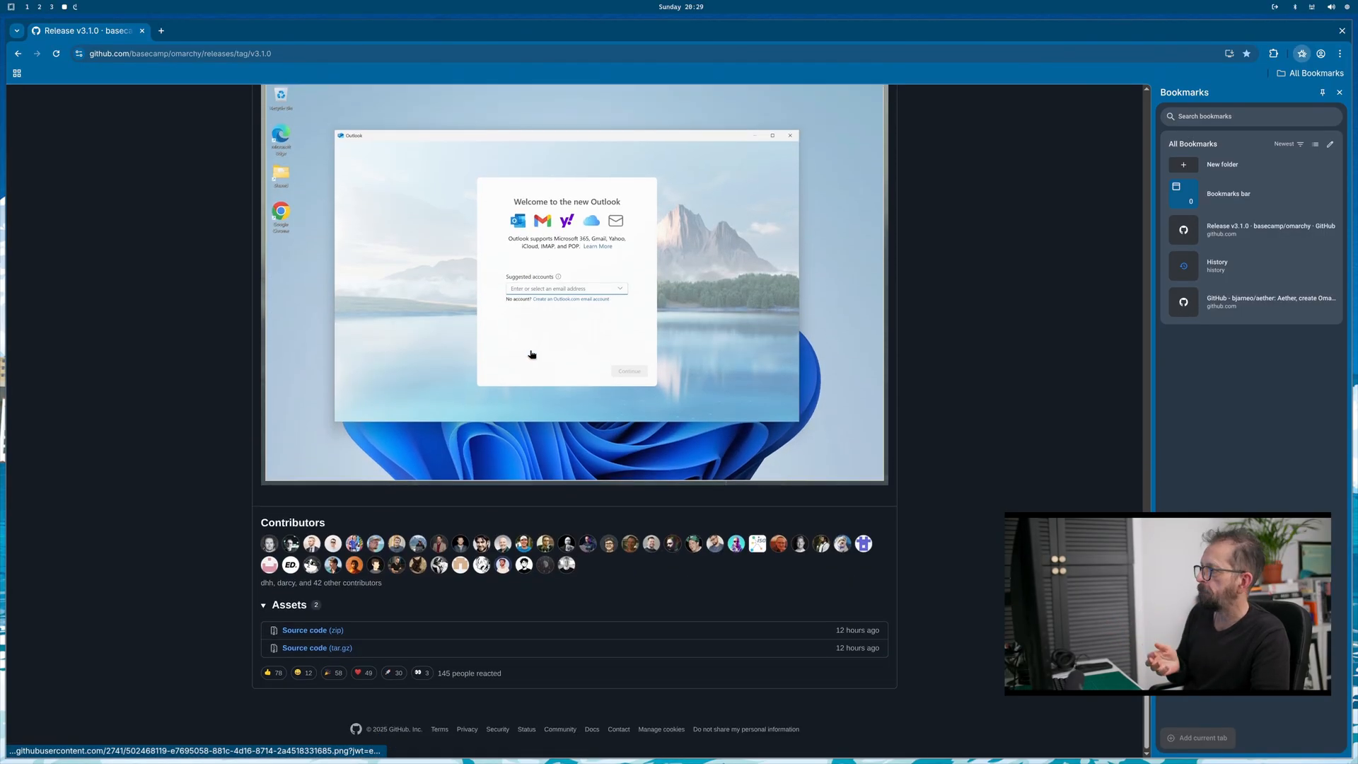
{"action": "scroll", "scroll_direction": "down", "scroll_amount": 3}
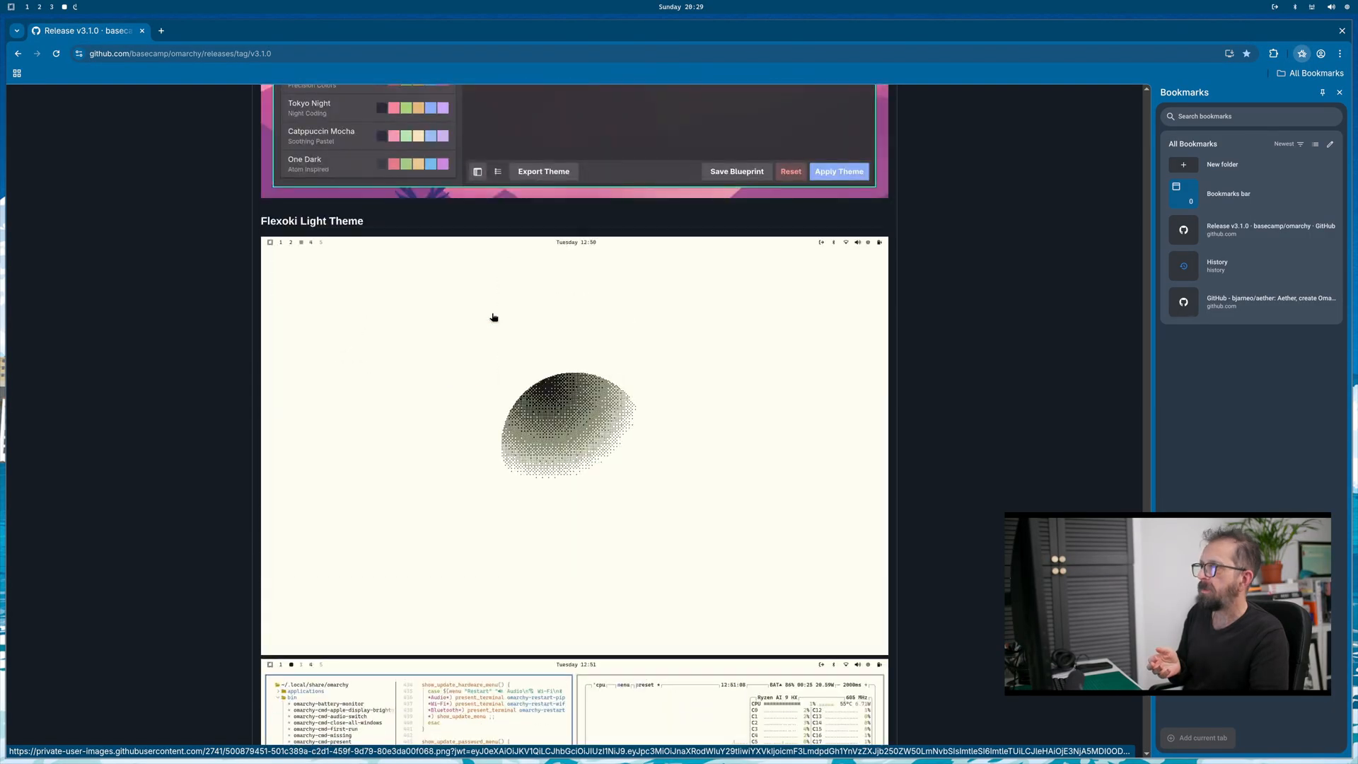
{"action": "scroll", "scroll_direction": "down", "scroll_amount": 3}
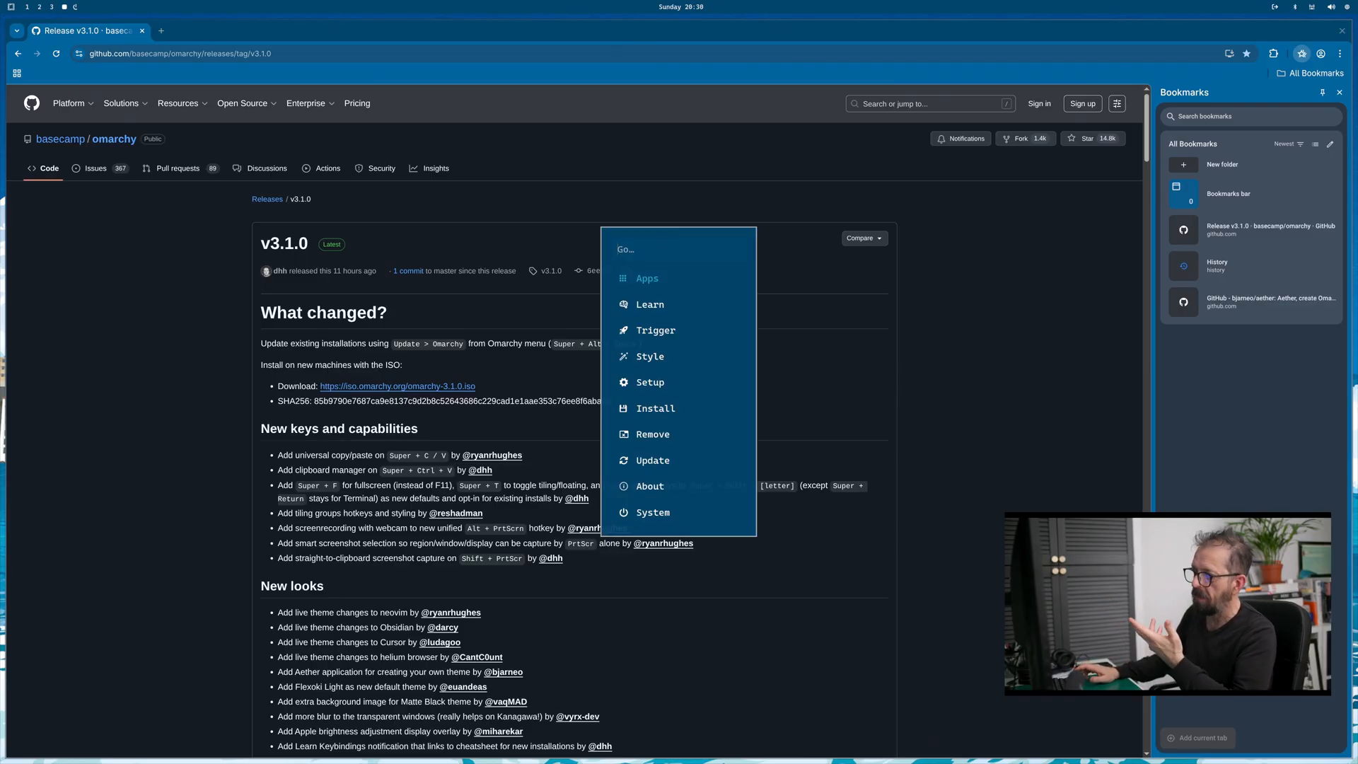
{"action": "left_click", "coordinate": [677, 249]}
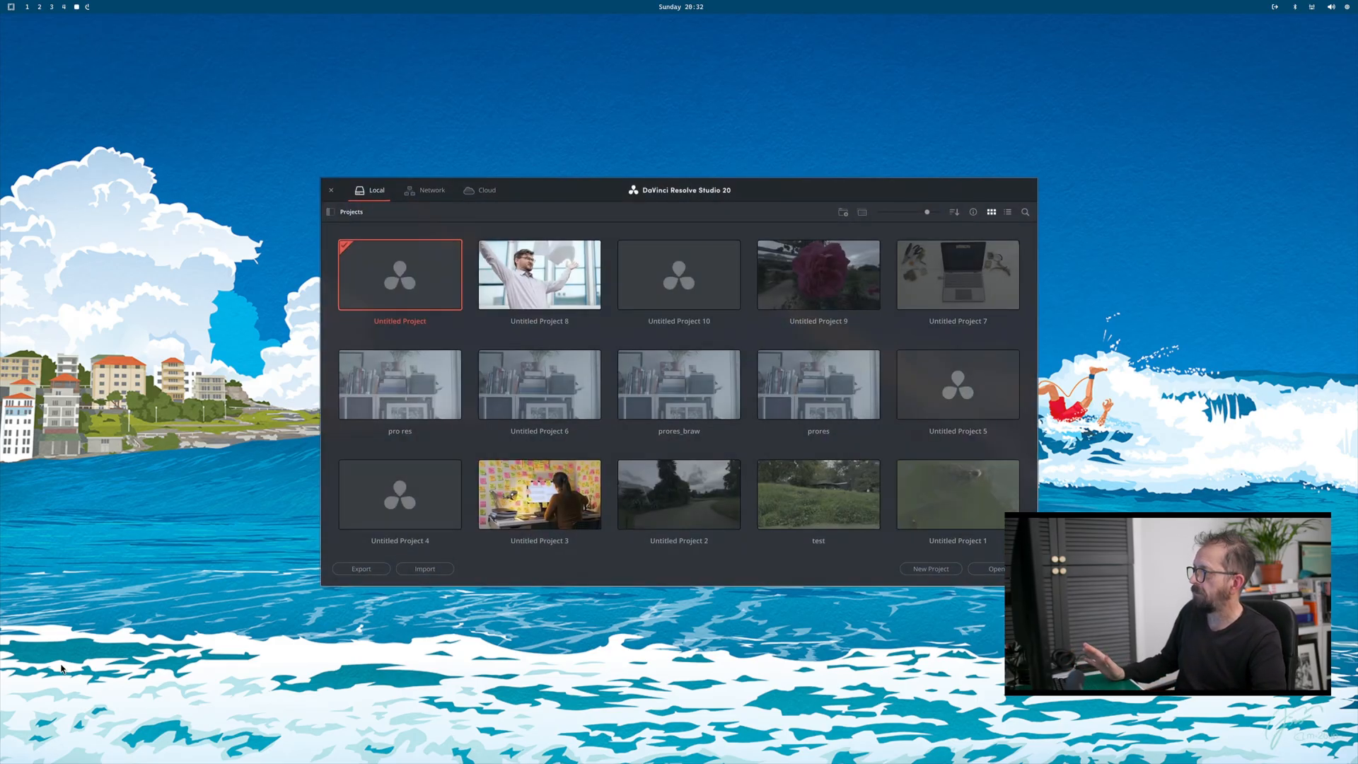
- Create the new empty project Untitled Project 11 from the Project Manager
{"action": "left_click", "coordinate": [931, 568]}
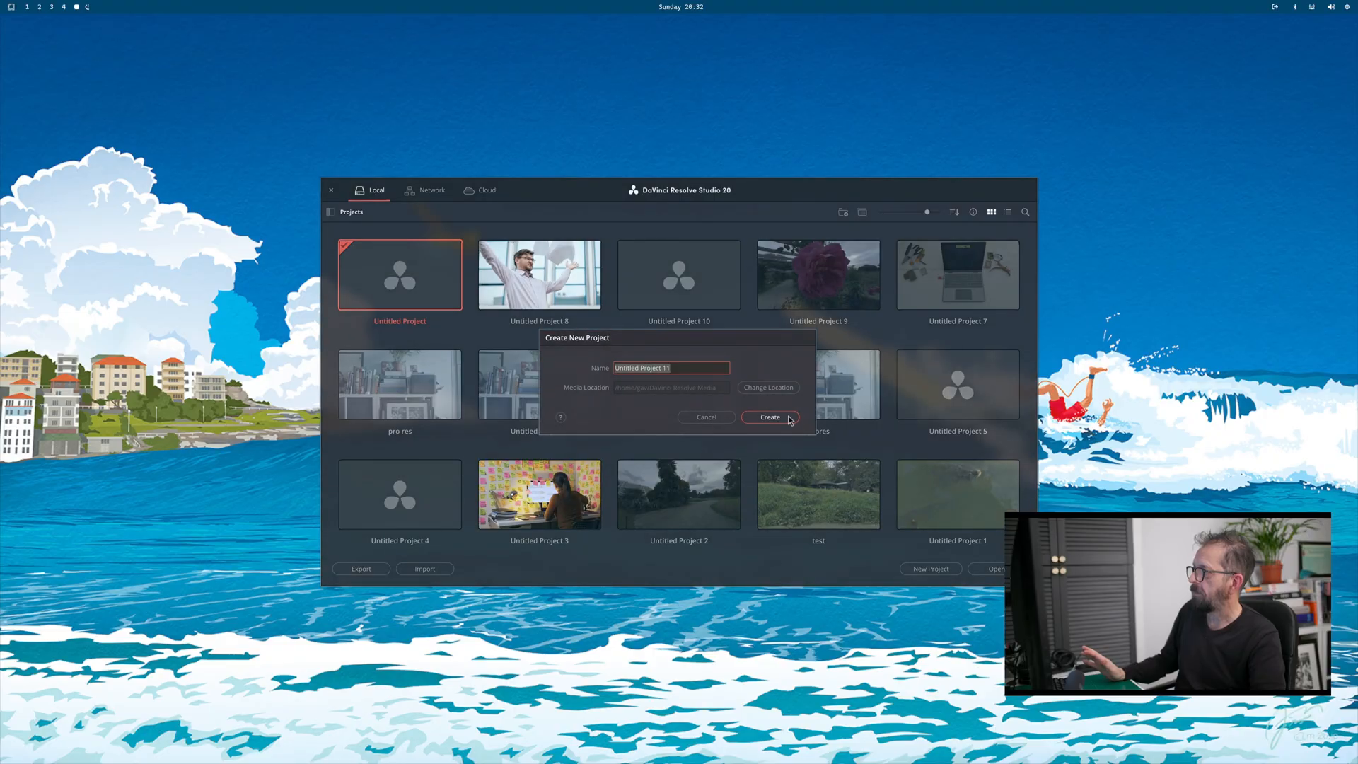
{"action": "left_click", "coordinate": [768, 416]}
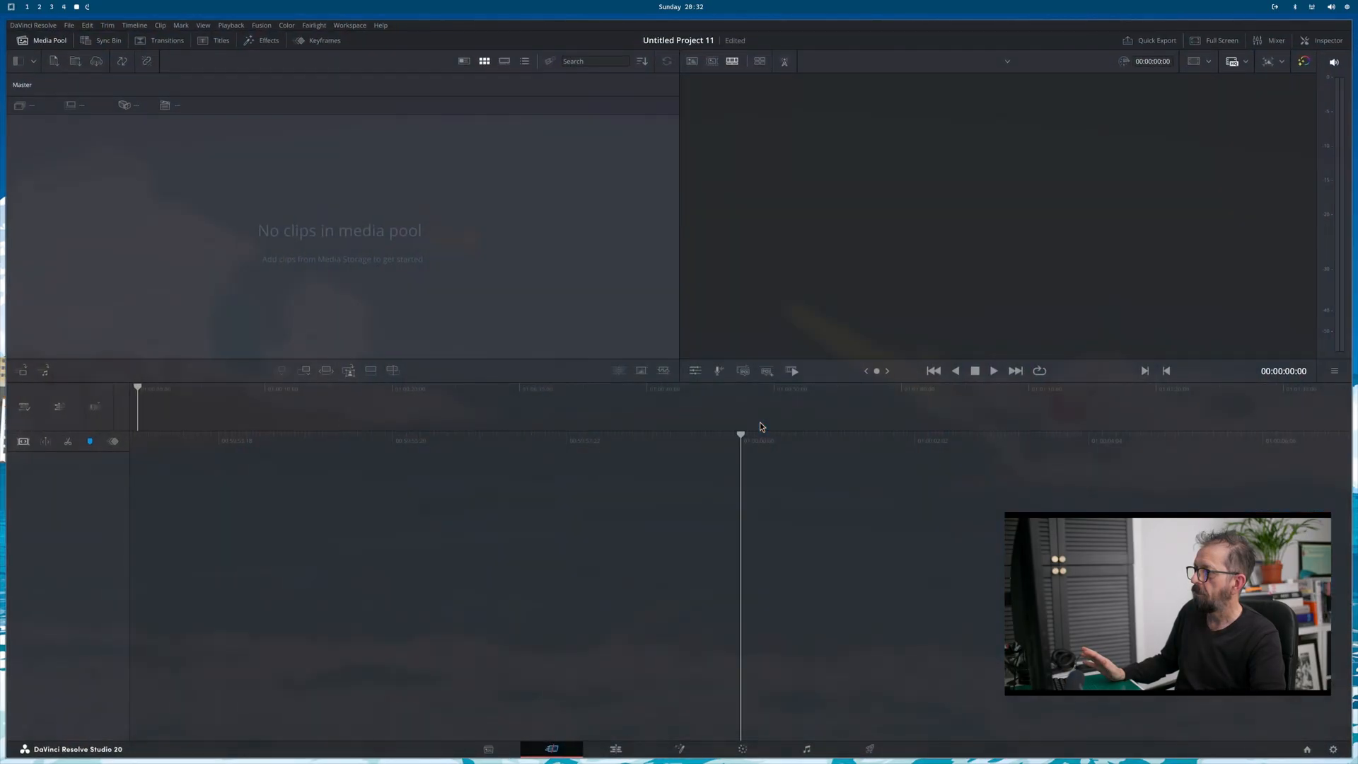